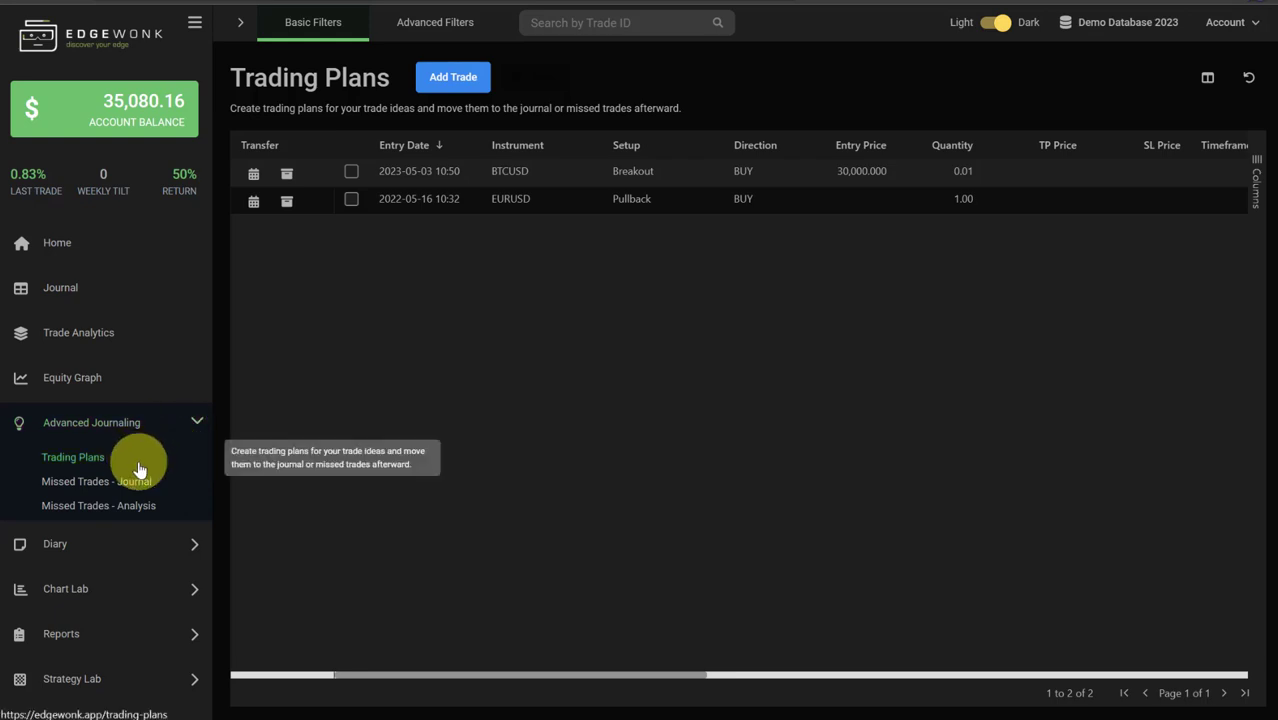
{"action": "mouse_move", "coordinate": [96, 481]}
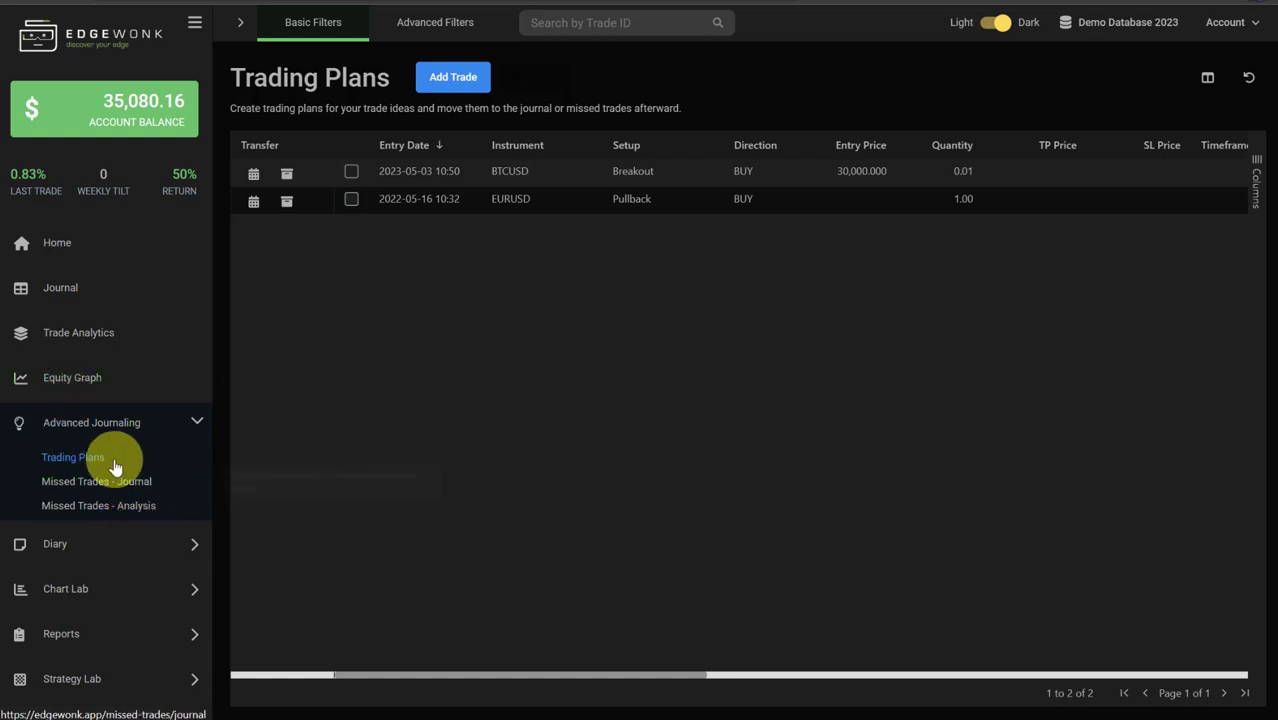
{"action": "mouse_move", "coordinate": [550, 290]}
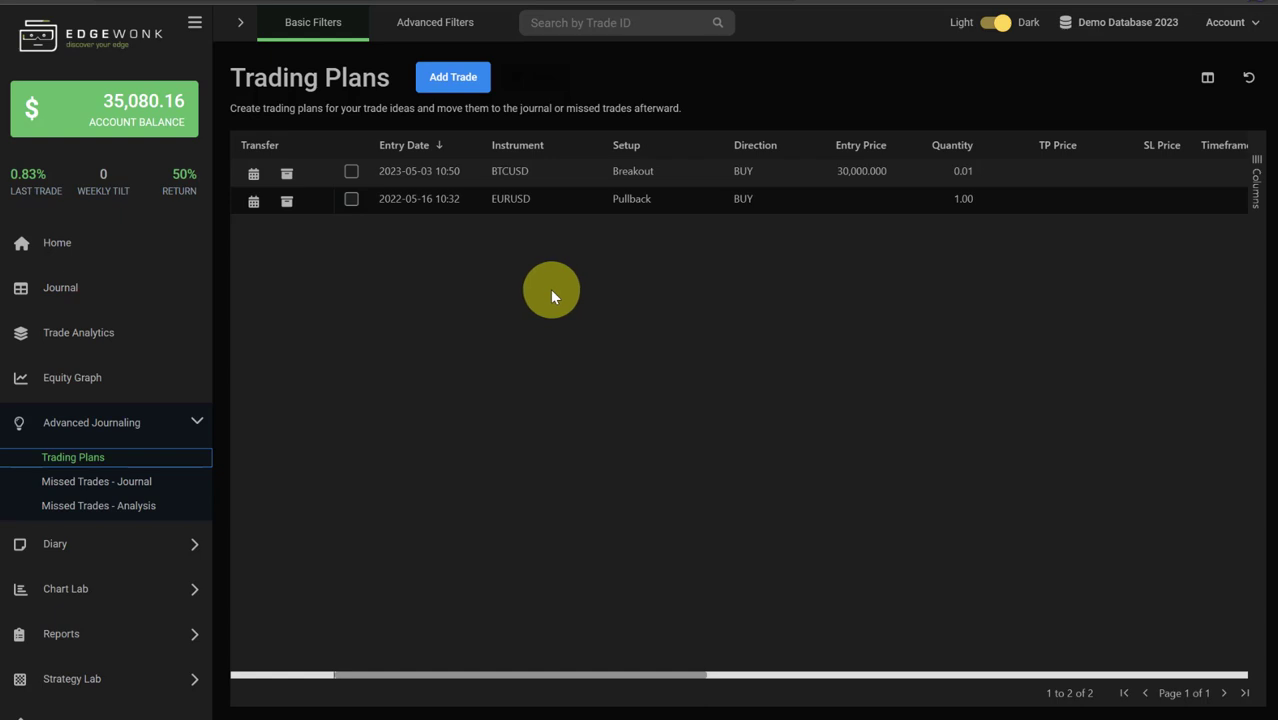
{"action": "mouse_move", "coordinate": [566, 298]}
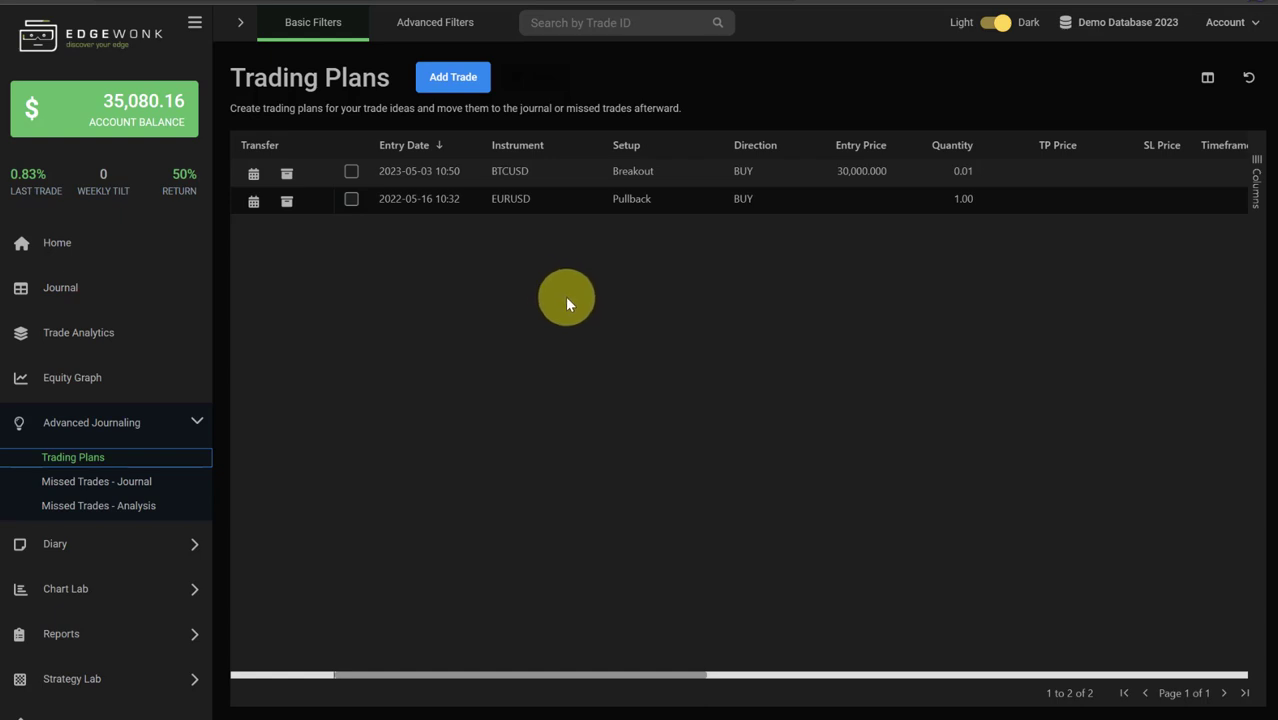
{"action": "mouse_move", "coordinate": [453, 77]}
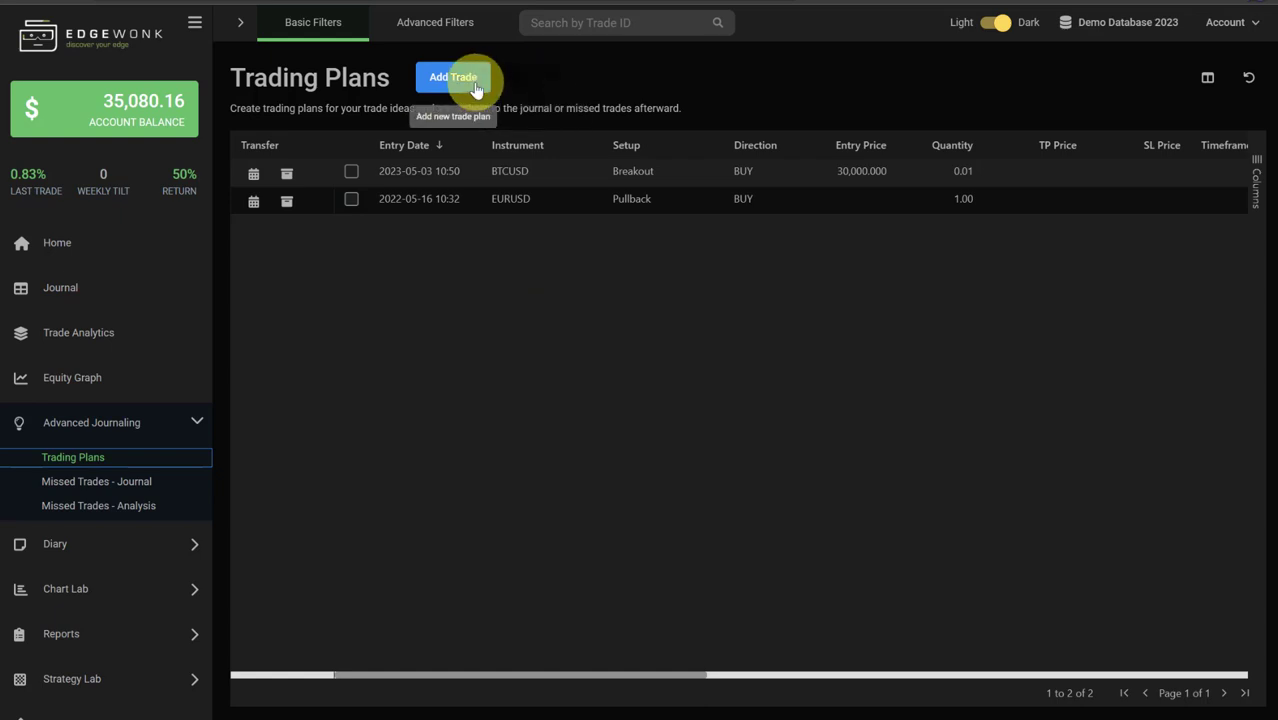
Step: Open a blank New Trade Plan form and review its regular trade fields and personal notes
{"action": "left_click", "coordinate": [453, 77]}
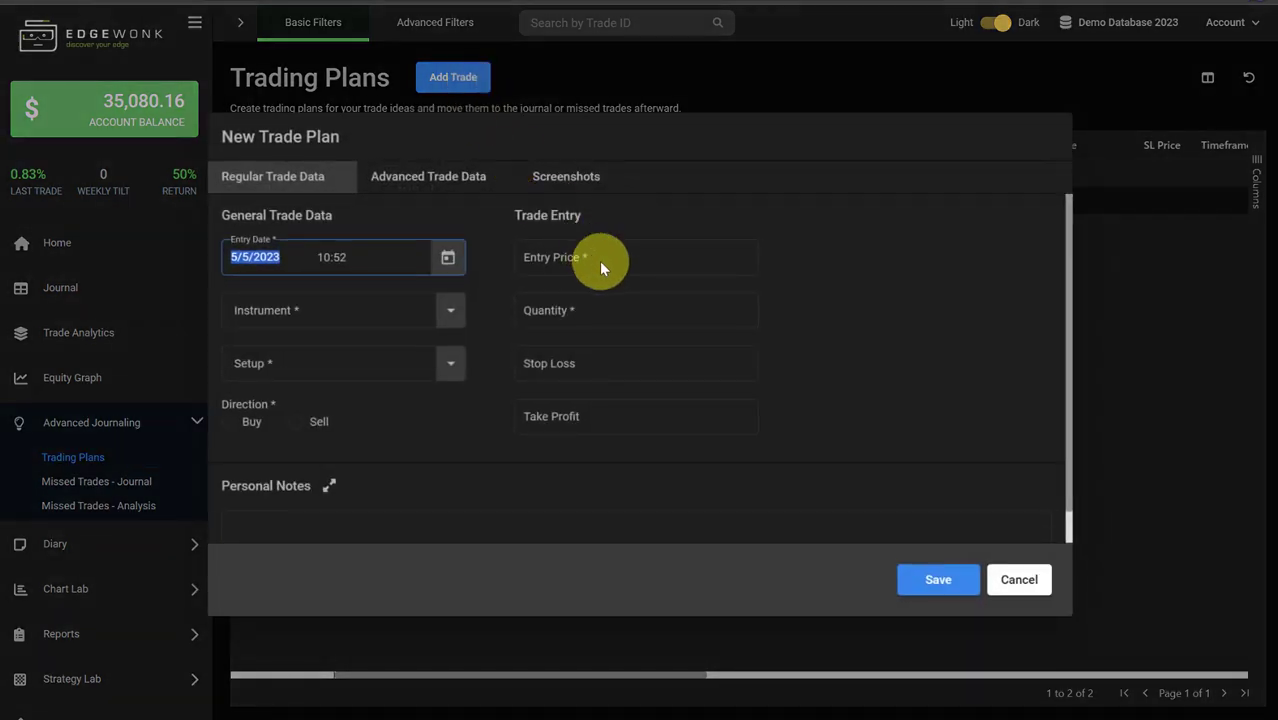
{"action": "mouse_move", "coordinate": [485, 415]}
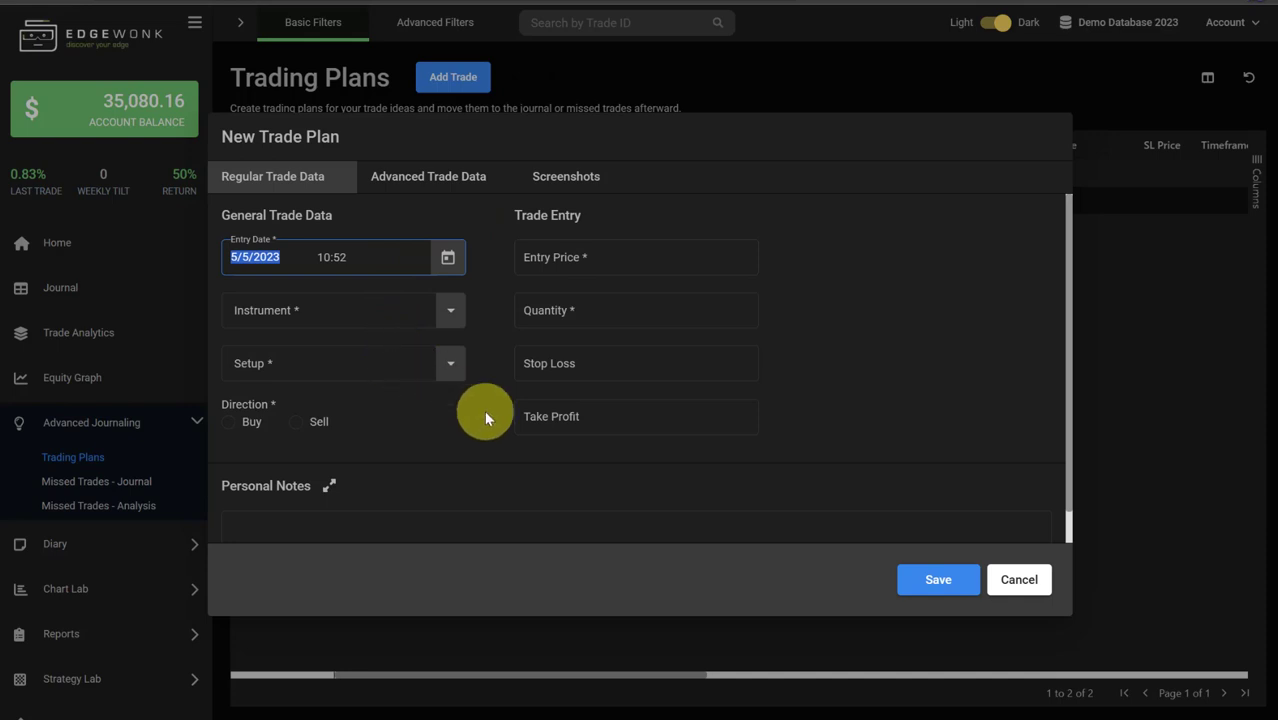
{"action": "mouse_move", "coordinate": [325, 326]}
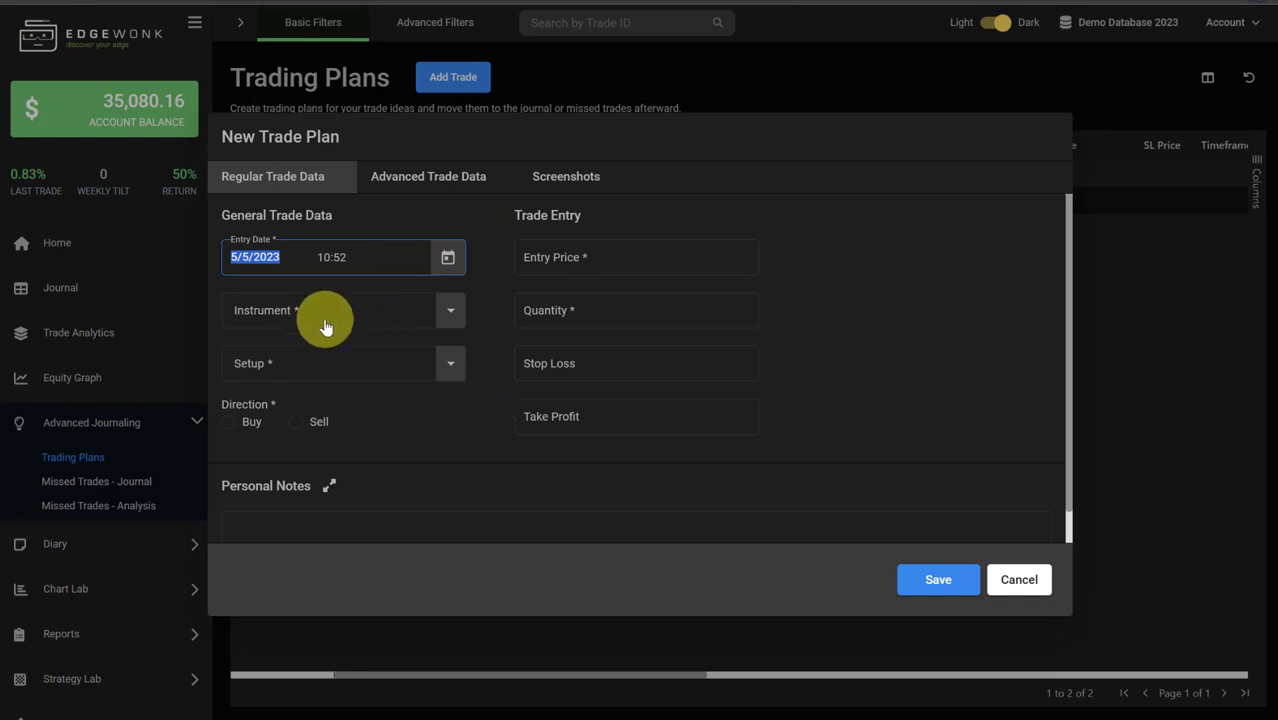
{"action": "mouse_move", "coordinate": [307, 393]}
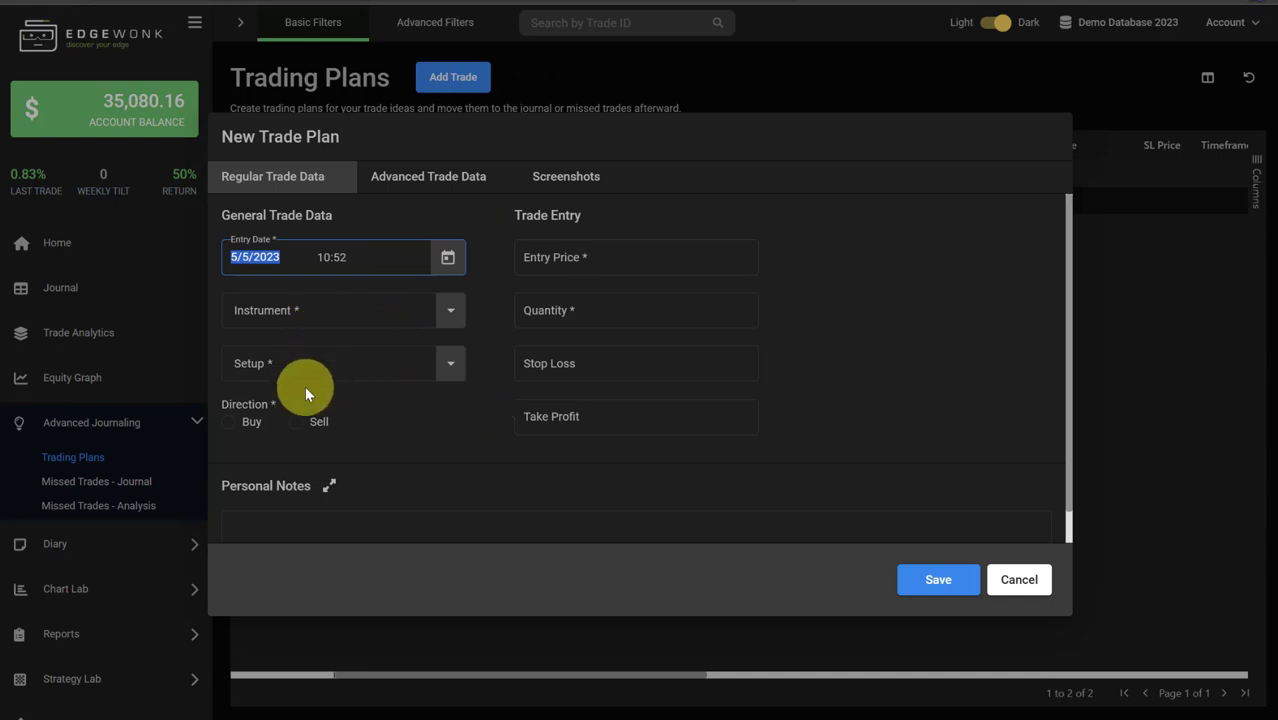
{"action": "mouse_move", "coordinate": [285, 437]}
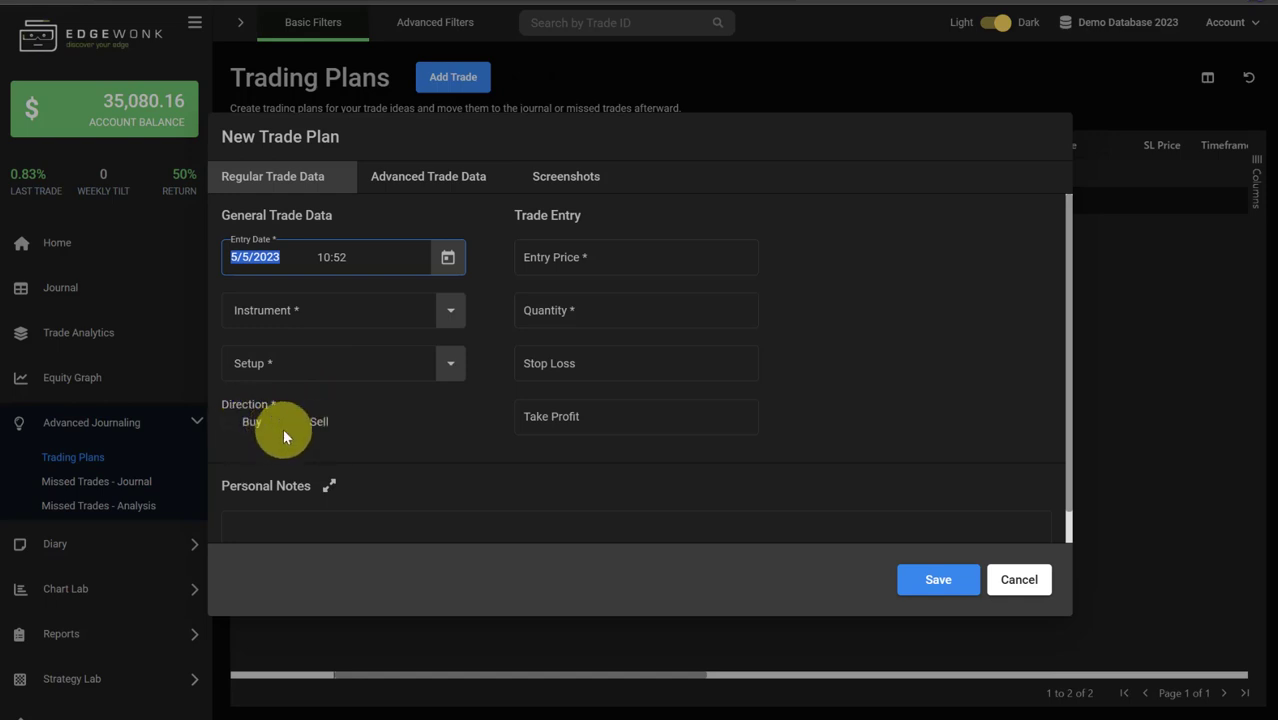
{"action": "left_click", "coordinate": [636, 500]}
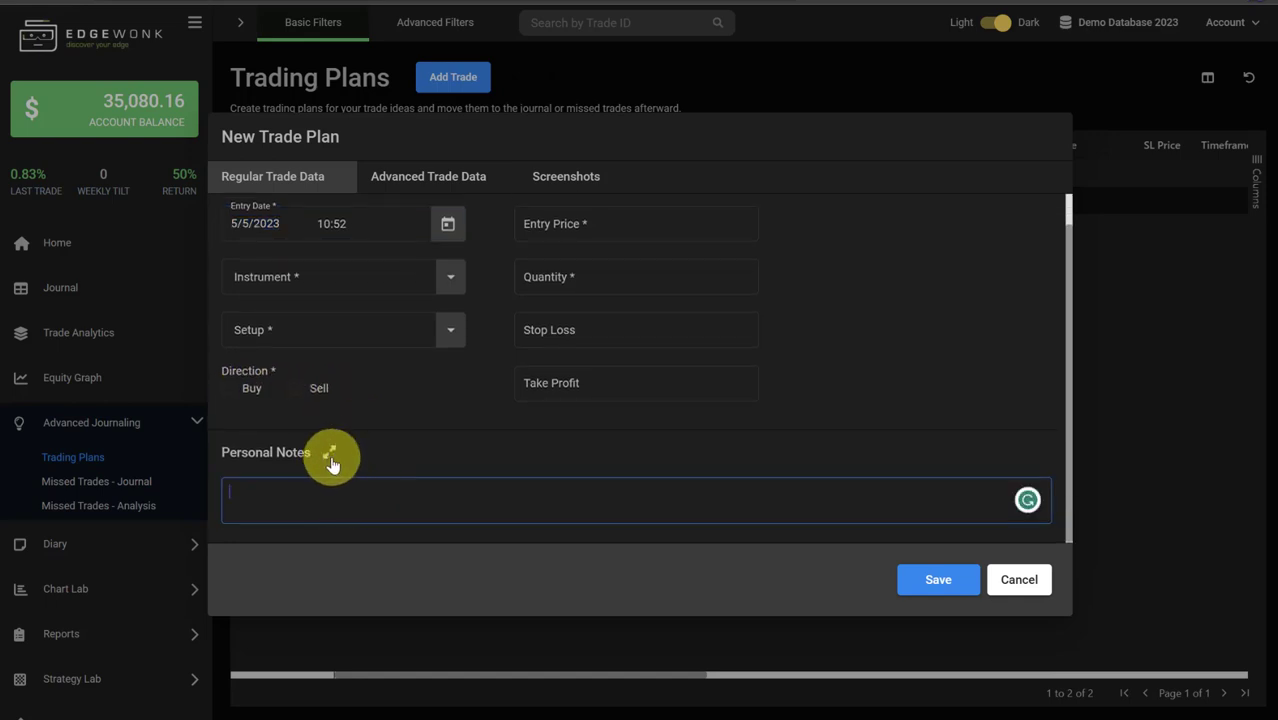
{"action": "left_click", "coordinate": [330, 459]}
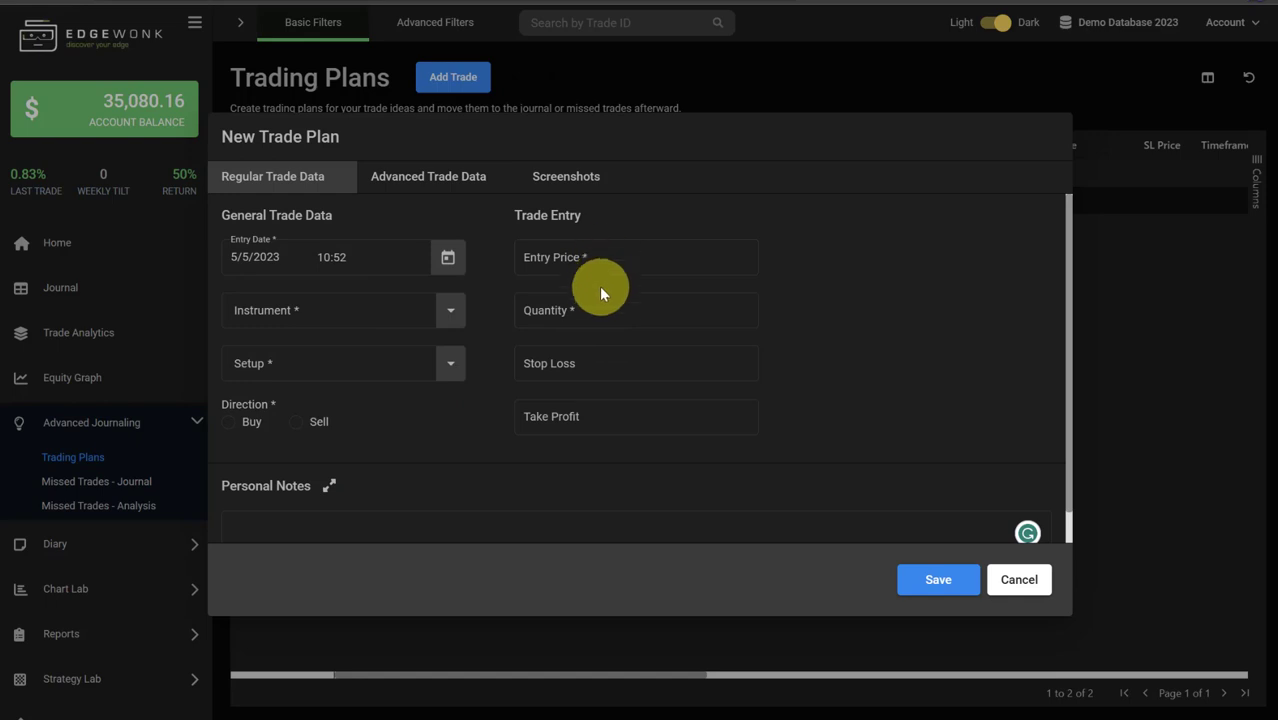
{"action": "mouse_move", "coordinate": [585, 405]}
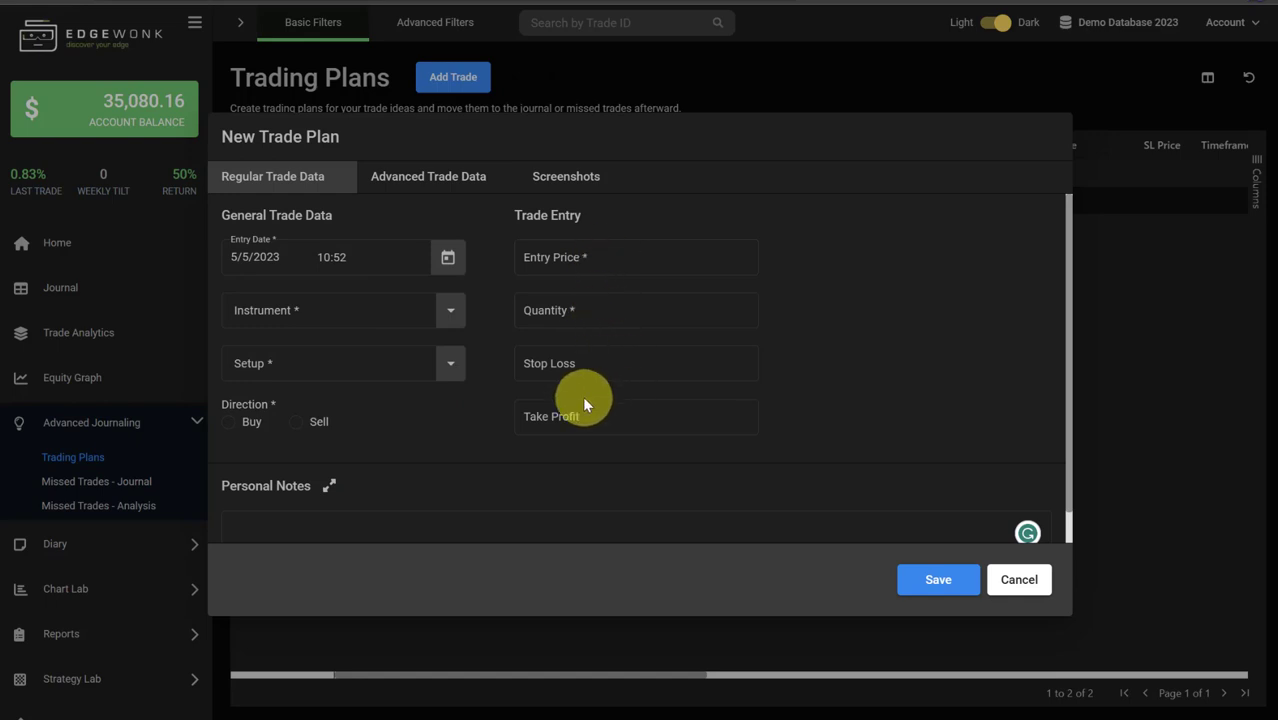
Step: View the plan's Advanced Trade Data custom stats, then its empty Screenshots upload slots
{"action": "left_click", "coordinate": [428, 176]}
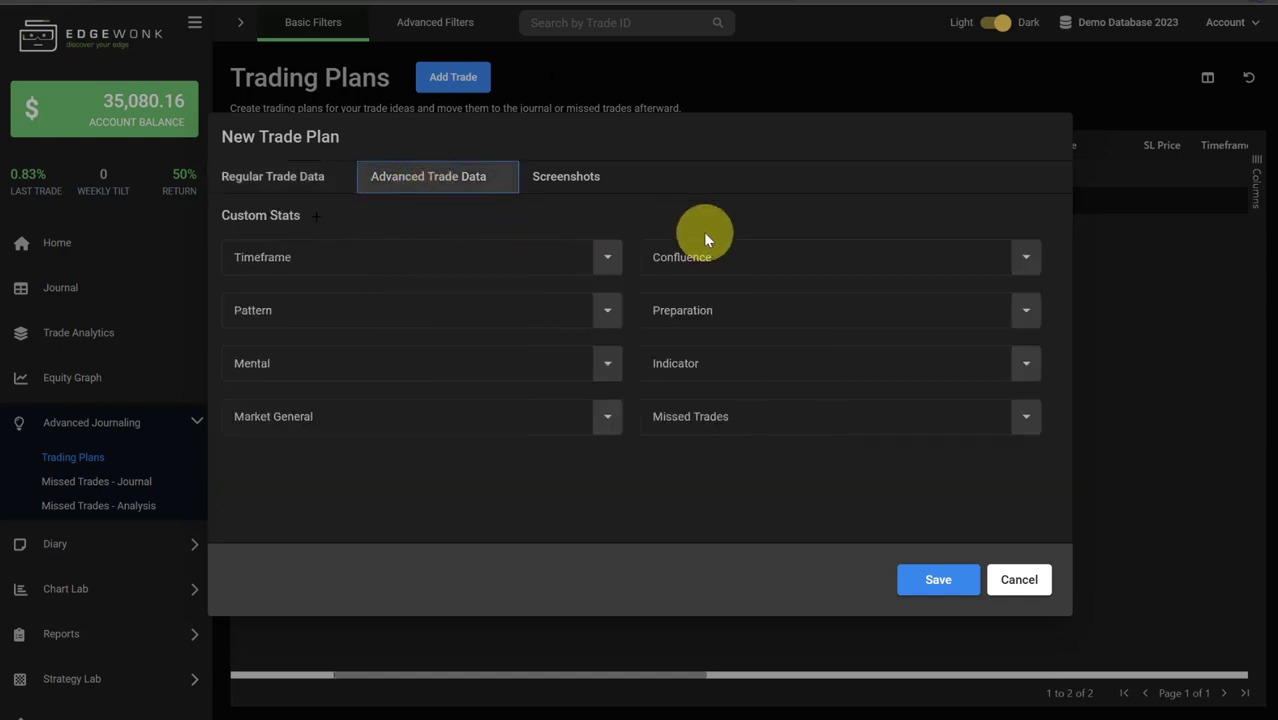
{"action": "mouse_move", "coordinate": [507, 237]}
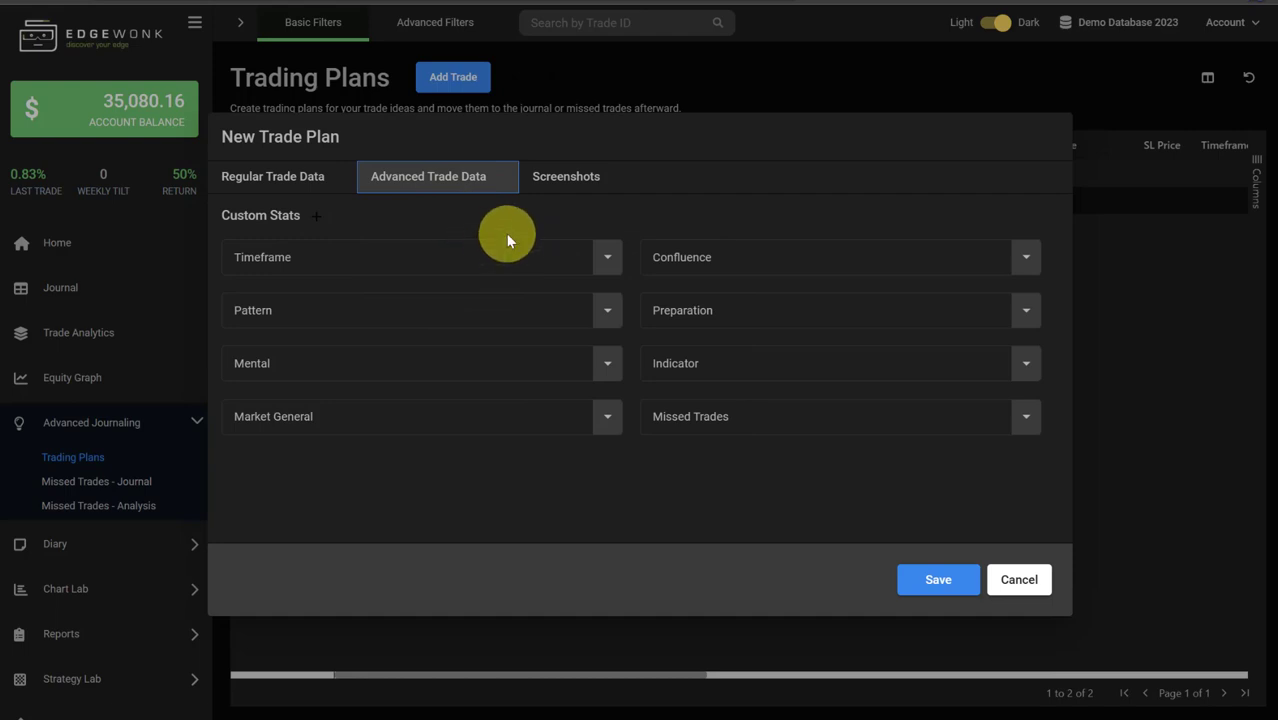
{"action": "mouse_move", "coordinate": [572, 517]}
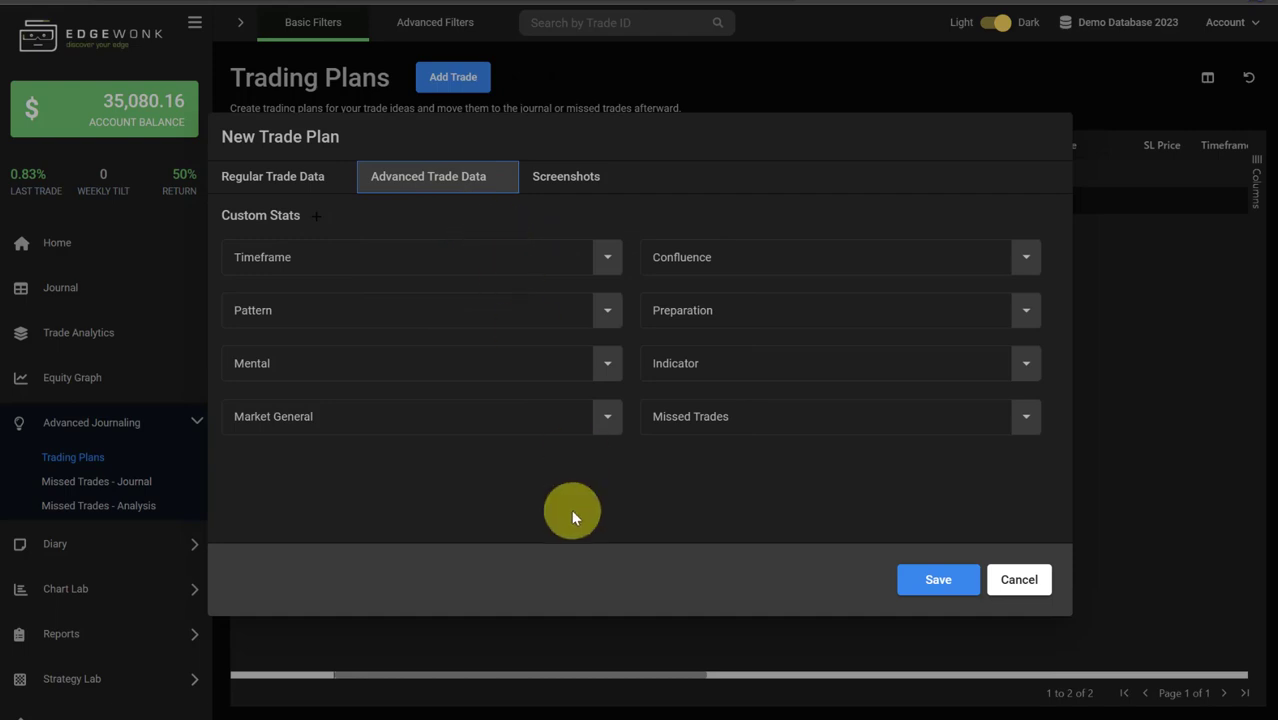
{"action": "left_click", "coordinate": [566, 176]}
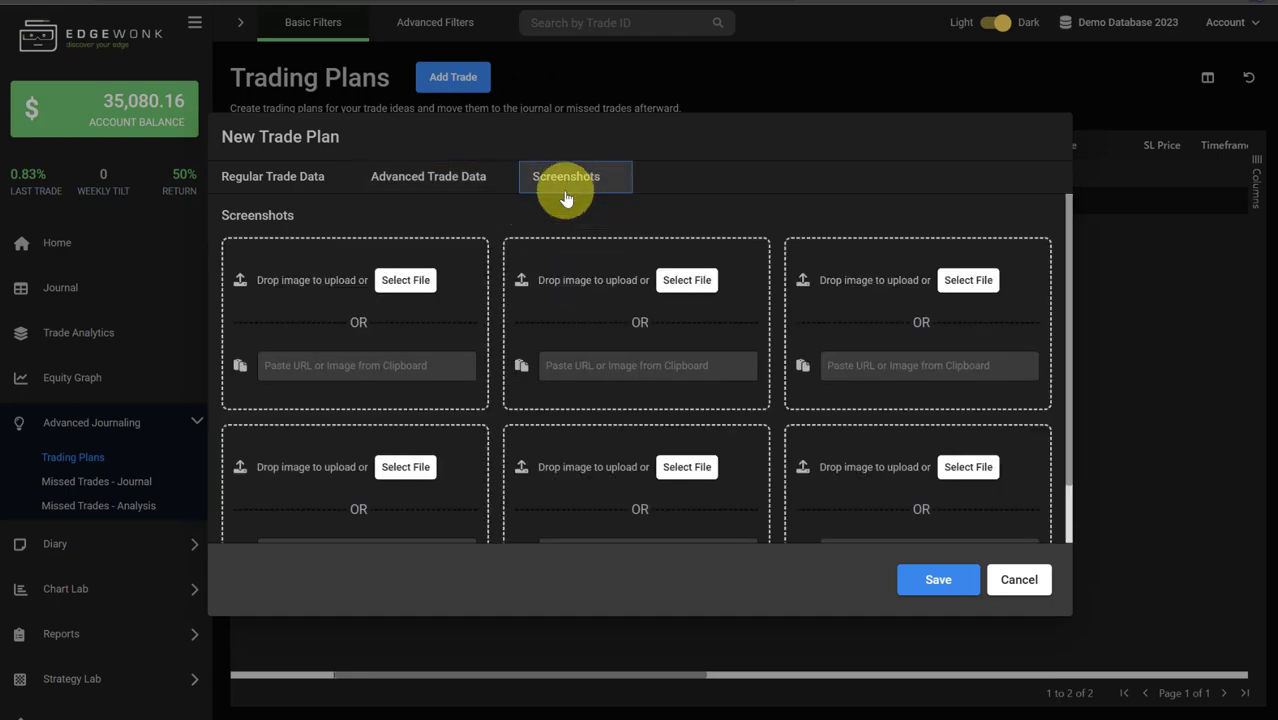
{"action": "mouse_move", "coordinate": [445, 220]}
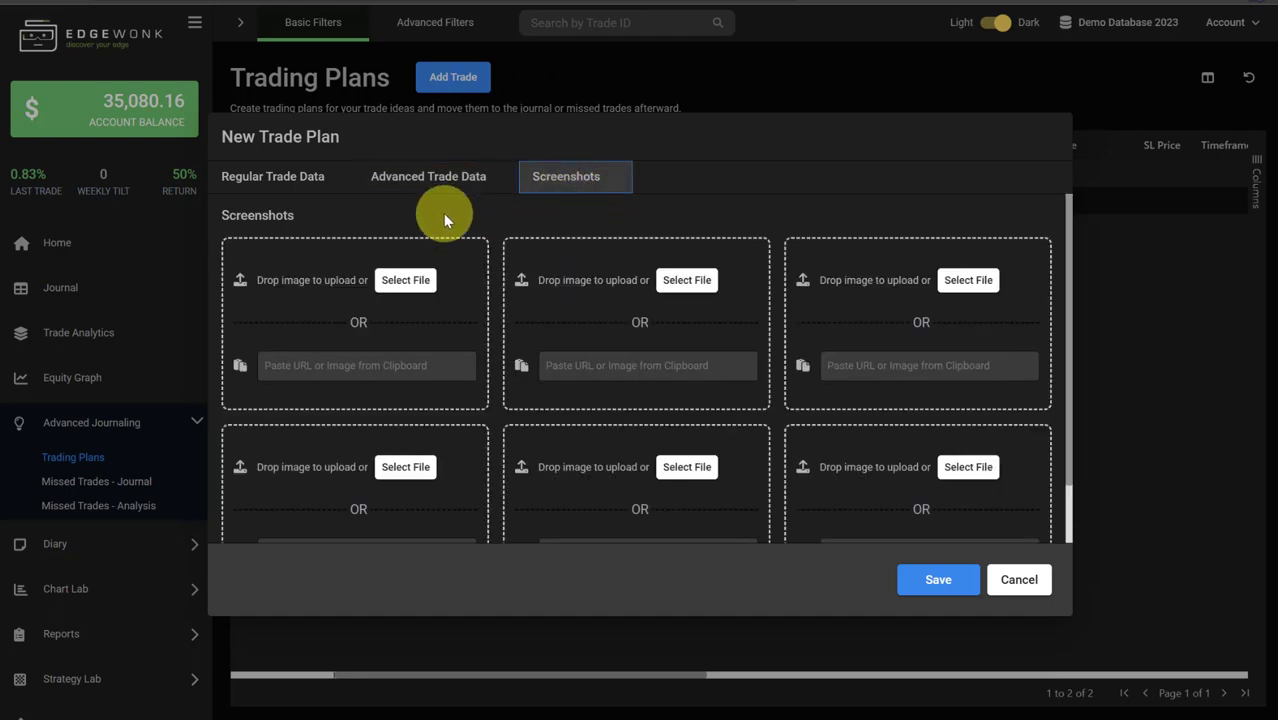
Step: Discard the unsaved plan form and transfer the BTCUSD breakout plan into the Journal
{"action": "left_click", "coordinate": [1019, 579]}
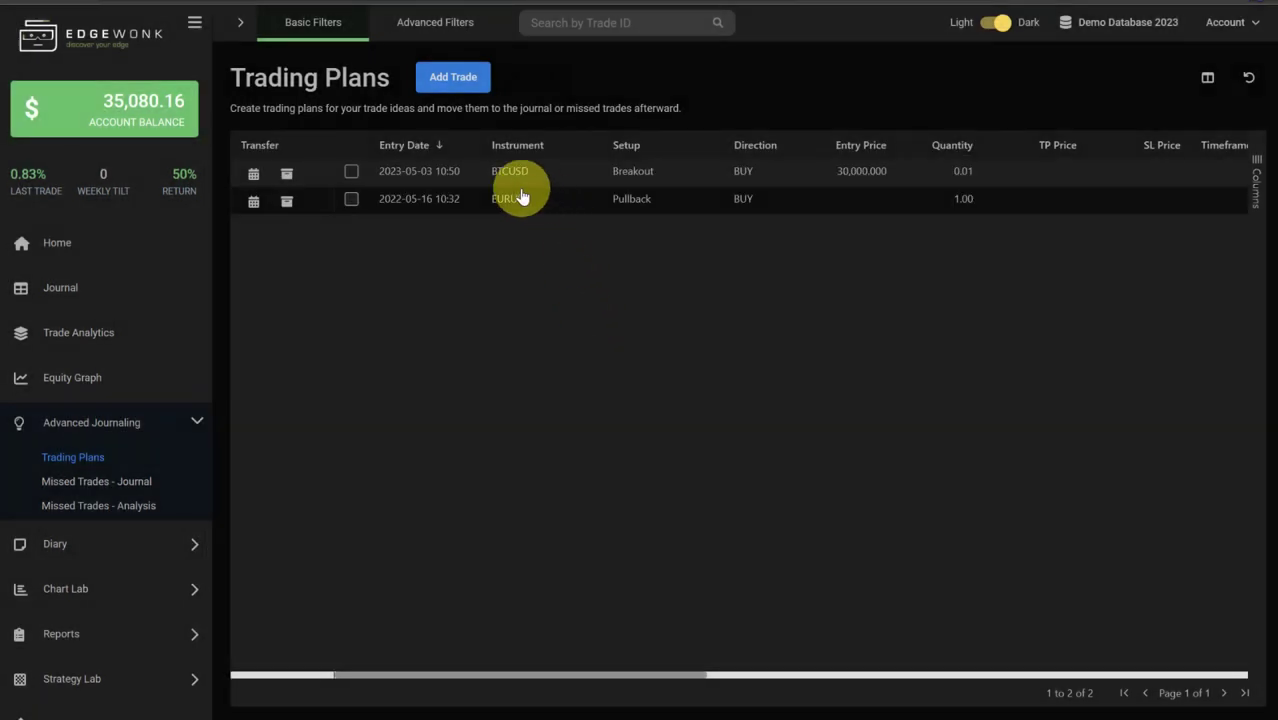
{"action": "mouse_move", "coordinate": [567, 242]}
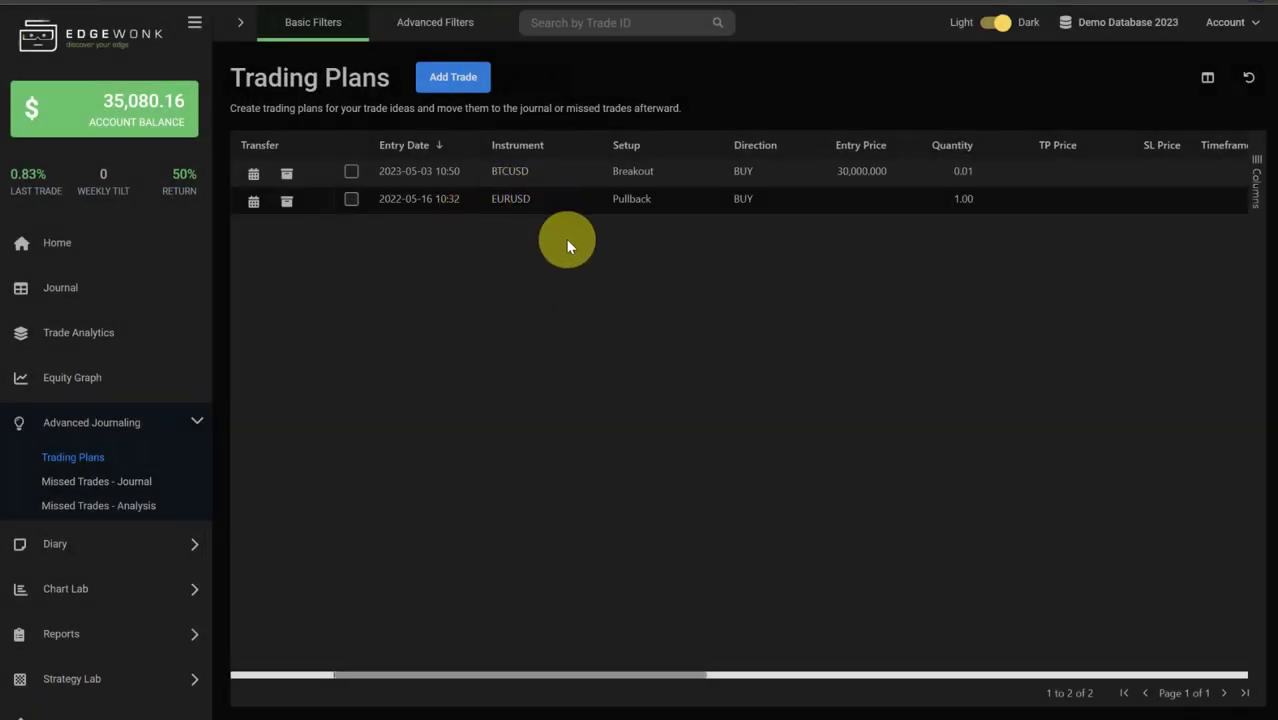
{"action": "mouse_move", "coordinate": [216, 307]}
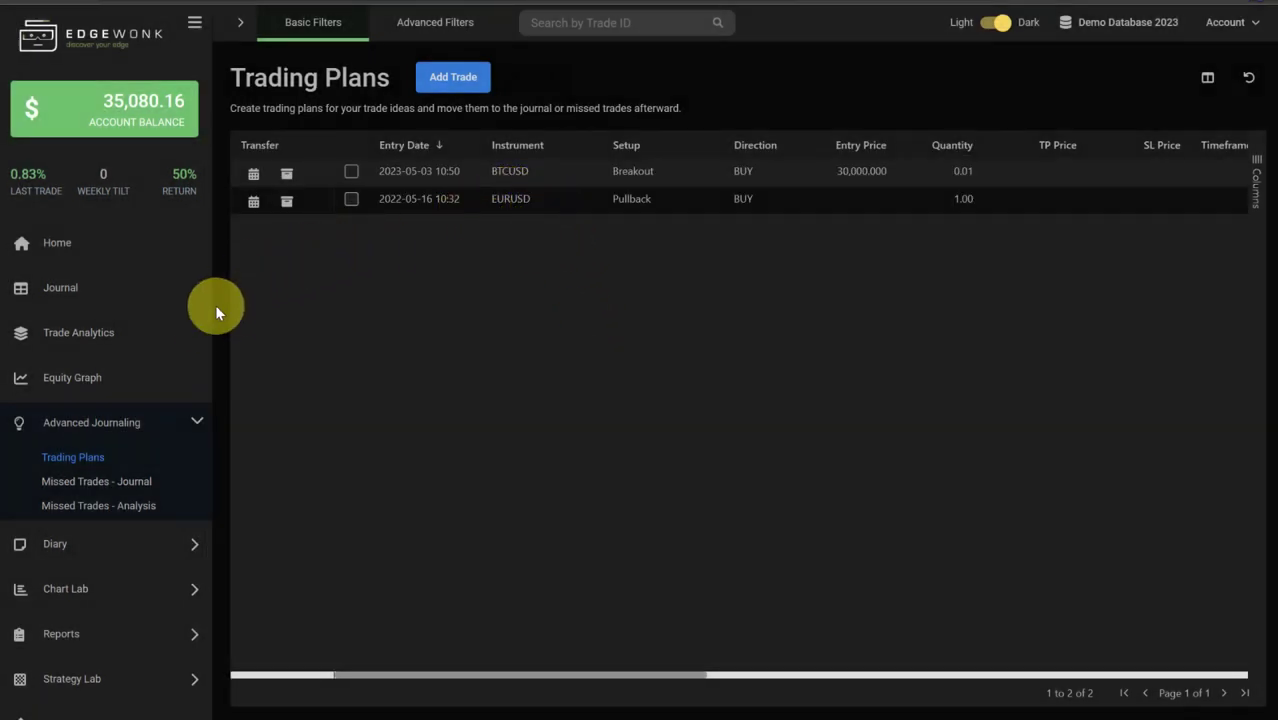
{"action": "mouse_move", "coordinate": [60, 288]}
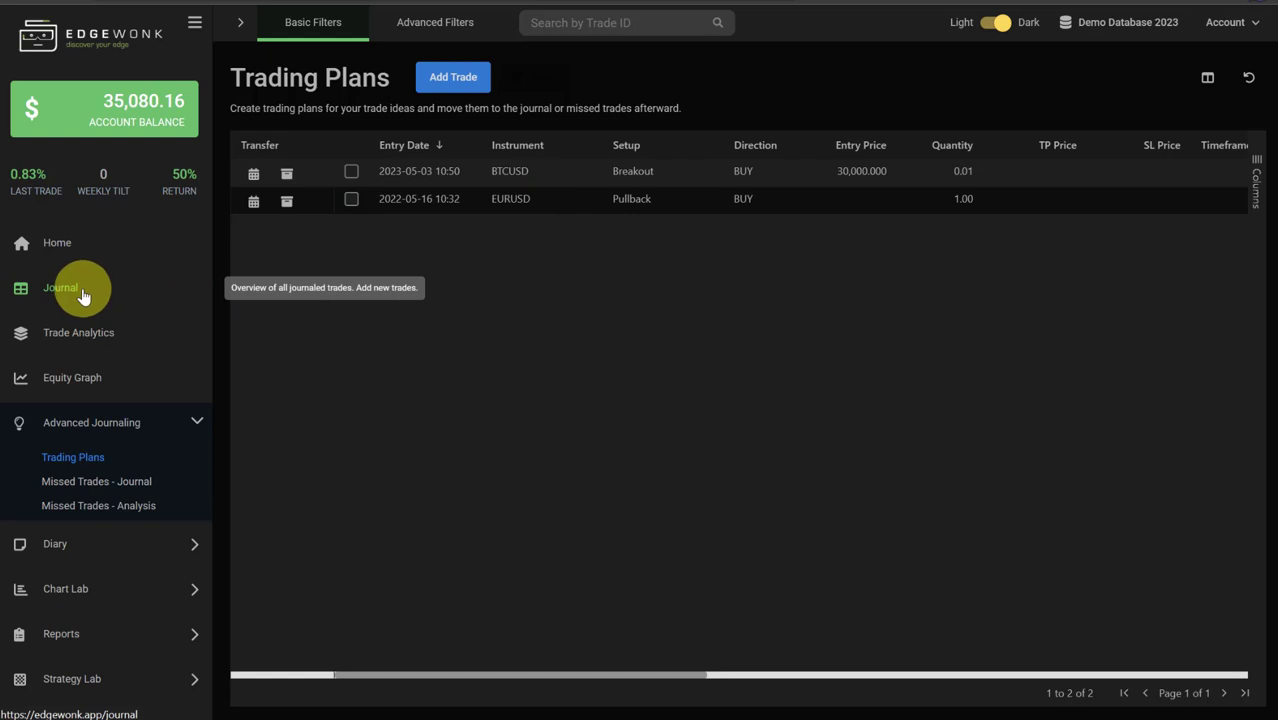
{"action": "mouse_move", "coordinate": [96, 481]}
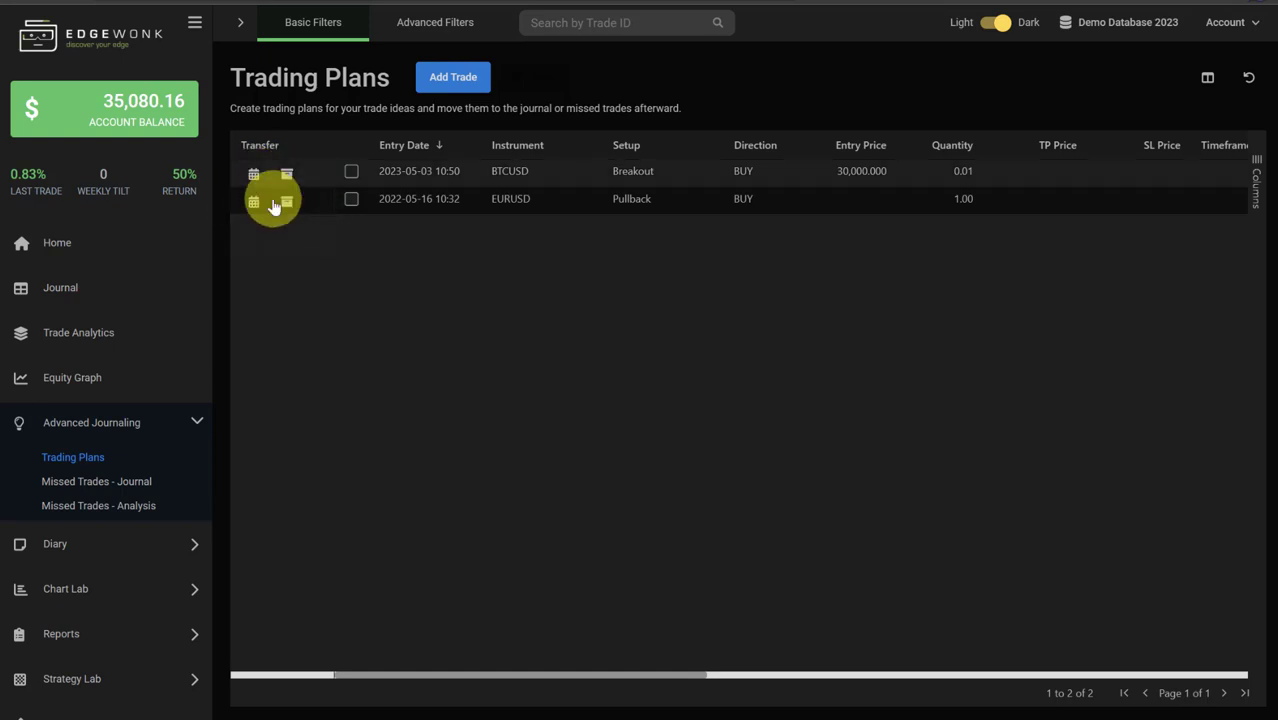
{"action": "mouse_move", "coordinate": [287, 171]}
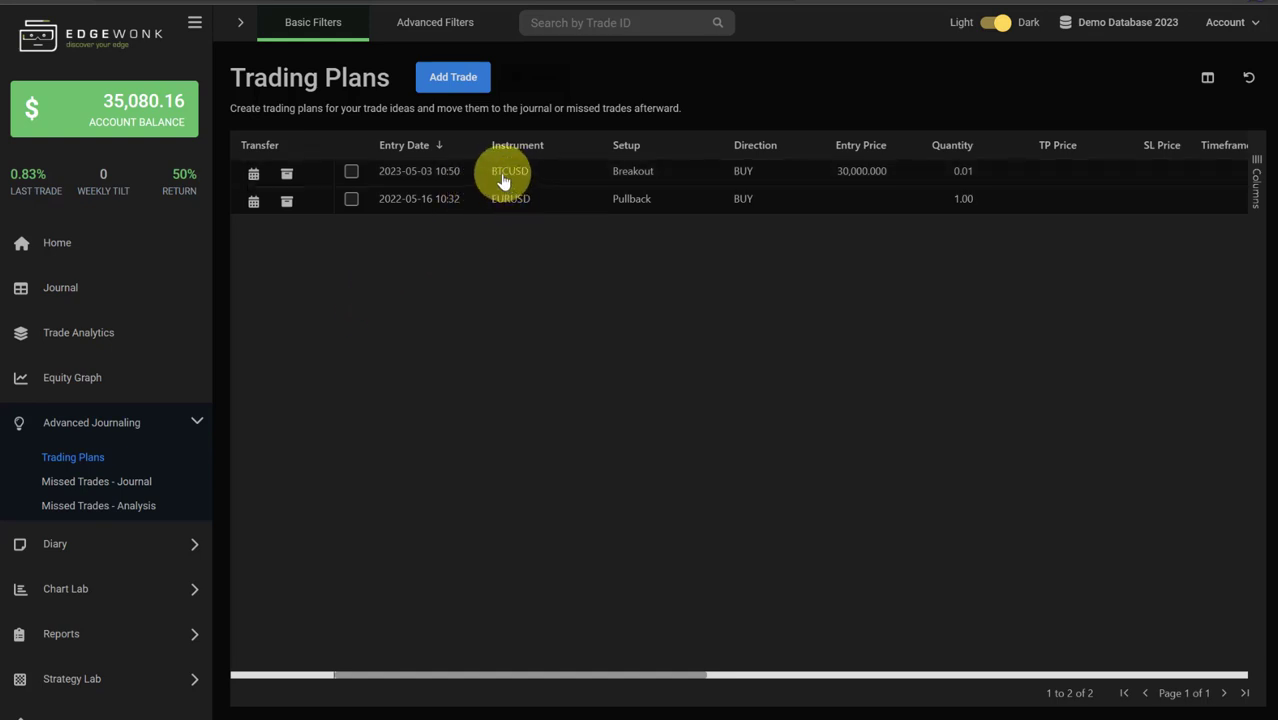
{"action": "mouse_move", "coordinate": [253, 172]}
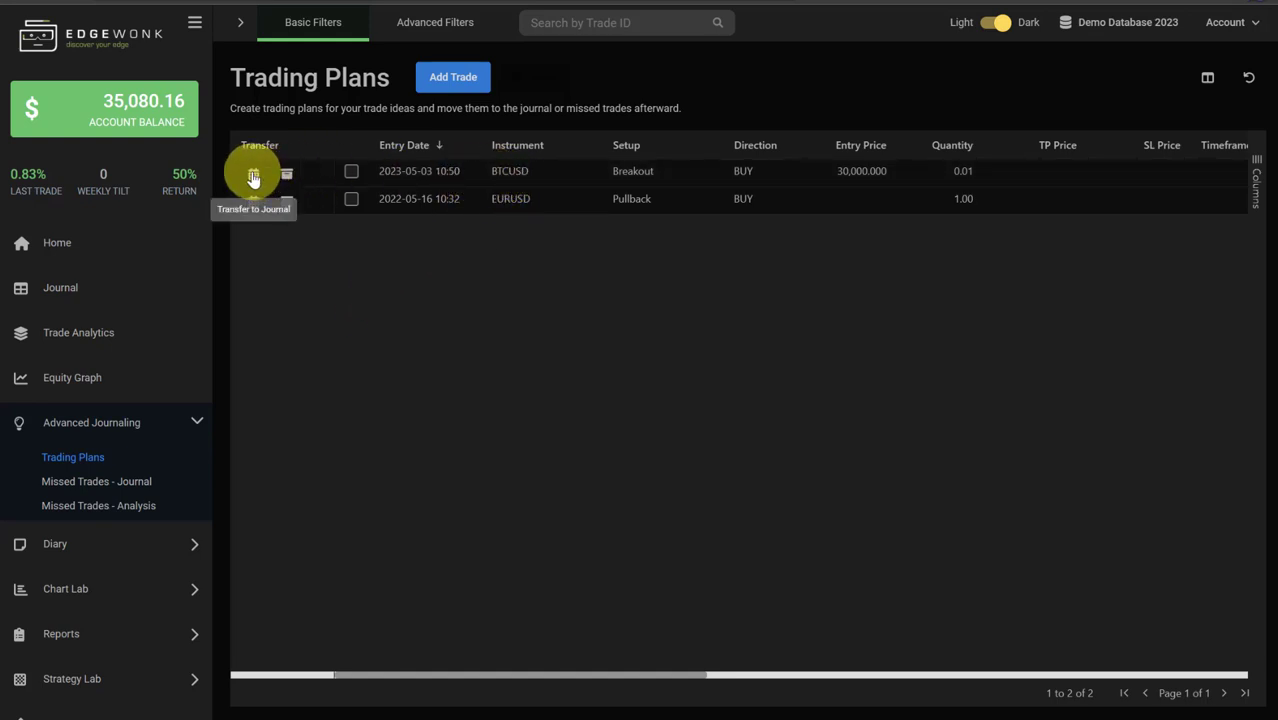
{"action": "left_click", "coordinate": [253, 171]}
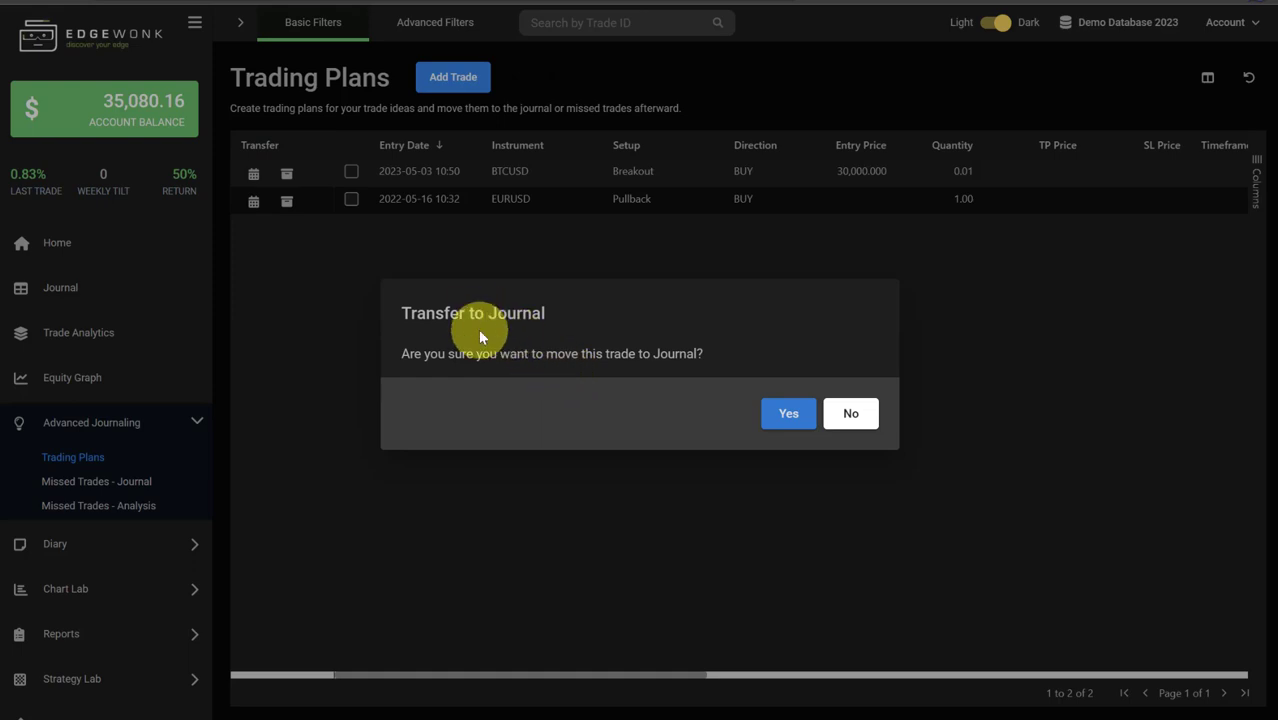
{"action": "mouse_move", "coordinate": [570, 398]}
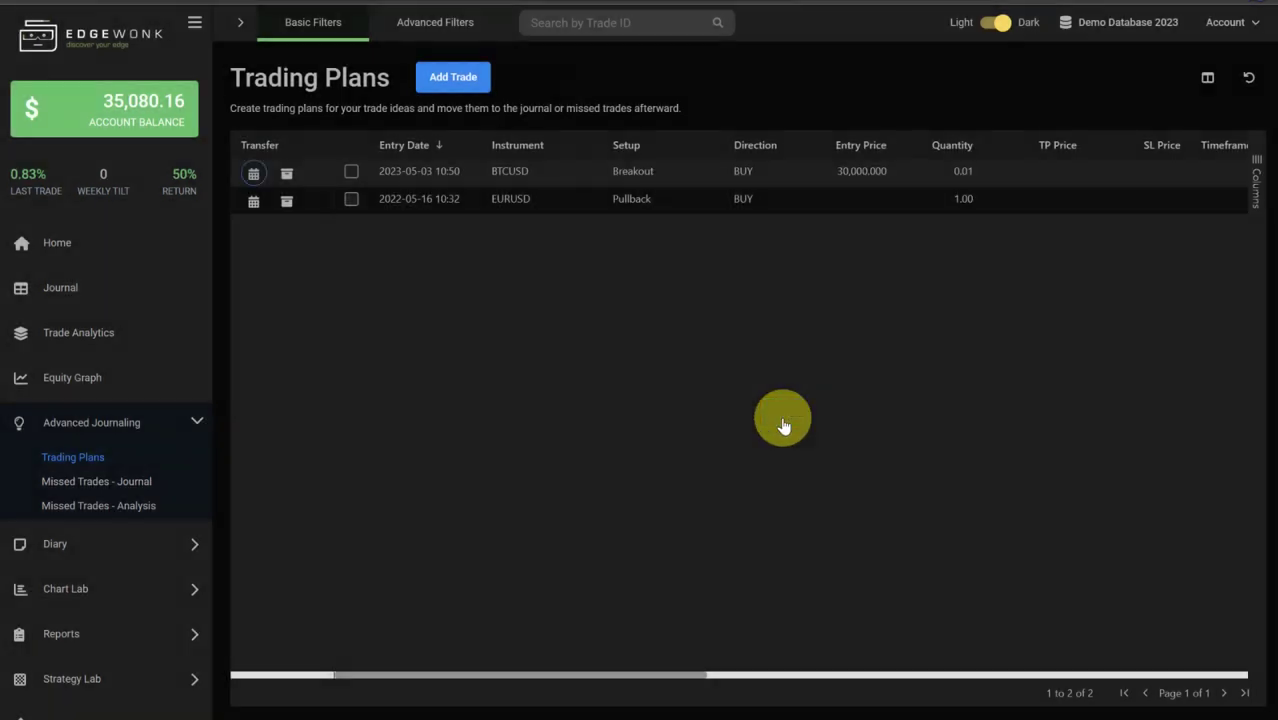
{"action": "left_click", "coordinate": [60, 287]}
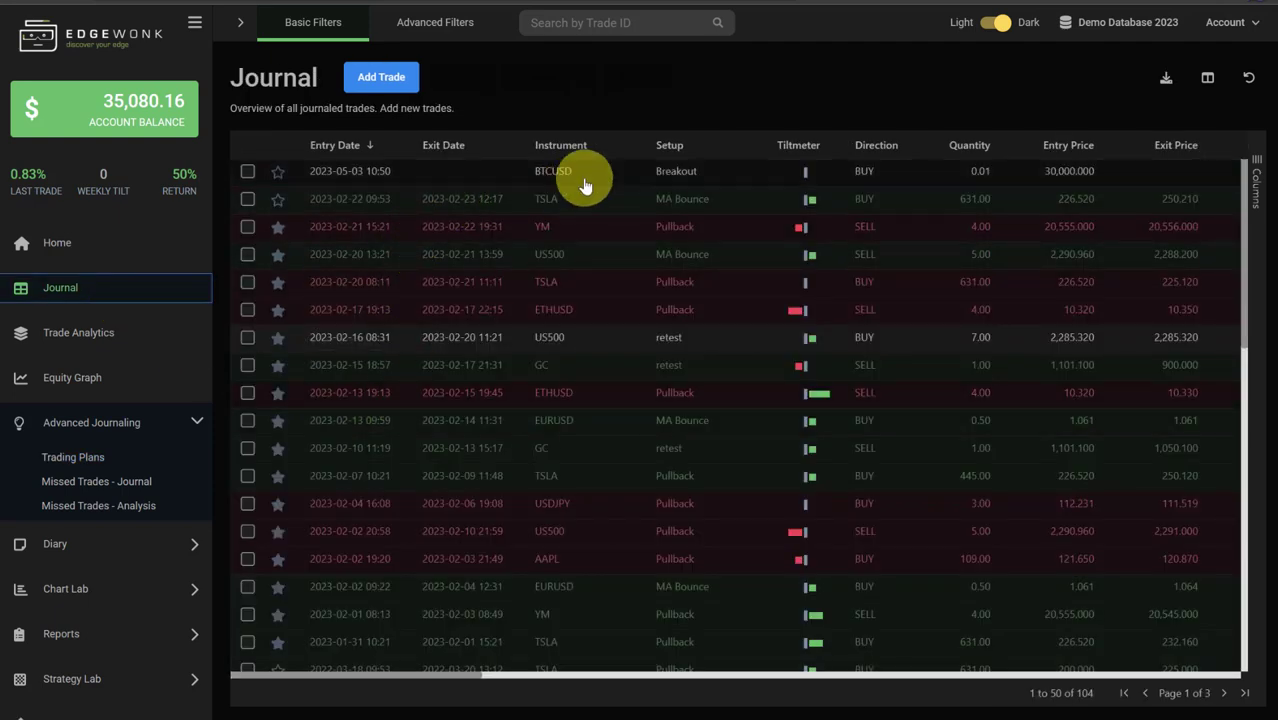
{"action": "mouse_move", "coordinate": [565, 152]}
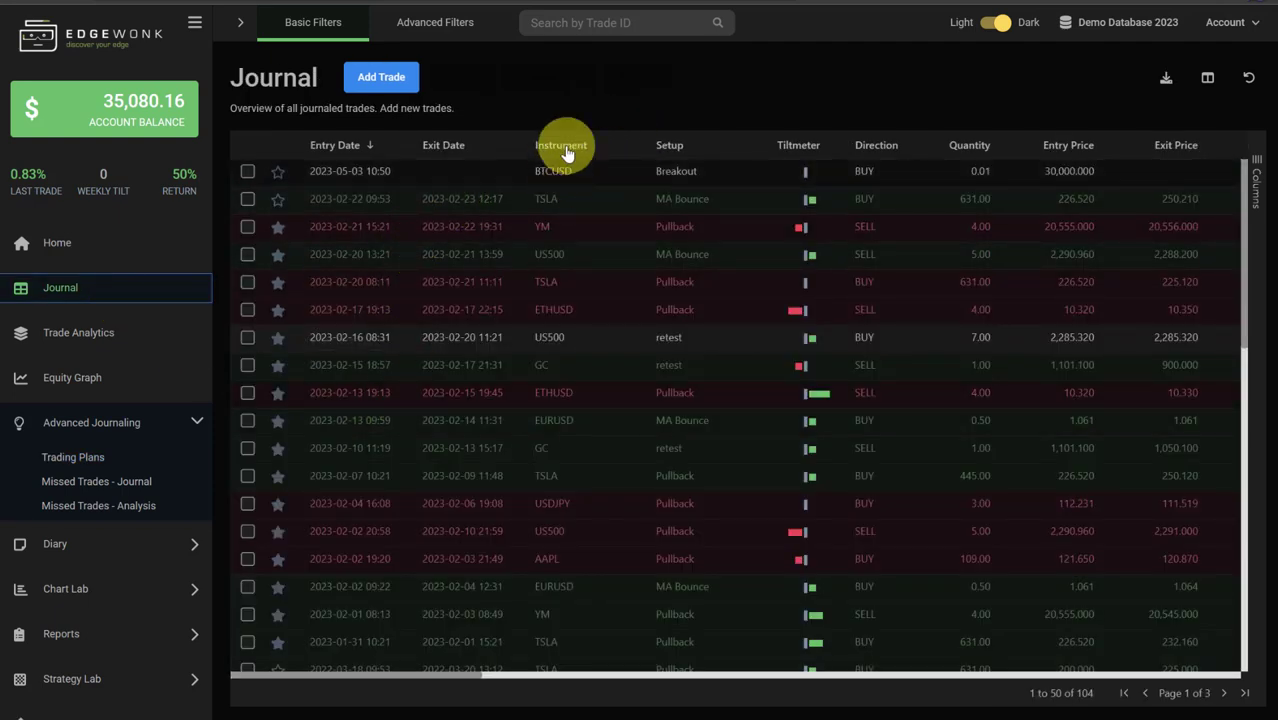
{"action": "mouse_move", "coordinate": [465, 170]}
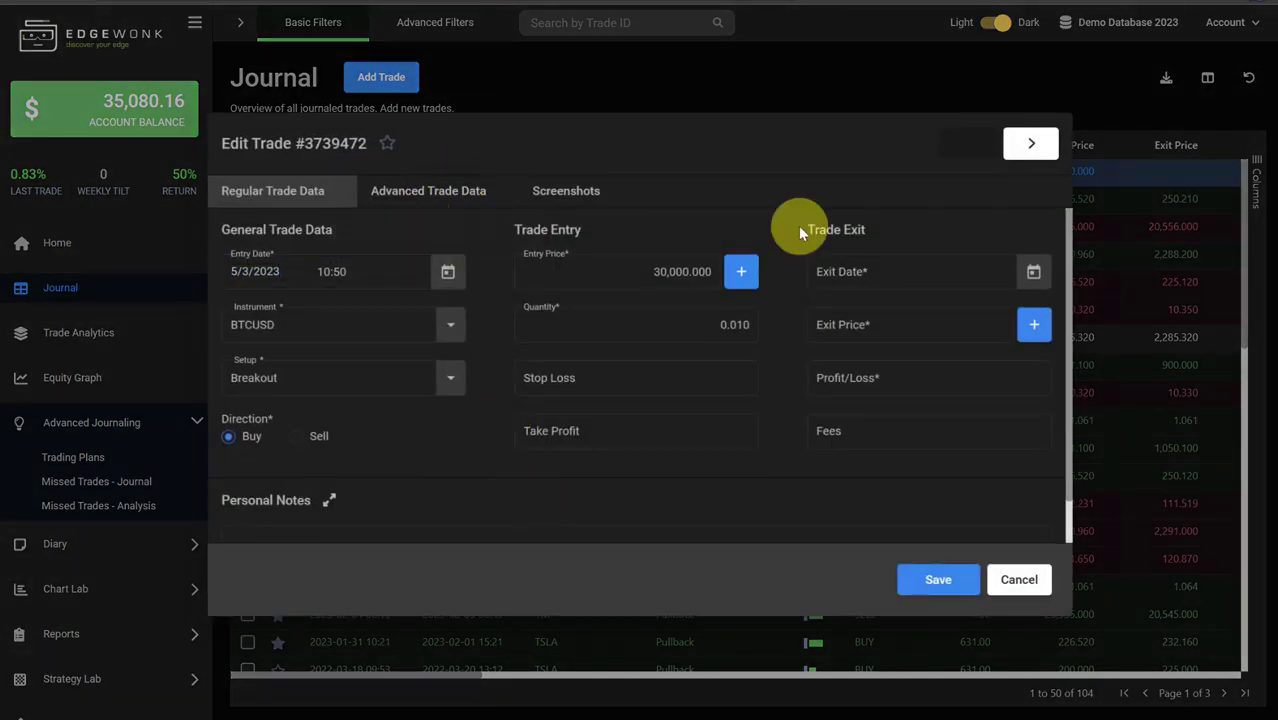
{"action": "mouse_move", "coordinate": [812, 180]}
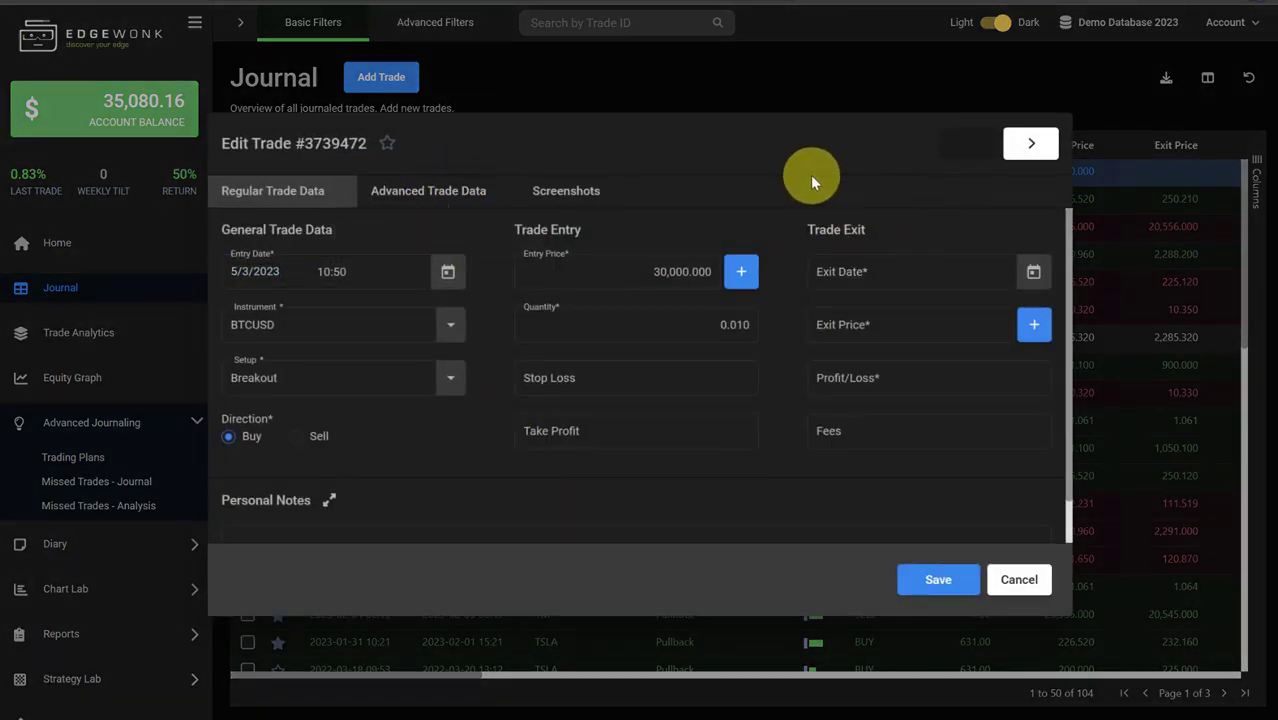
{"action": "mouse_move", "coordinate": [875, 355]}
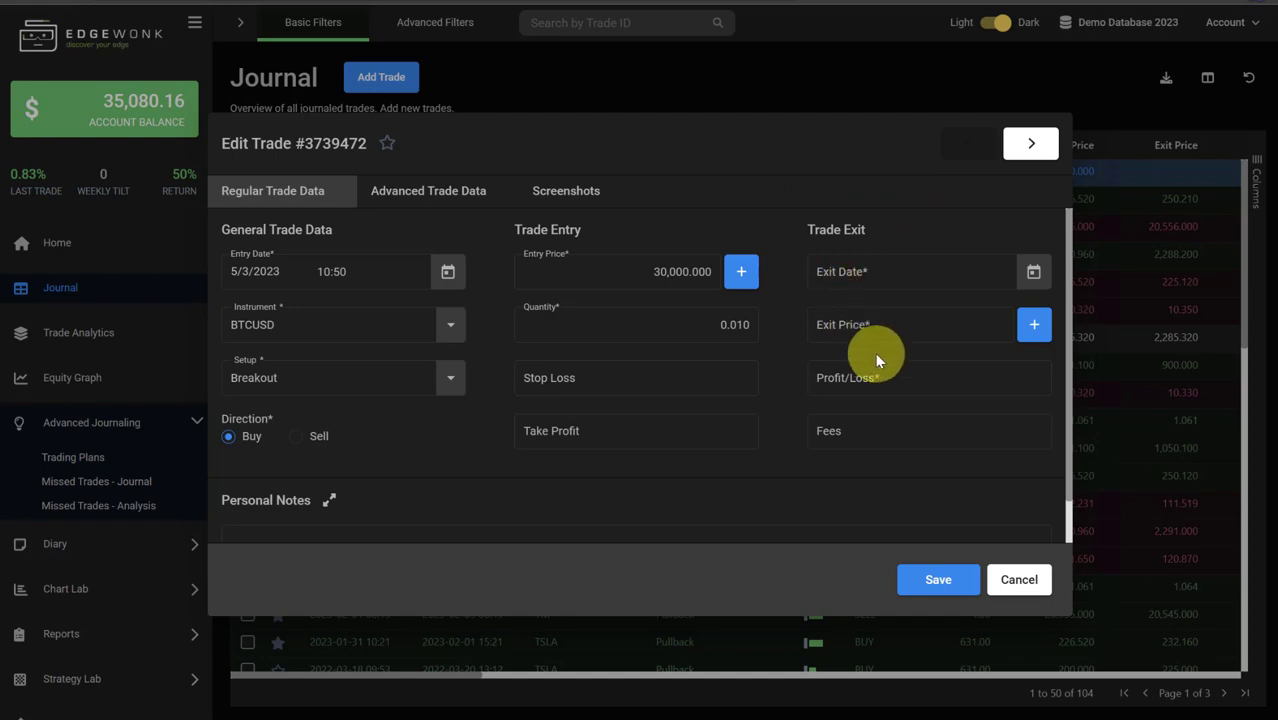
{"action": "mouse_move", "coordinate": [835, 452]}
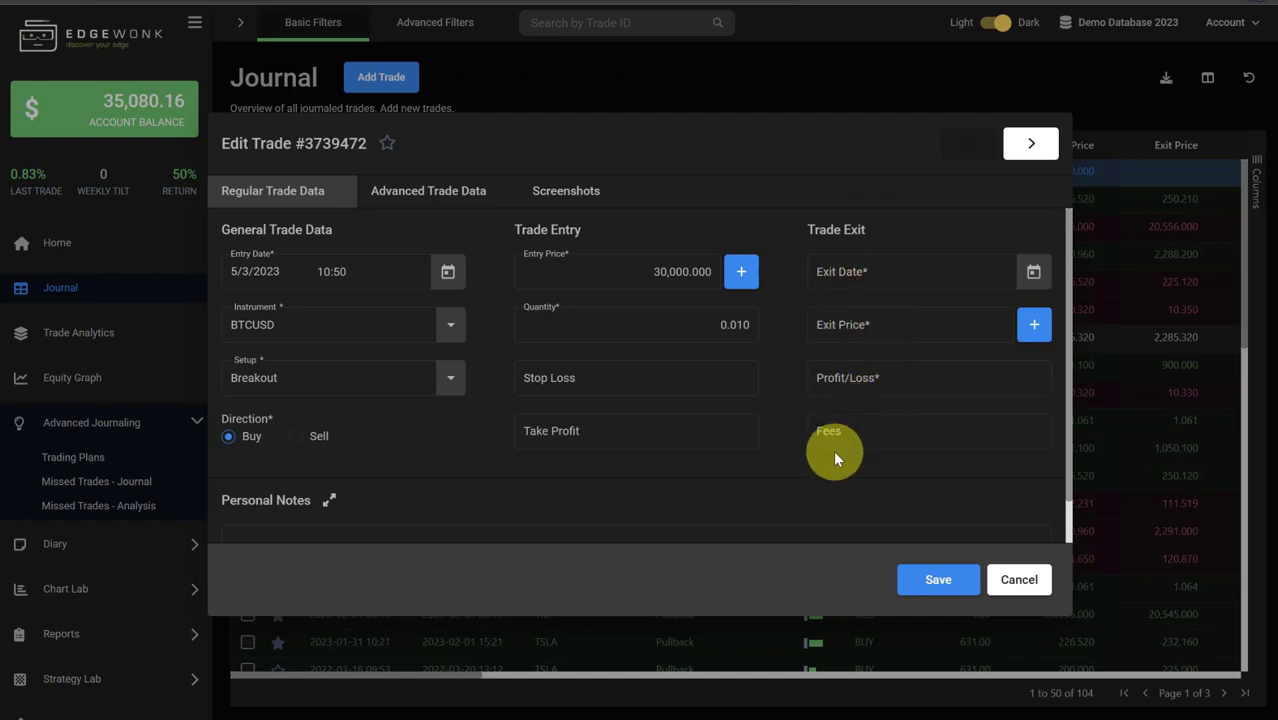
Step: Review the BTCUSD trade's Screenshots, Advanced and Regular tabs, then return to Trading Plans
{"action": "left_click", "coordinate": [566, 191]}
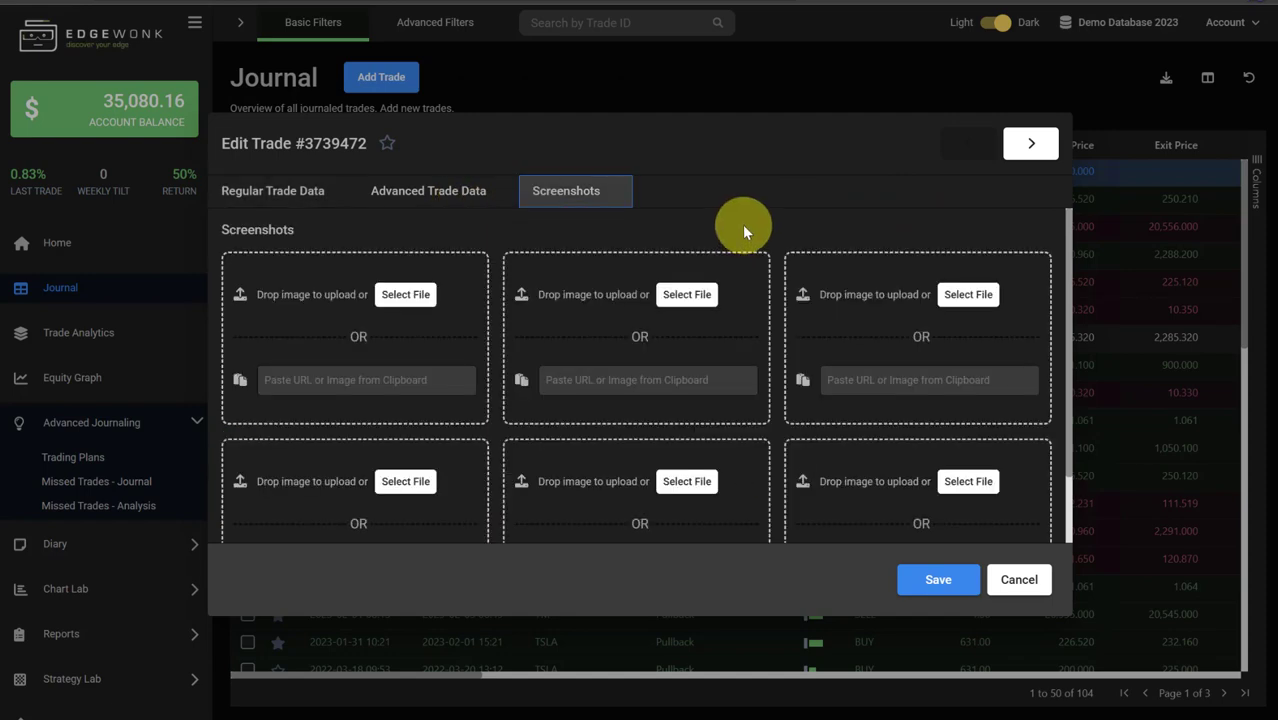
{"action": "left_click", "coordinate": [428, 191]}
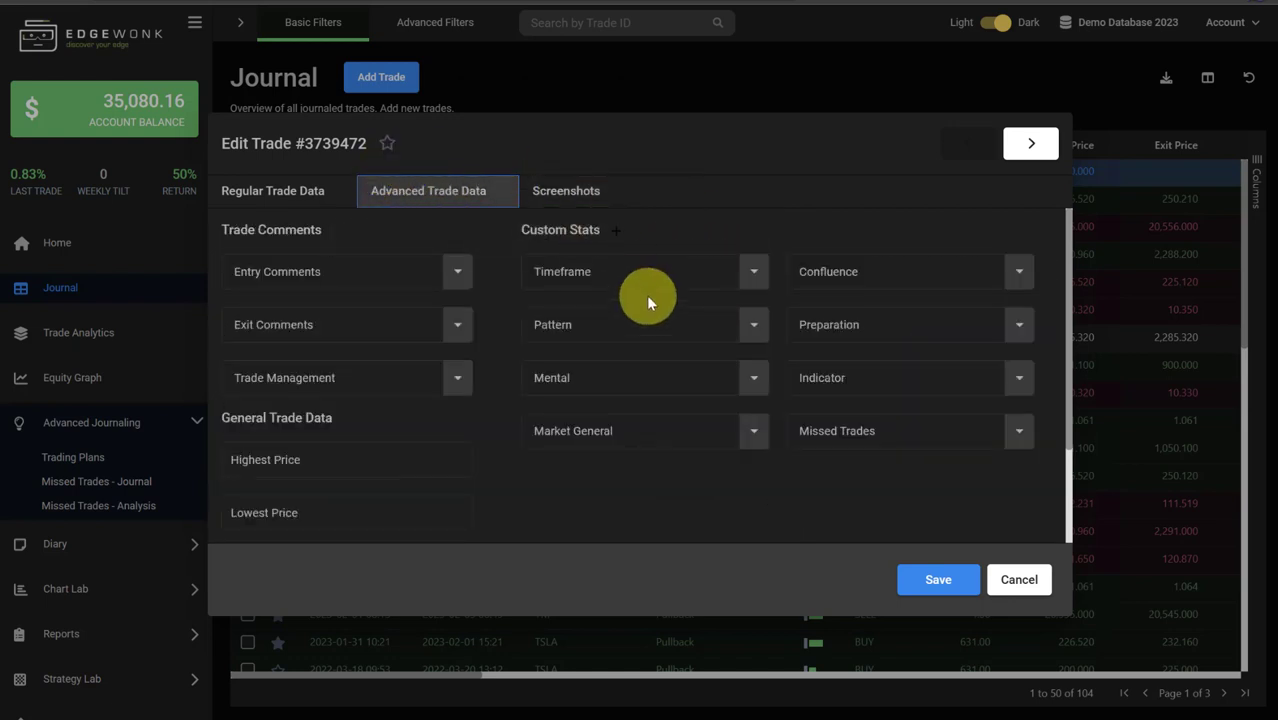
{"action": "left_click", "coordinate": [272, 191]}
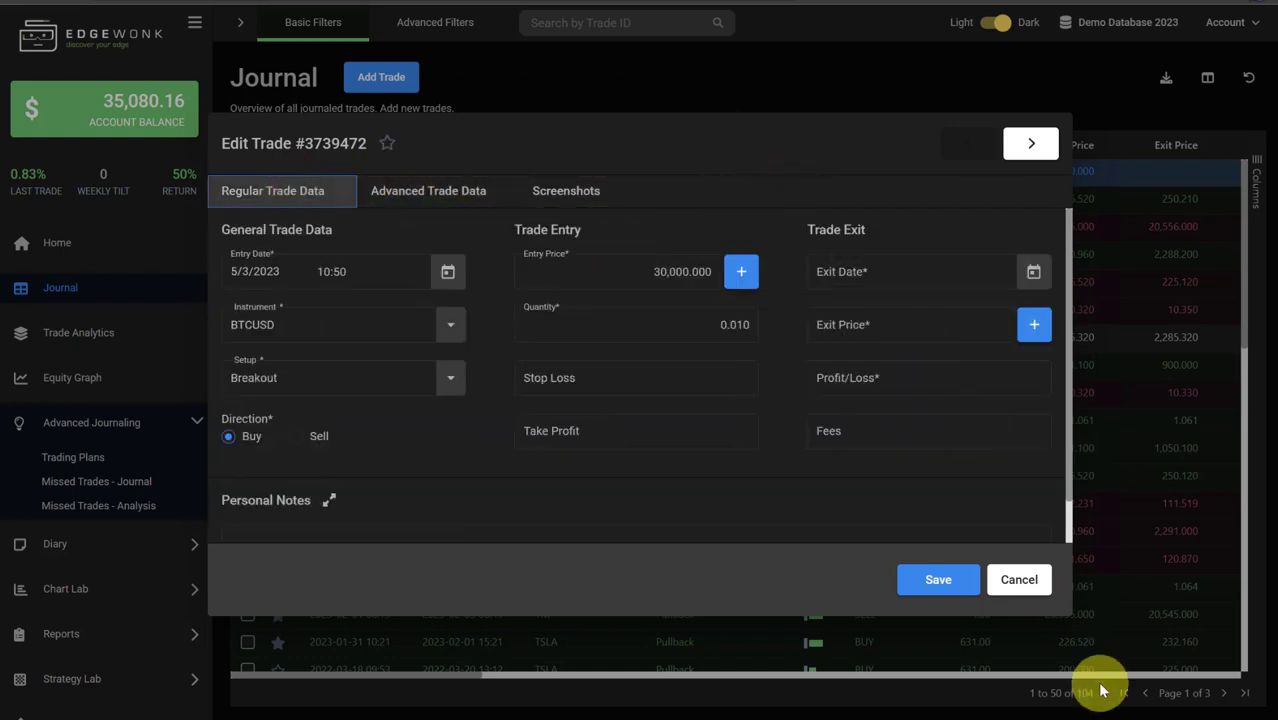
{"action": "left_click", "coordinate": [72, 457]}
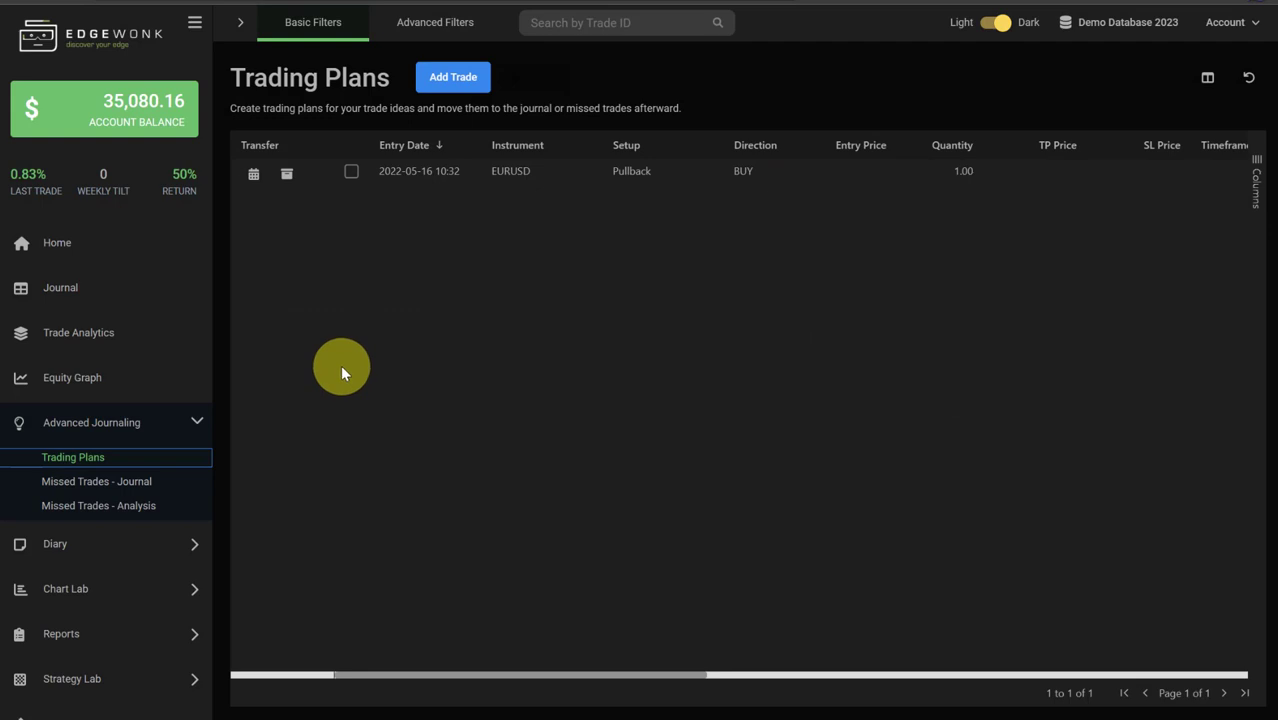
{"action": "mouse_move", "coordinate": [343, 238]}
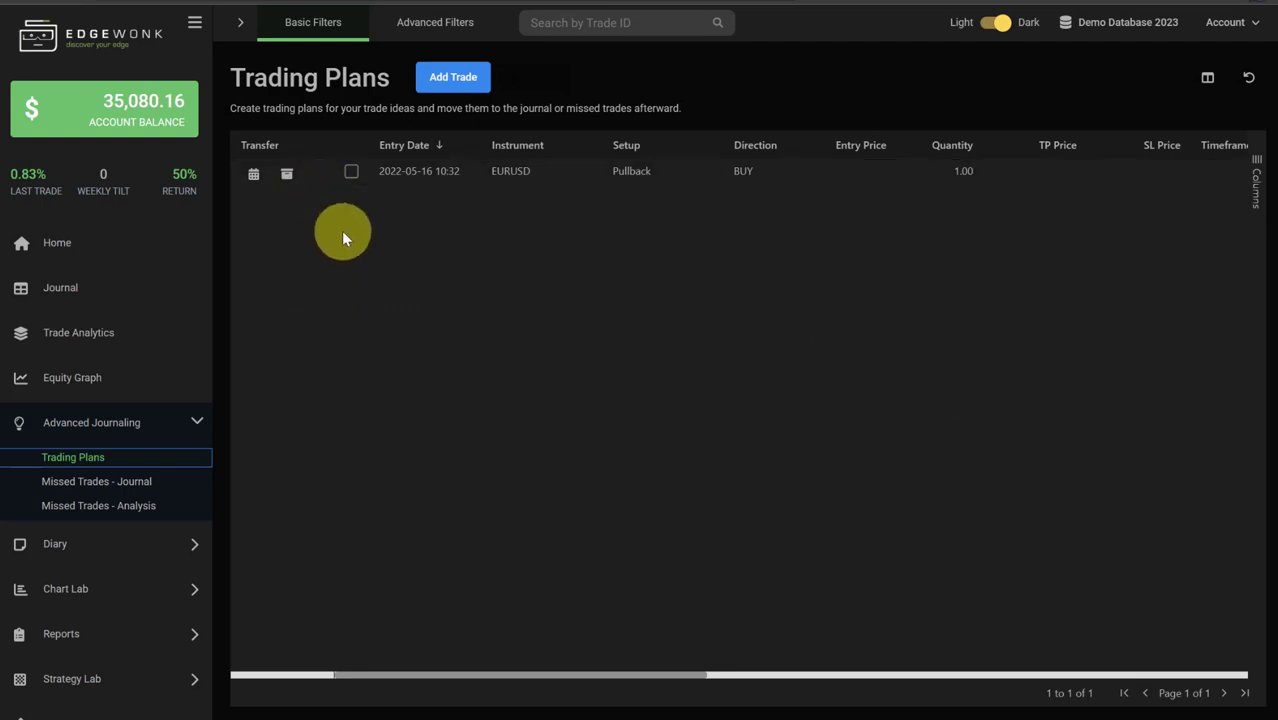
{"action": "mouse_move", "coordinate": [477, 185]}
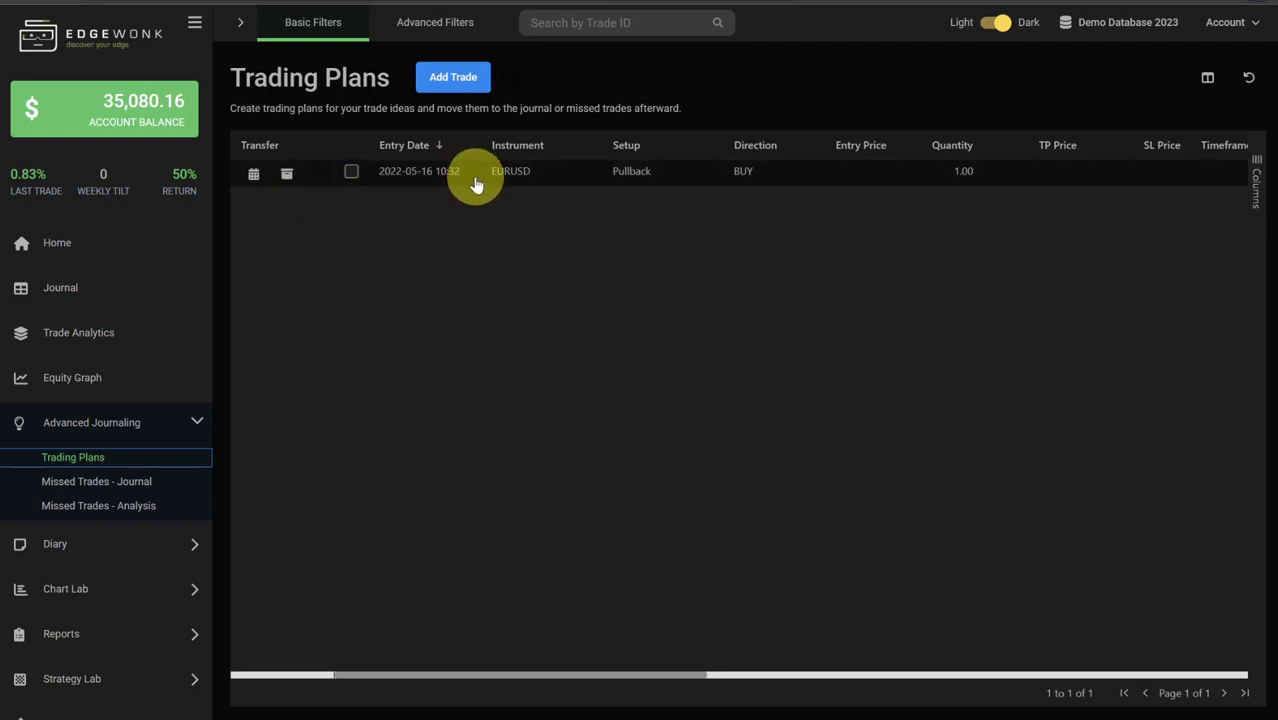
{"action": "mouse_move", "coordinate": [300, 189]}
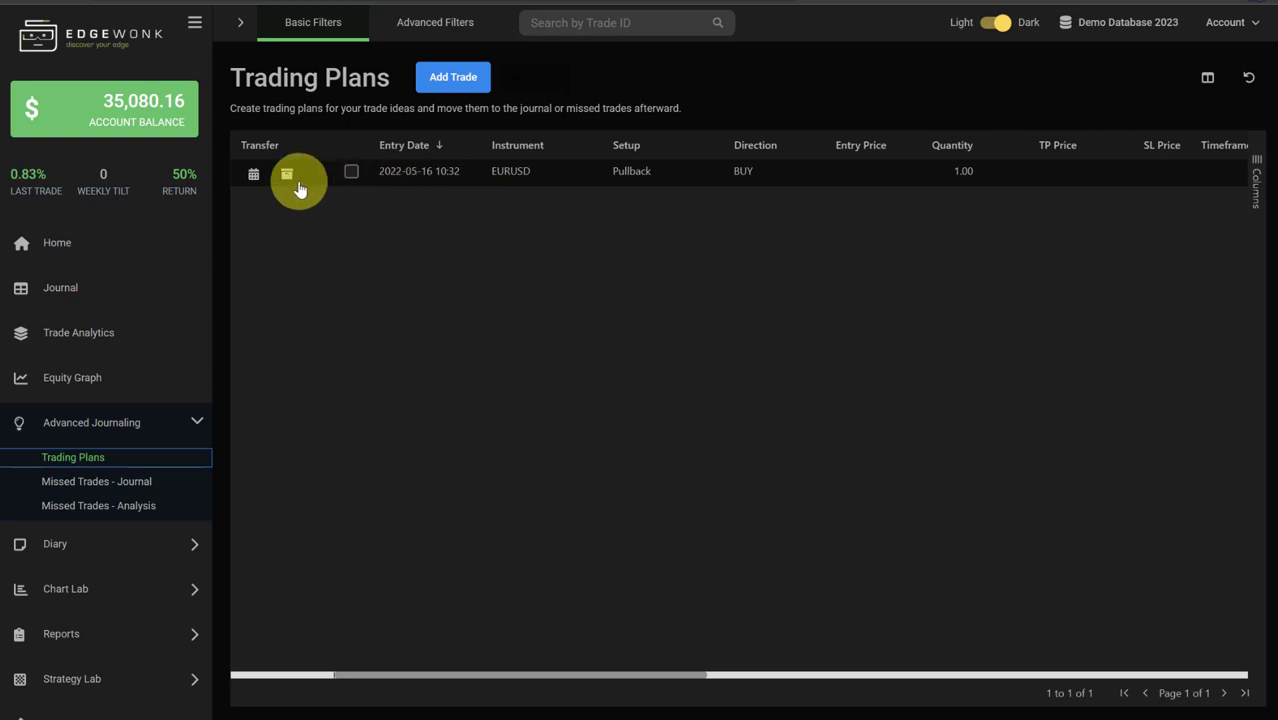
{"action": "mouse_move", "coordinate": [287, 175]}
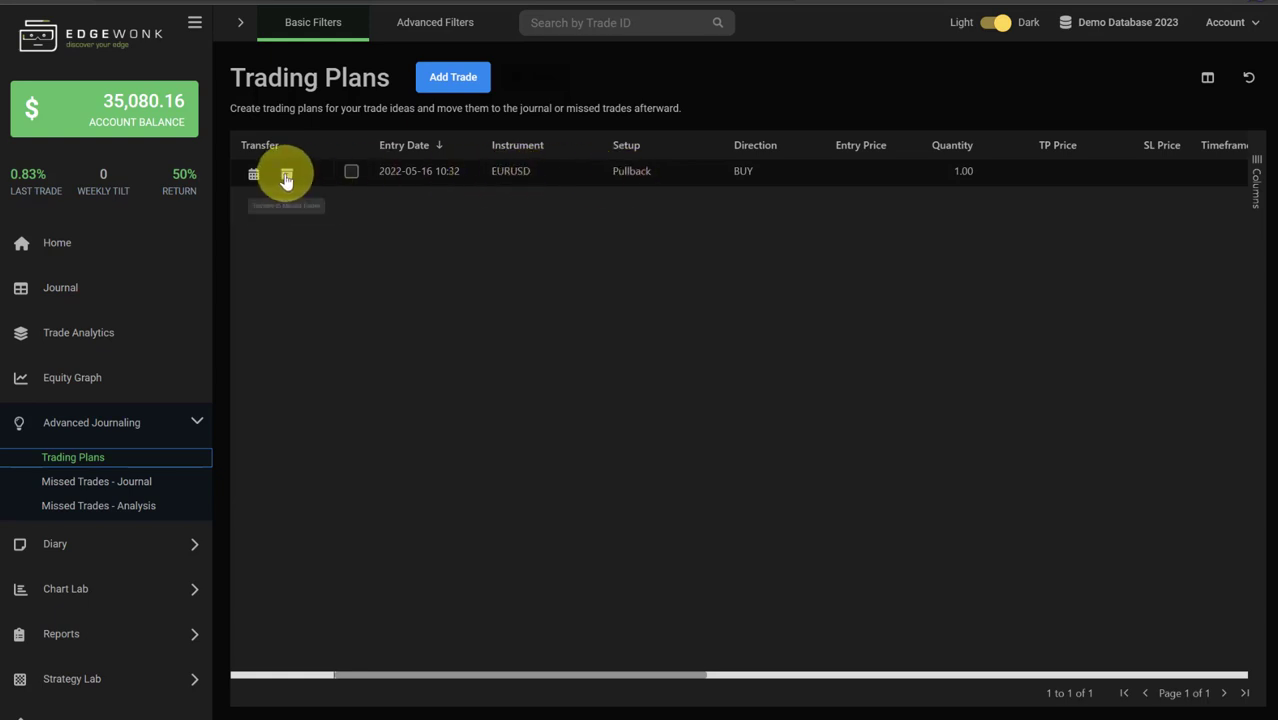
Step: Transfer the EURUSD pullback plan to Missed Trades, confirming with Yes
{"action": "left_click", "coordinate": [286, 171]}
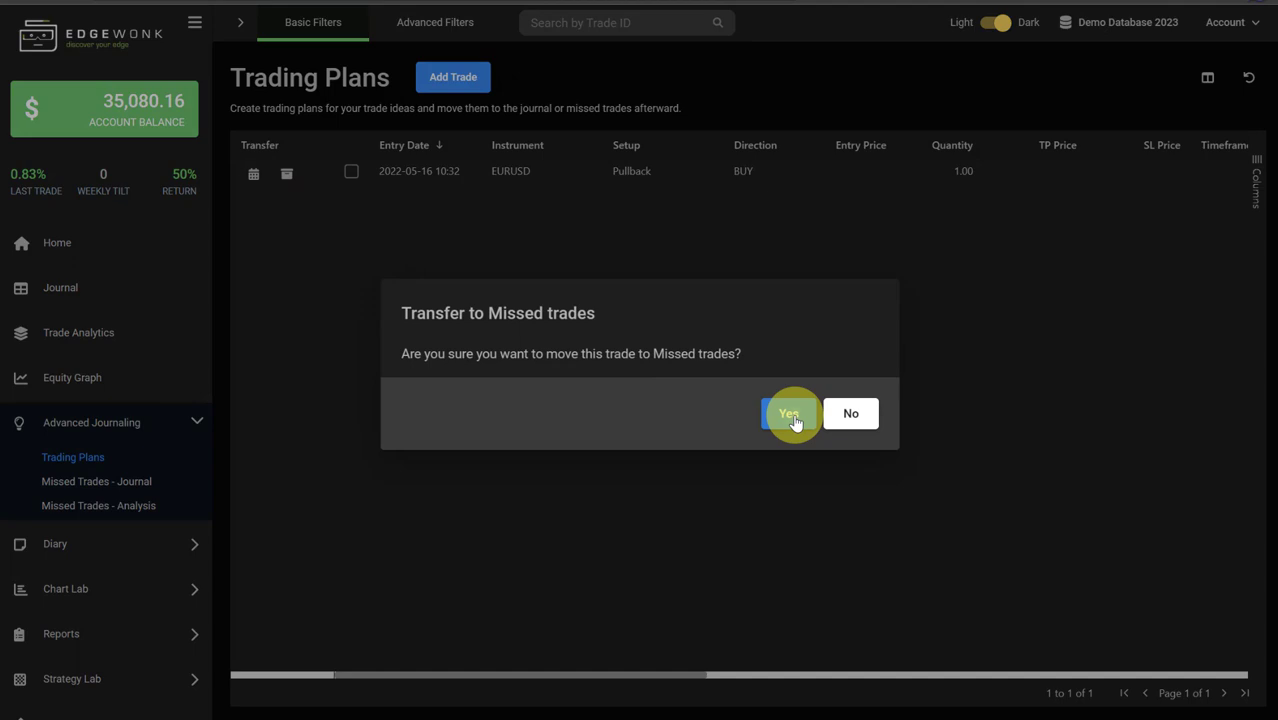
{"action": "left_click", "coordinate": [789, 413]}
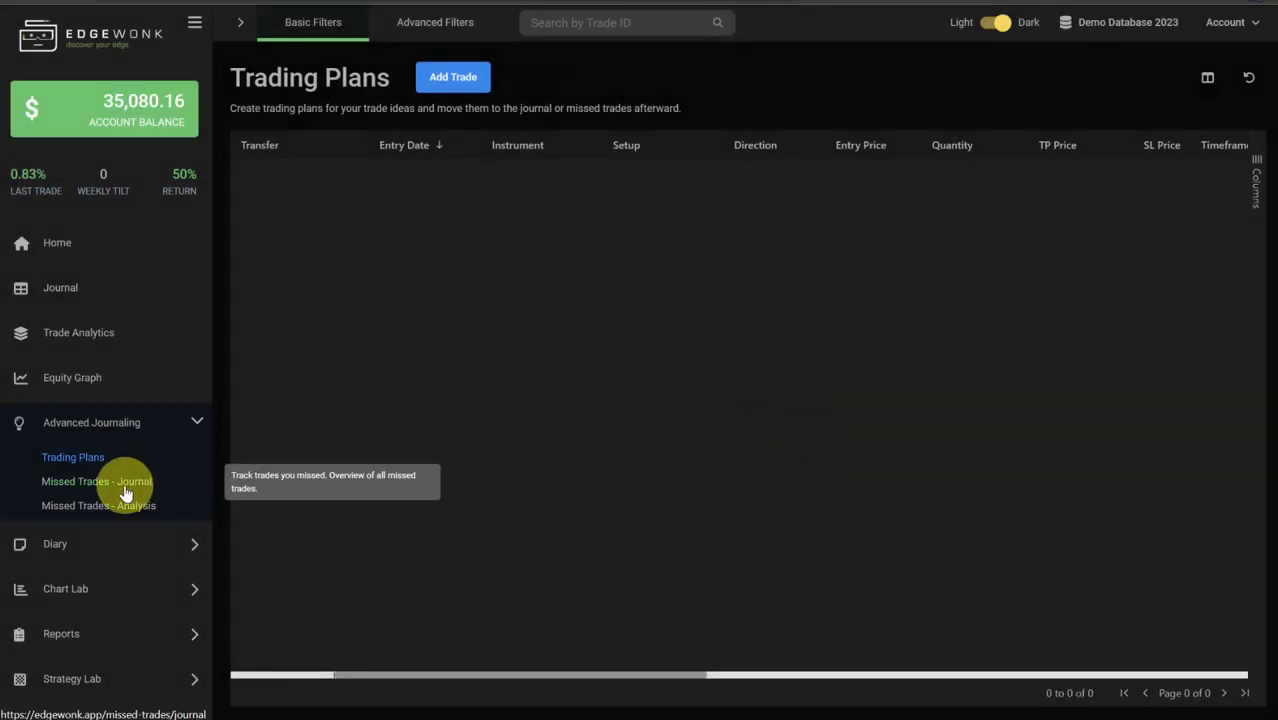
Step: Open the Missed Trades Journal and inspect the EURUSD trade, closing it unsaved
{"action": "left_click", "coordinate": [96, 481]}
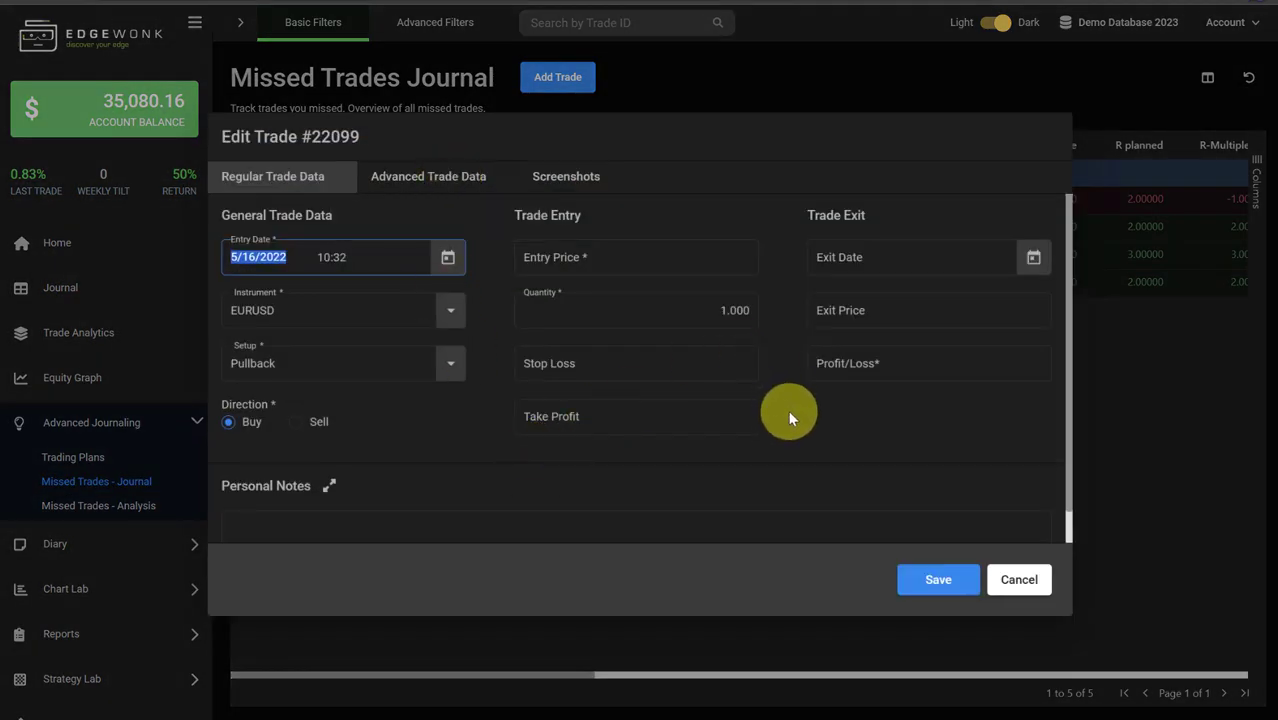
{"action": "mouse_move", "coordinate": [910, 240]}
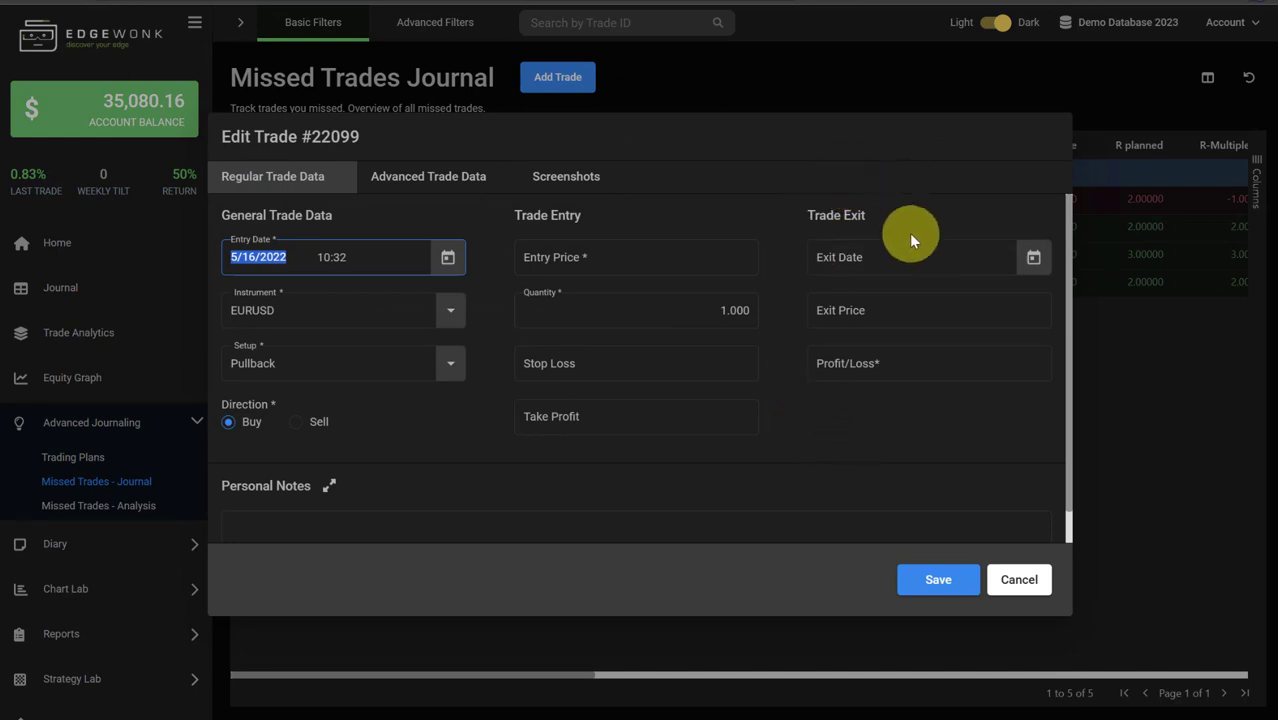
{"action": "left_click", "coordinate": [1019, 579]}
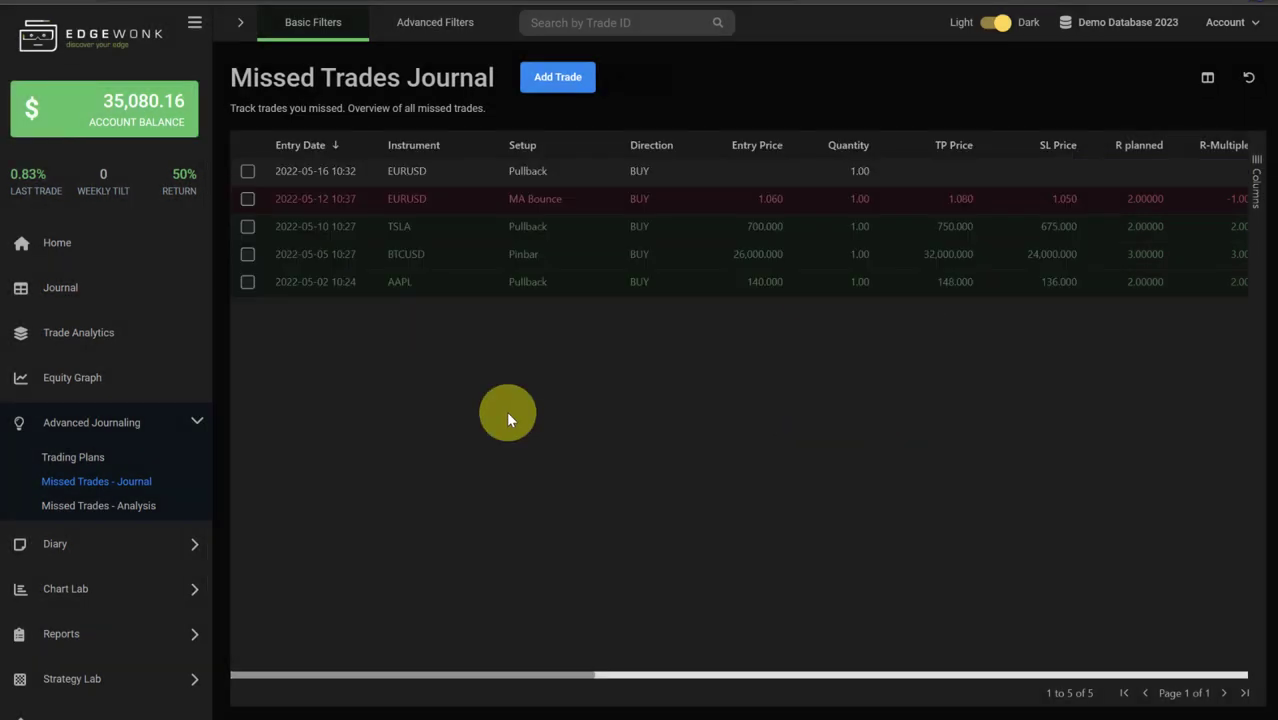
{"action": "mouse_move", "coordinate": [322, 90]}
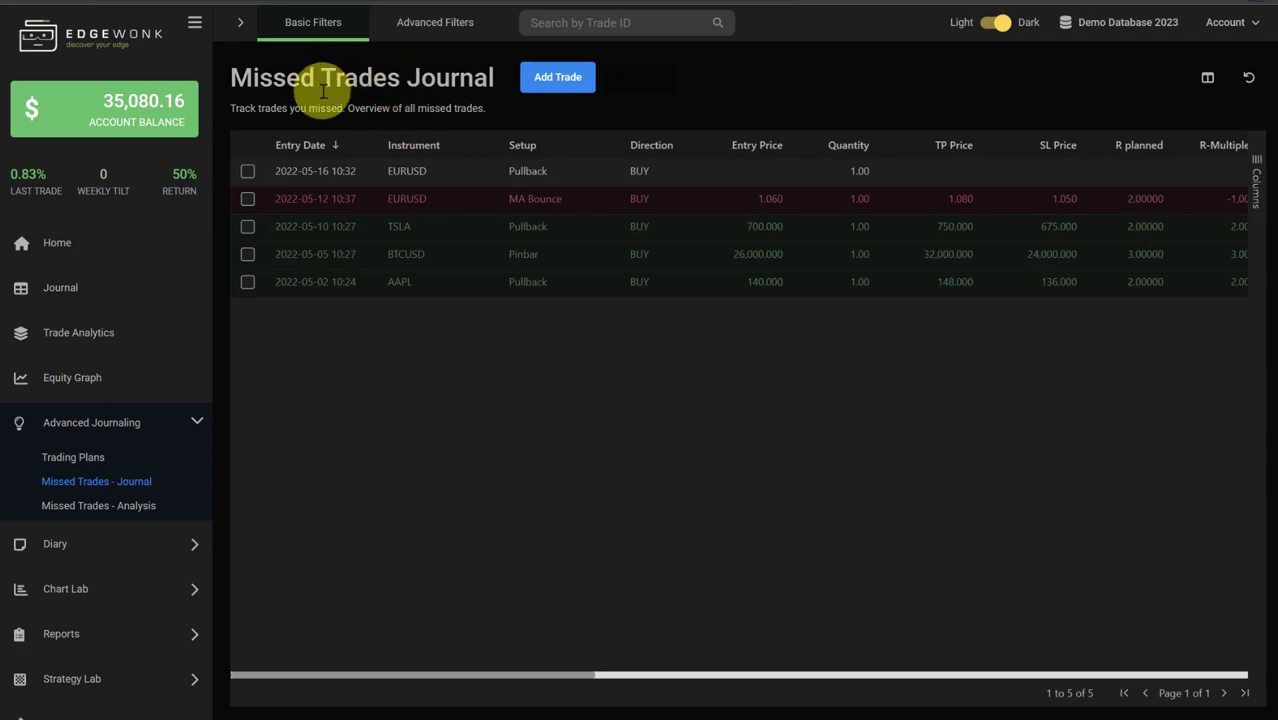
{"action": "mouse_move", "coordinate": [508, 385]}
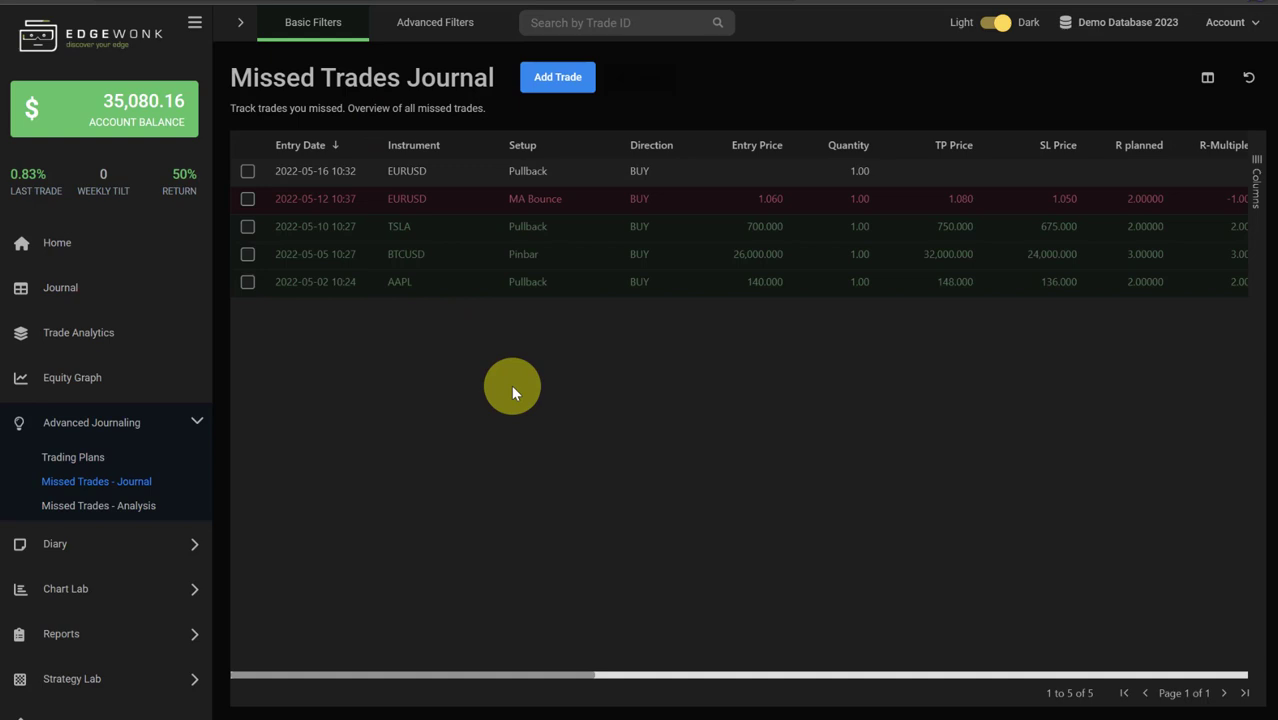
{"action": "mouse_move", "coordinate": [497, 387]}
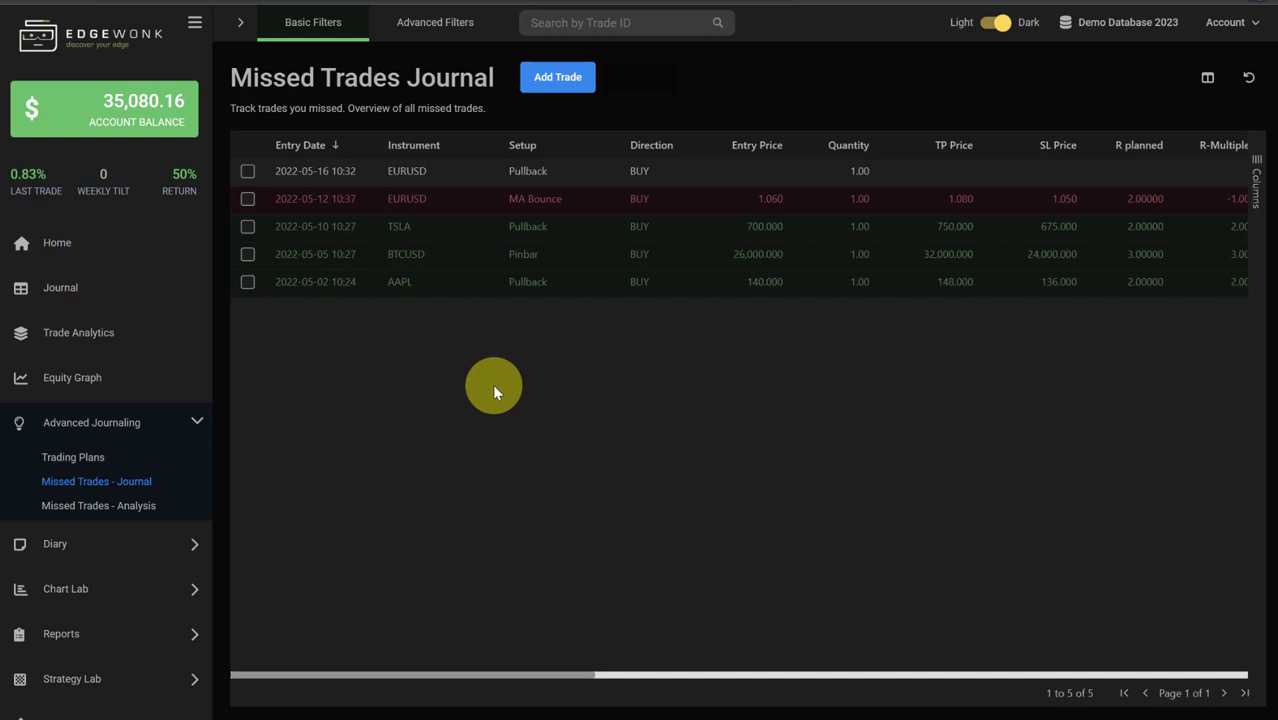
{"action": "mouse_move", "coordinate": [468, 472]}
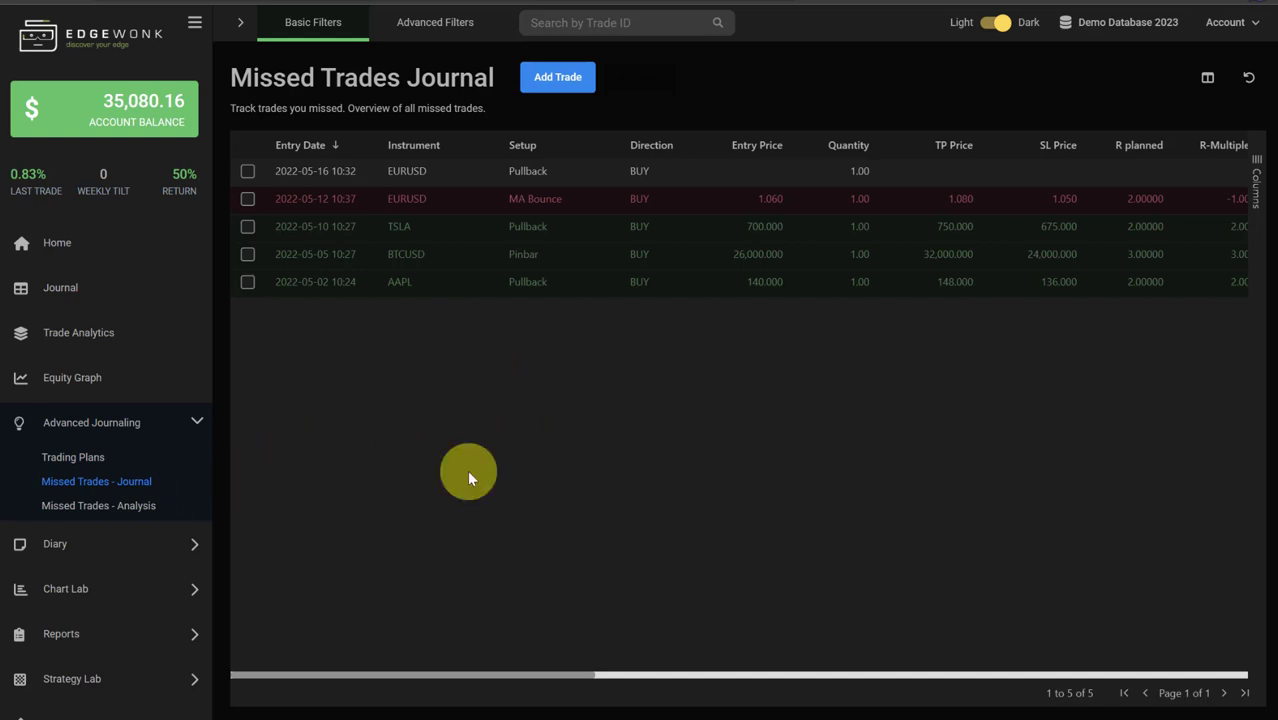
{"action": "mouse_move", "coordinate": [433, 358]}
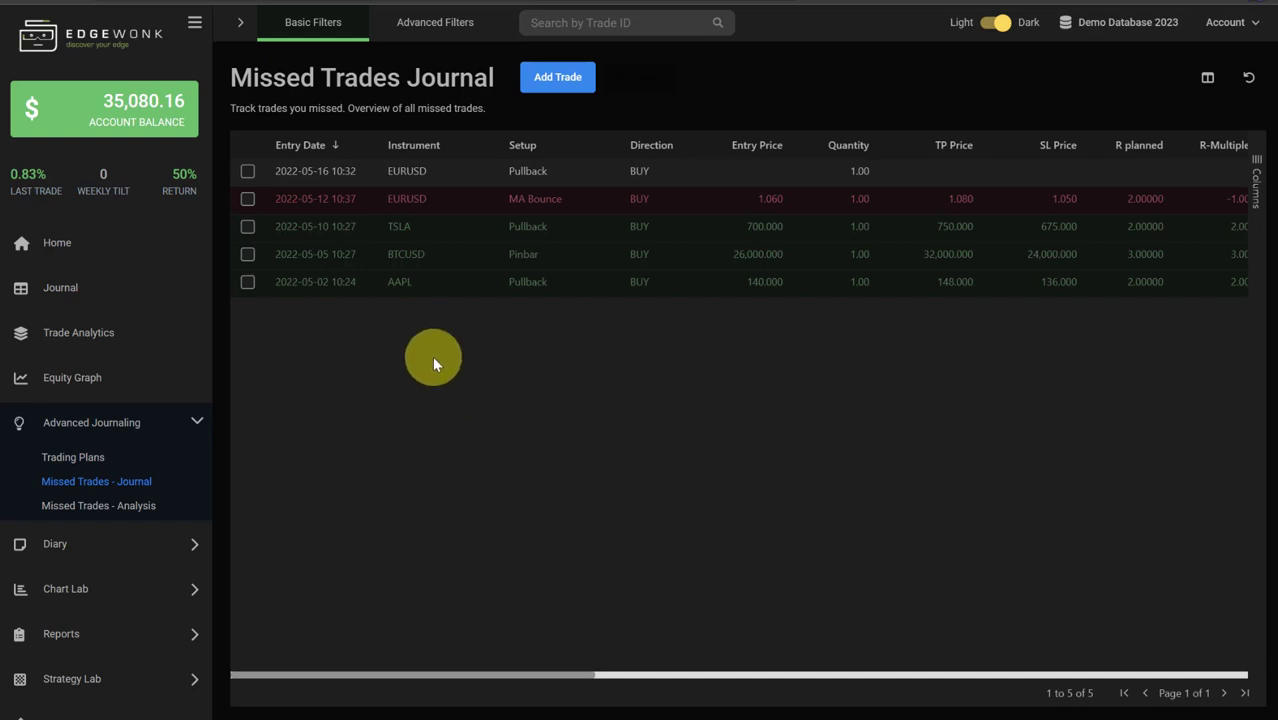
{"action": "mouse_move", "coordinate": [350, 295]}
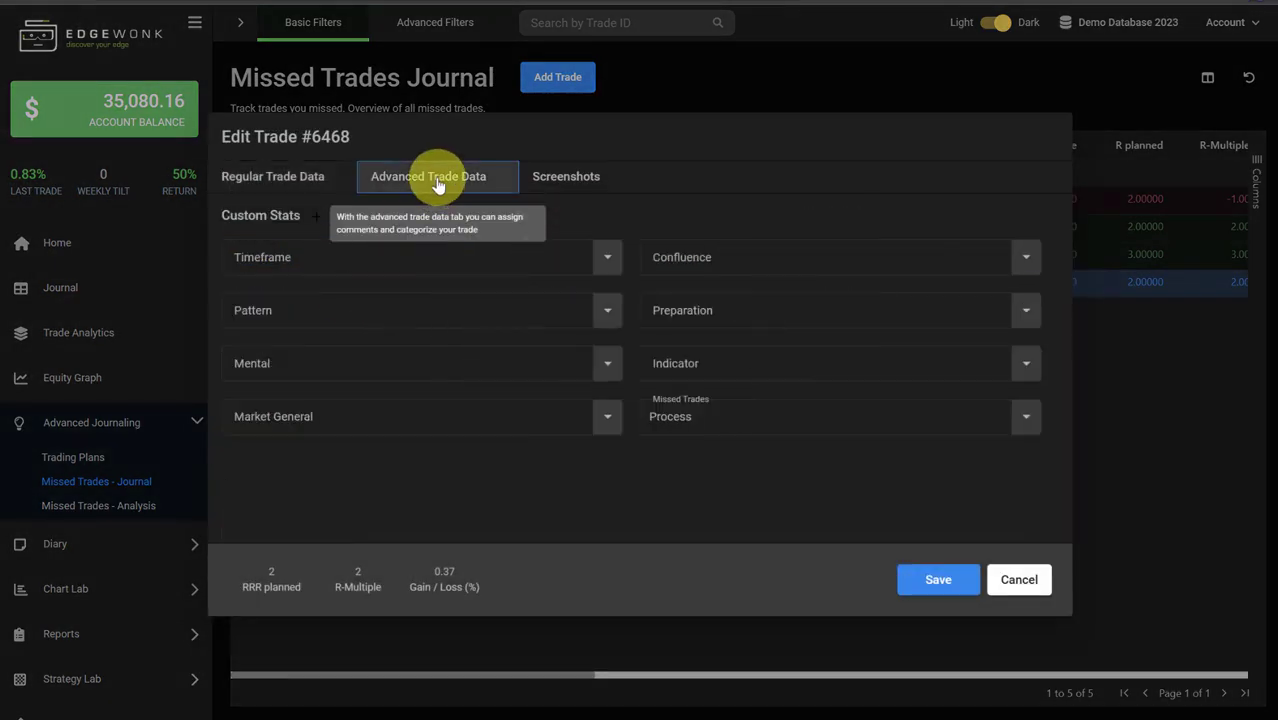
{"action": "mouse_move", "coordinate": [476, 211]}
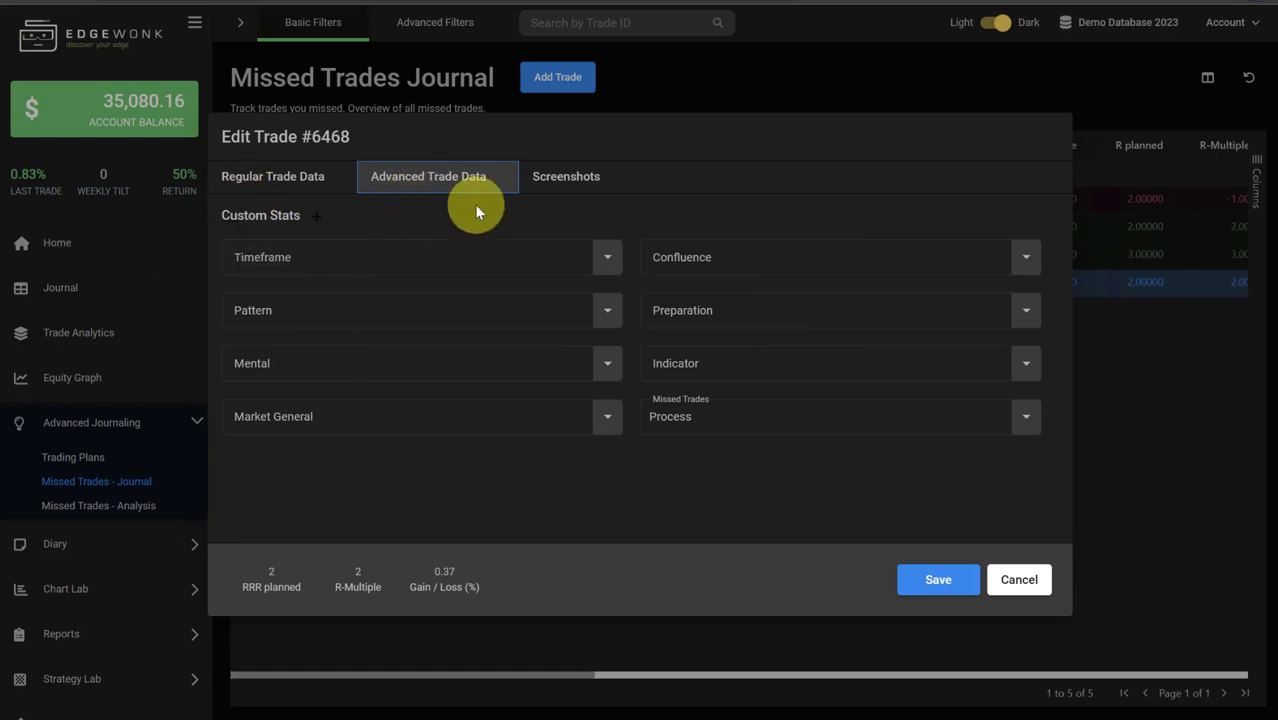
{"action": "mouse_move", "coordinate": [628, 490]}
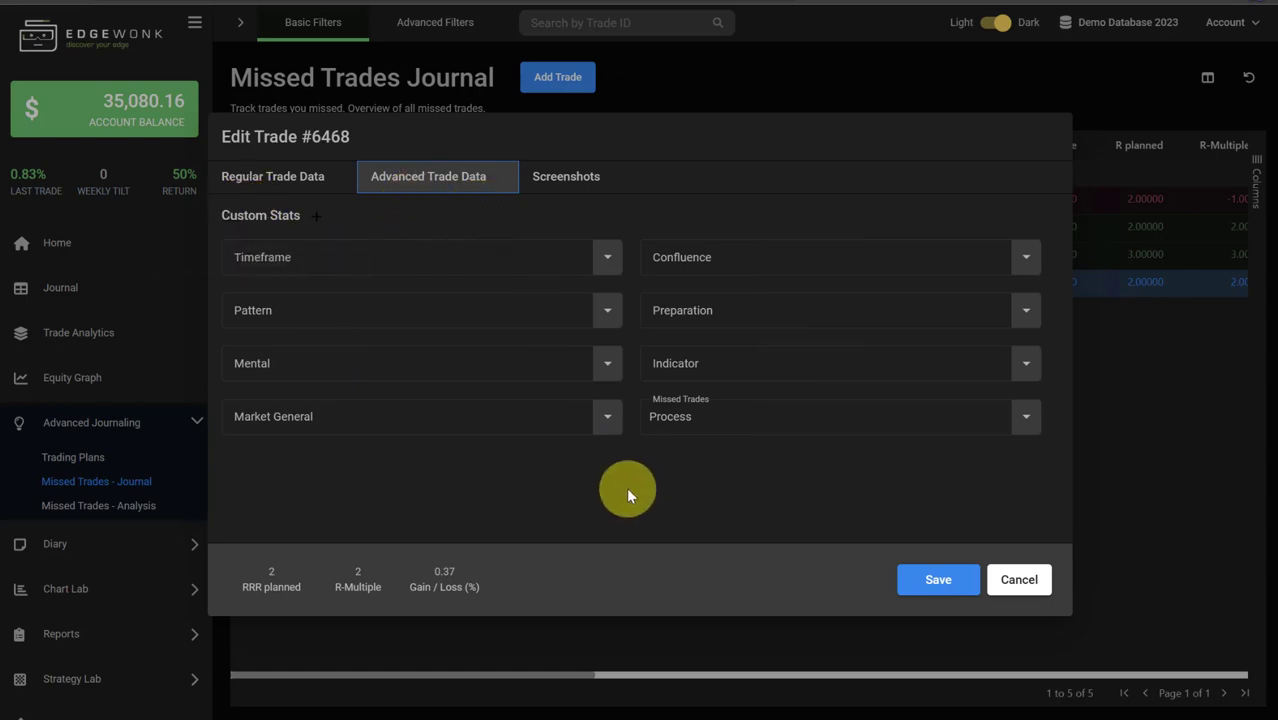
{"action": "mouse_move", "coordinate": [680, 428]}
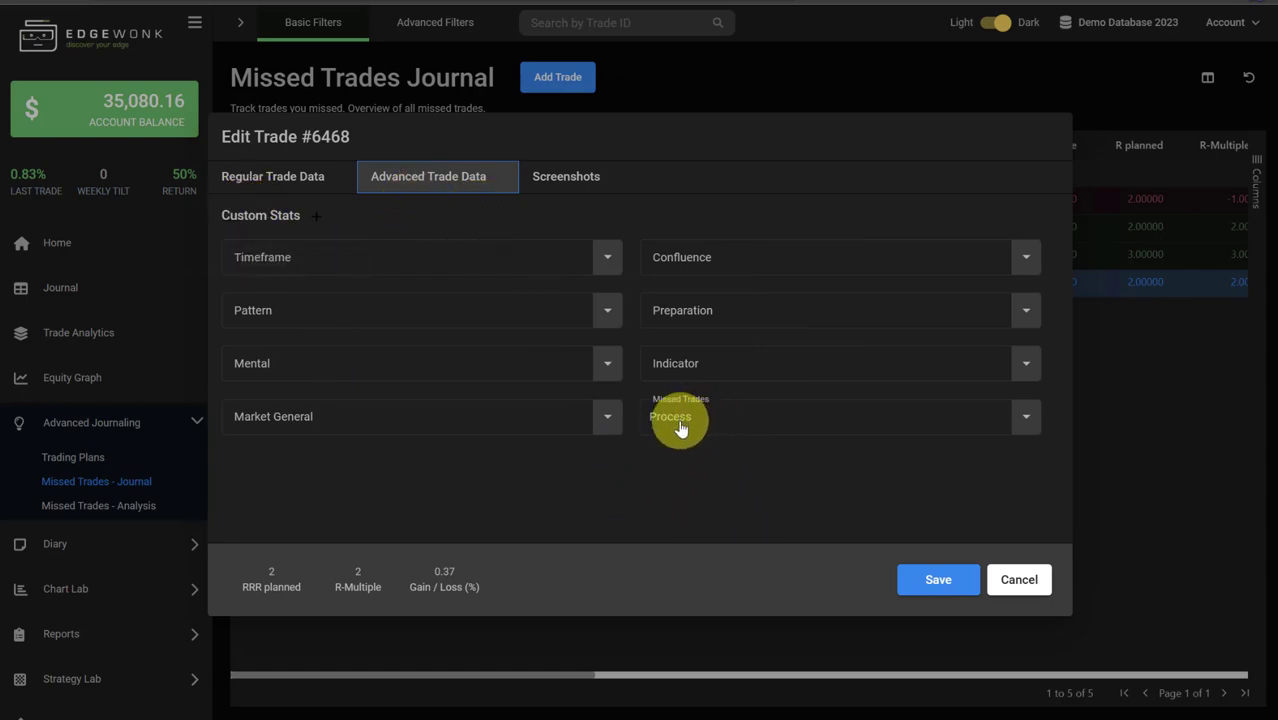
{"action": "mouse_move", "coordinate": [441, 477]}
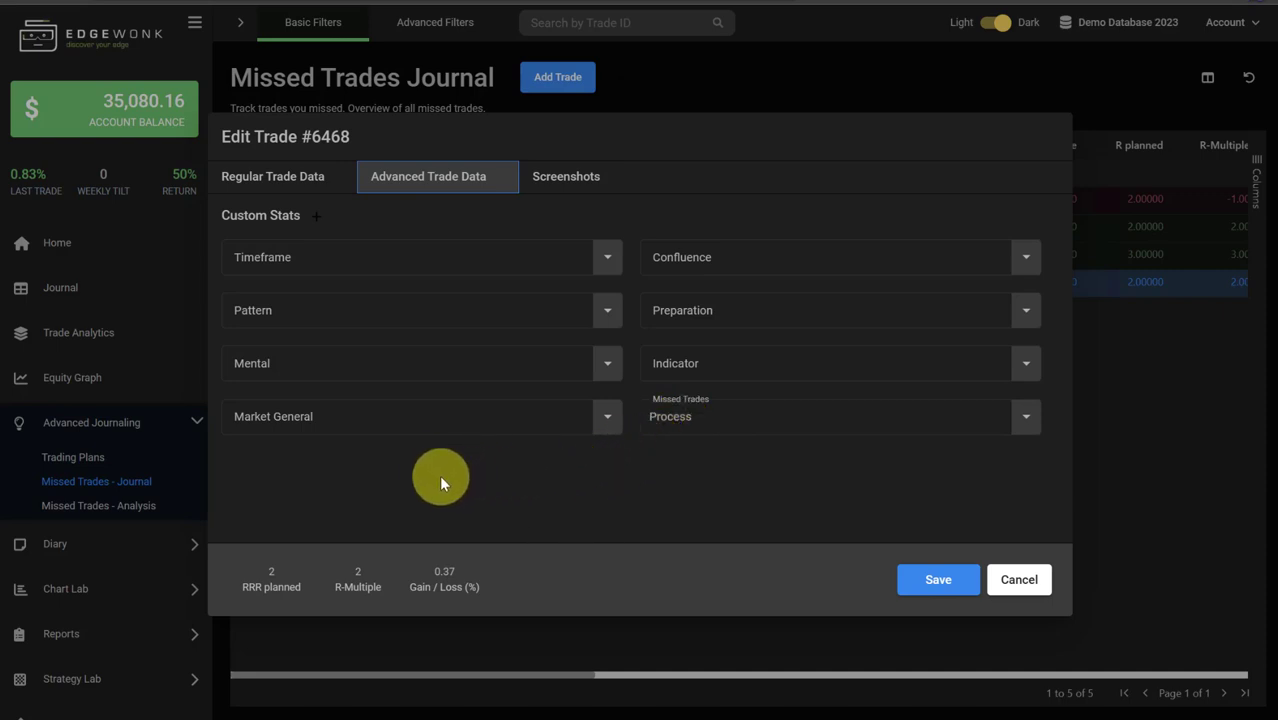
{"action": "mouse_move", "coordinate": [316, 216]}
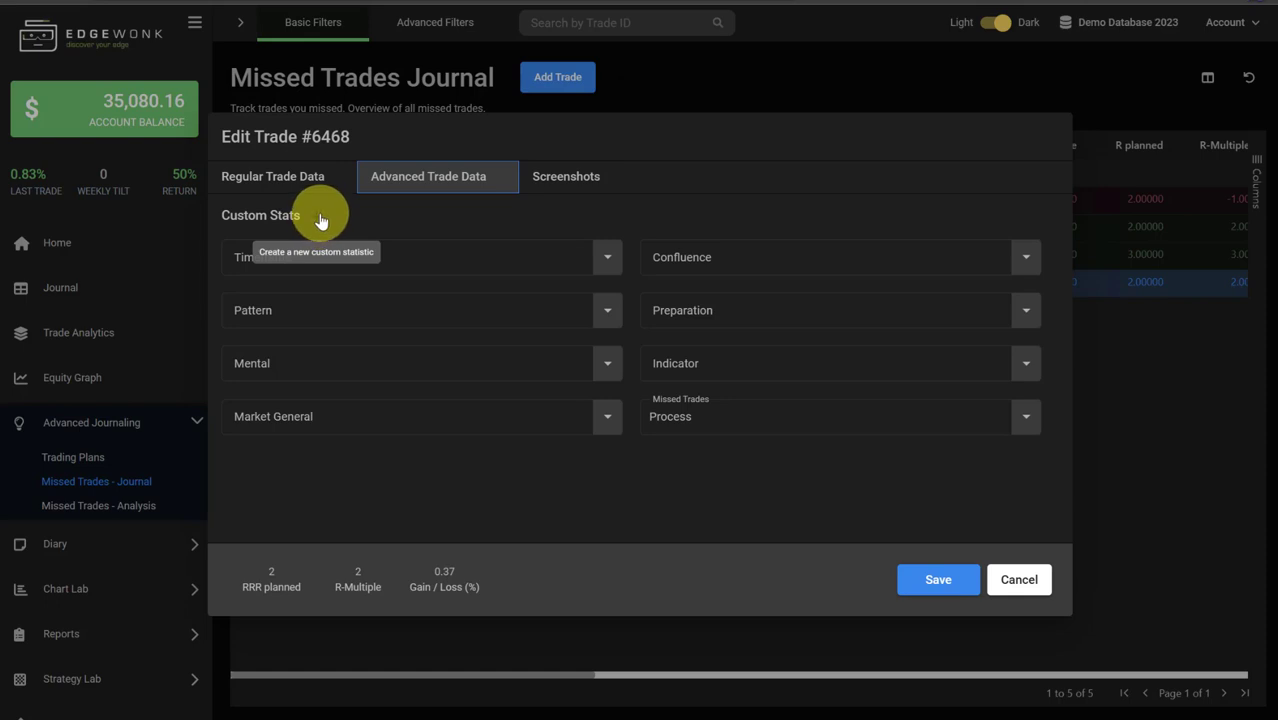
Step: Add custom stat R Multiple 1 with new option 'Overnight' to trade #6468 and save
{"action": "left_click", "coordinate": [316, 215]}
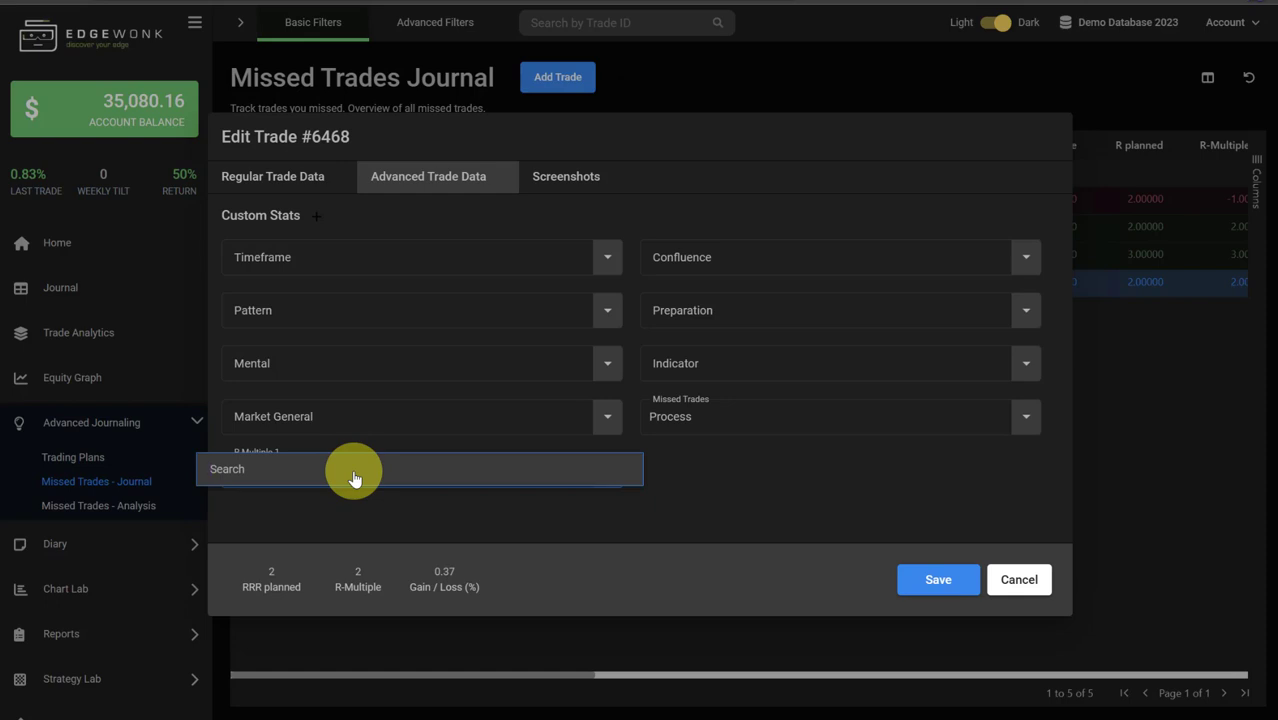
{"action": "type", "text": "Overnig"}
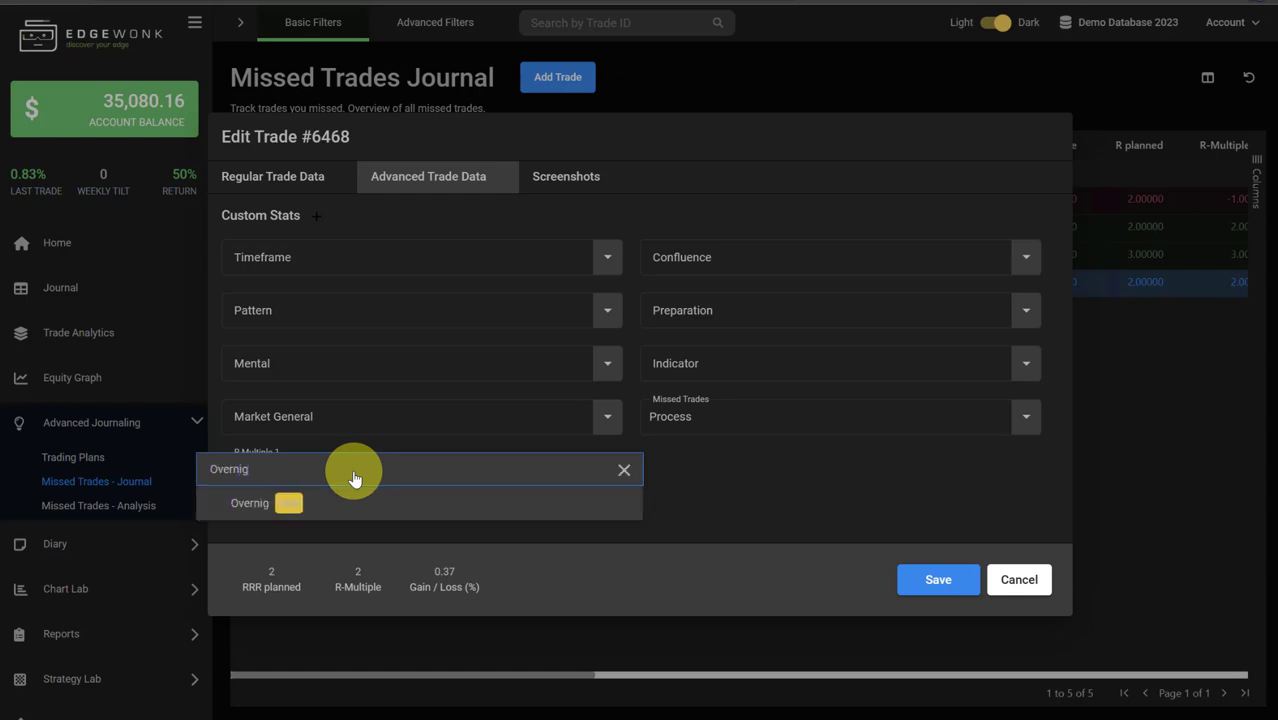
{"action": "type", "text": "ht"}
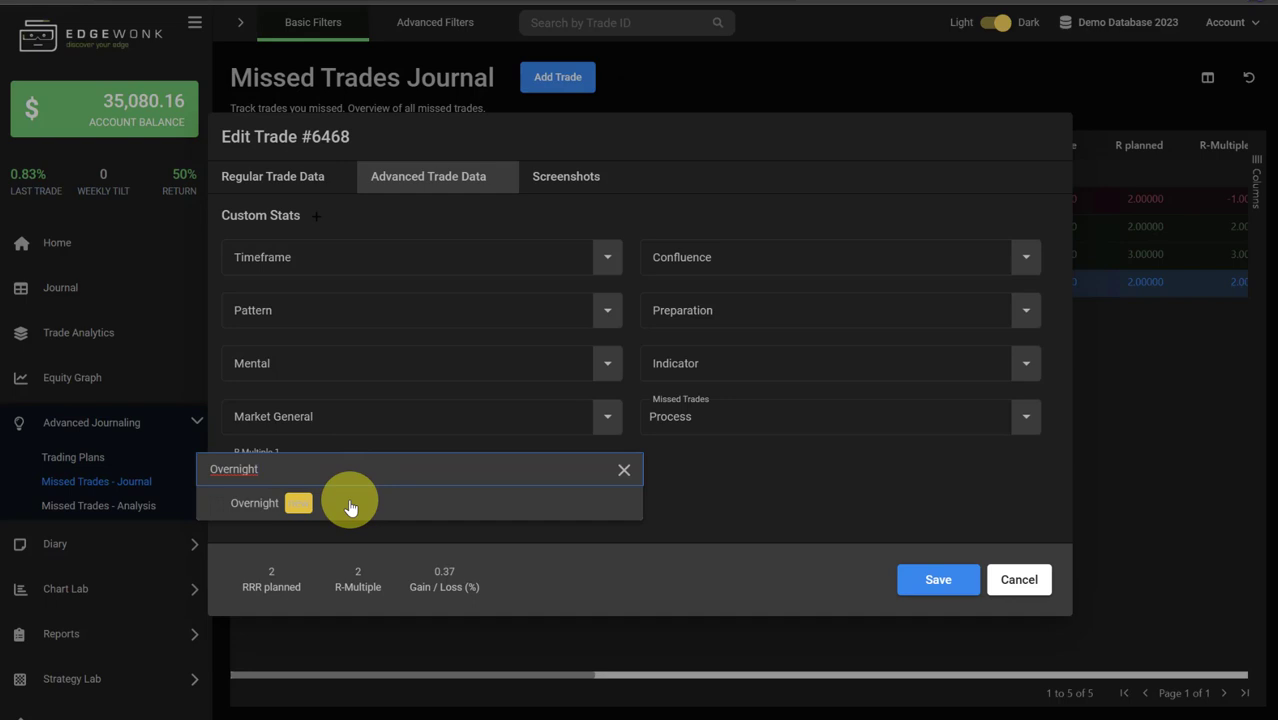
{"action": "left_click", "coordinate": [254, 503]}
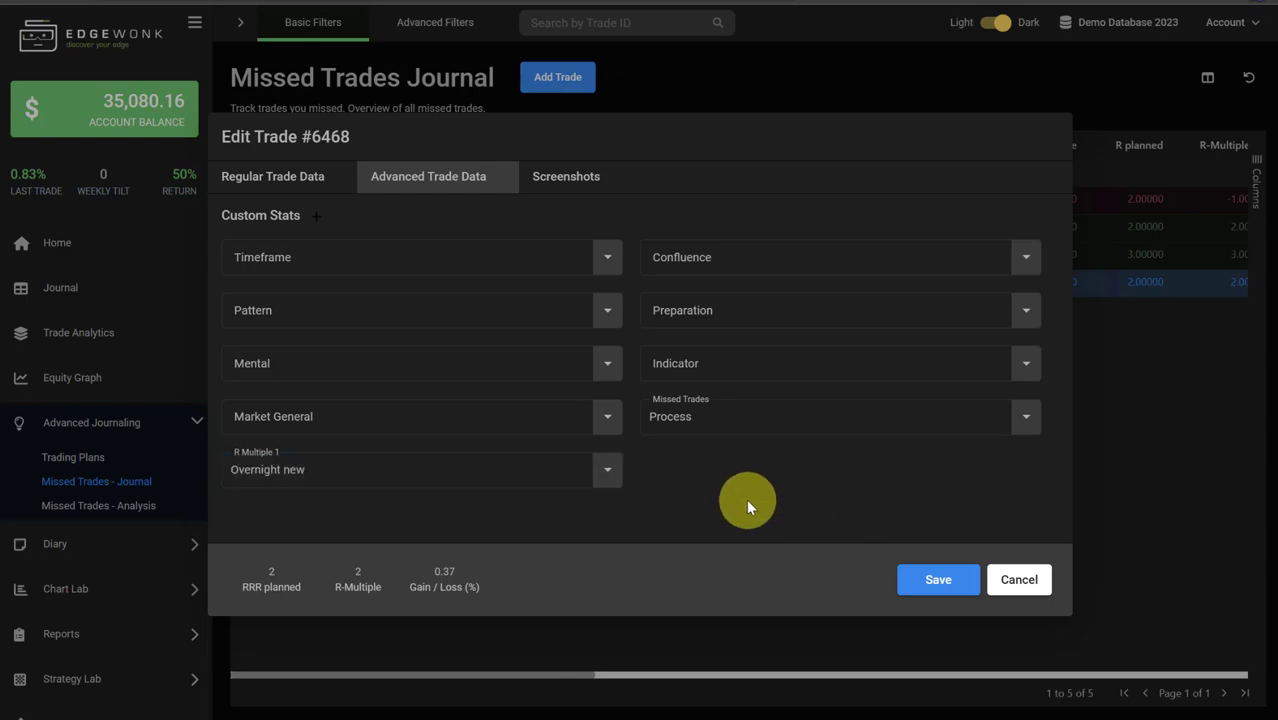
{"action": "mouse_move", "coordinate": [253, 460]}
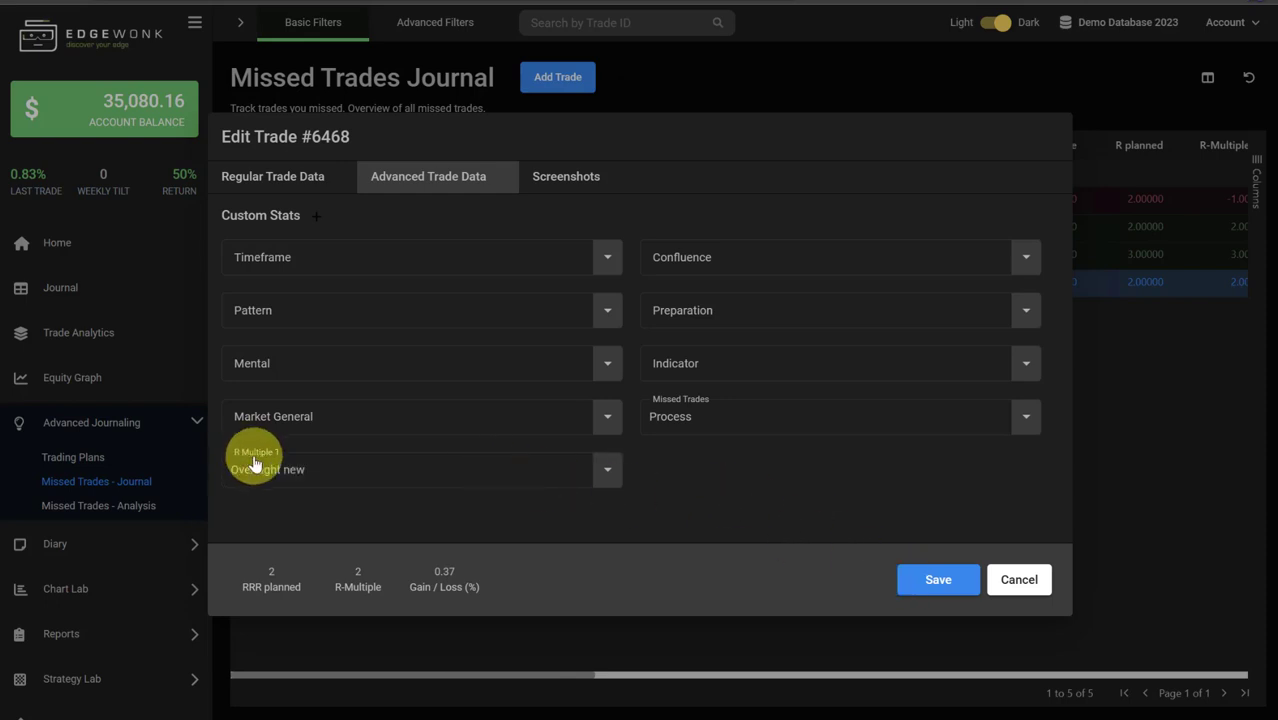
{"action": "left_click", "coordinate": [937, 579]}
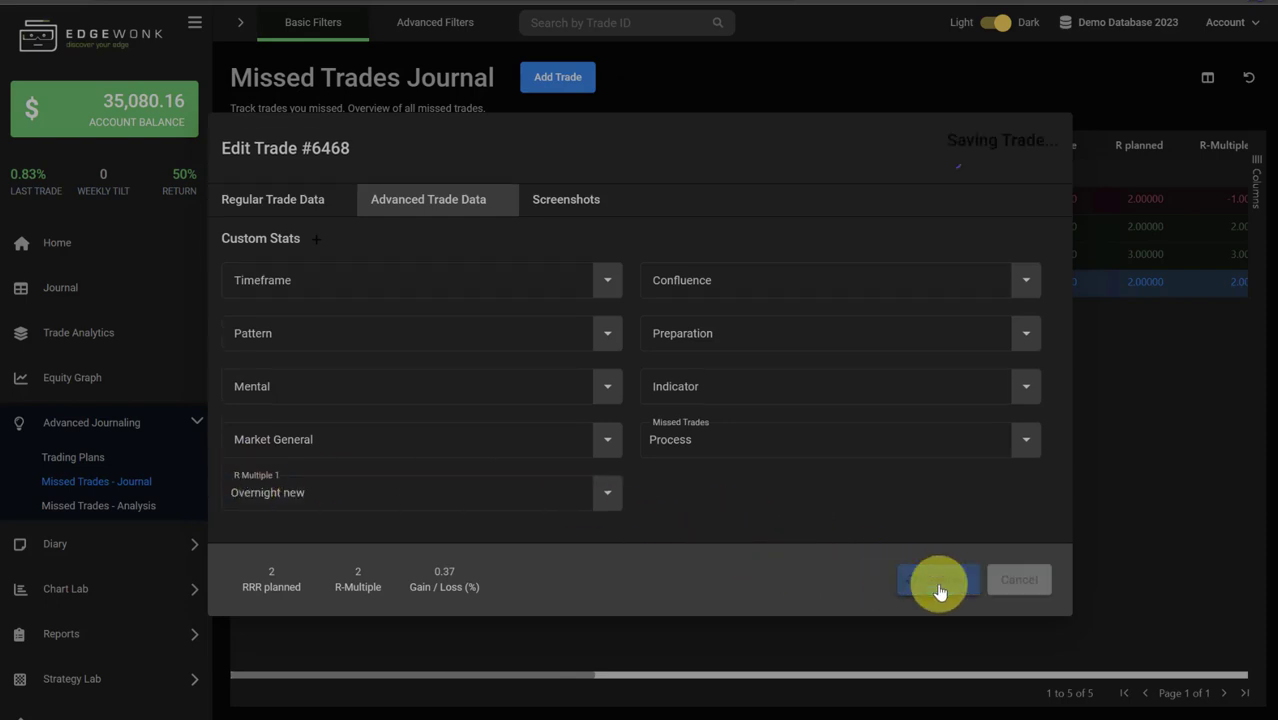
Step: Rename custom statistic R Multiple 1 to 'Missed Trades (video)' in Custom Statistics settings
{"action": "left_click", "coordinate": [937, 579]}
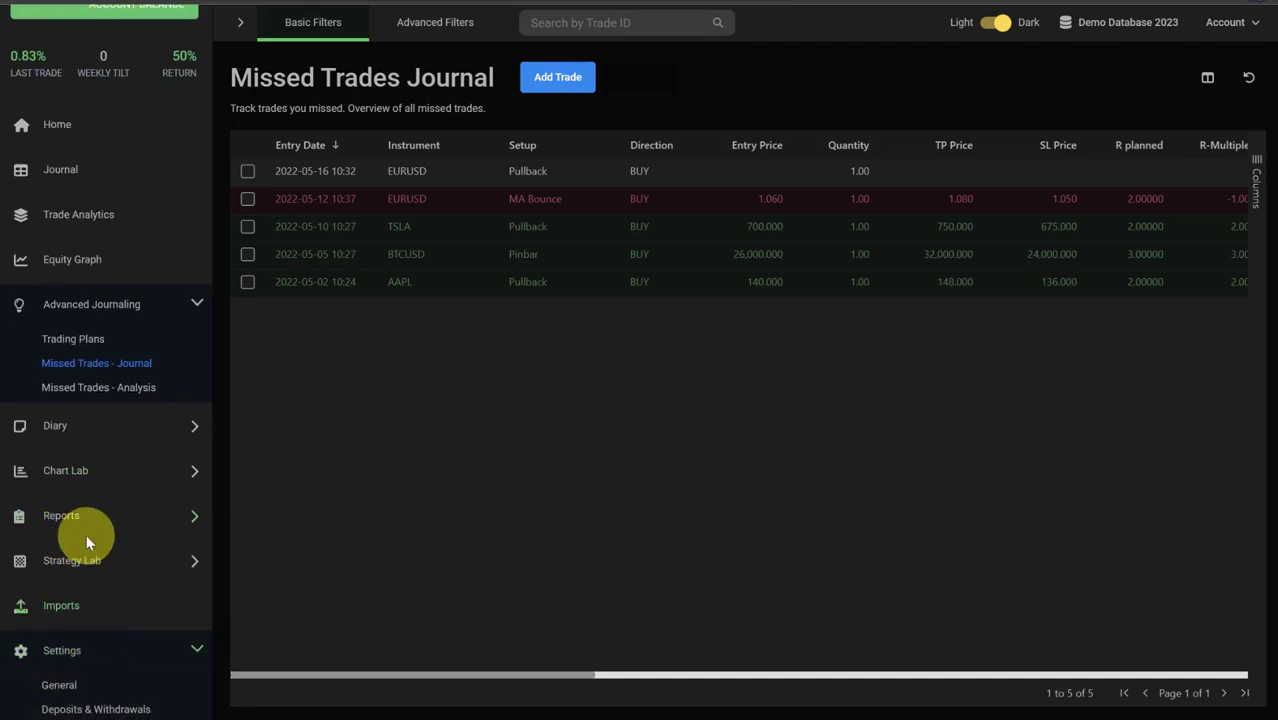
{"action": "left_click", "coordinate": [85, 657]}
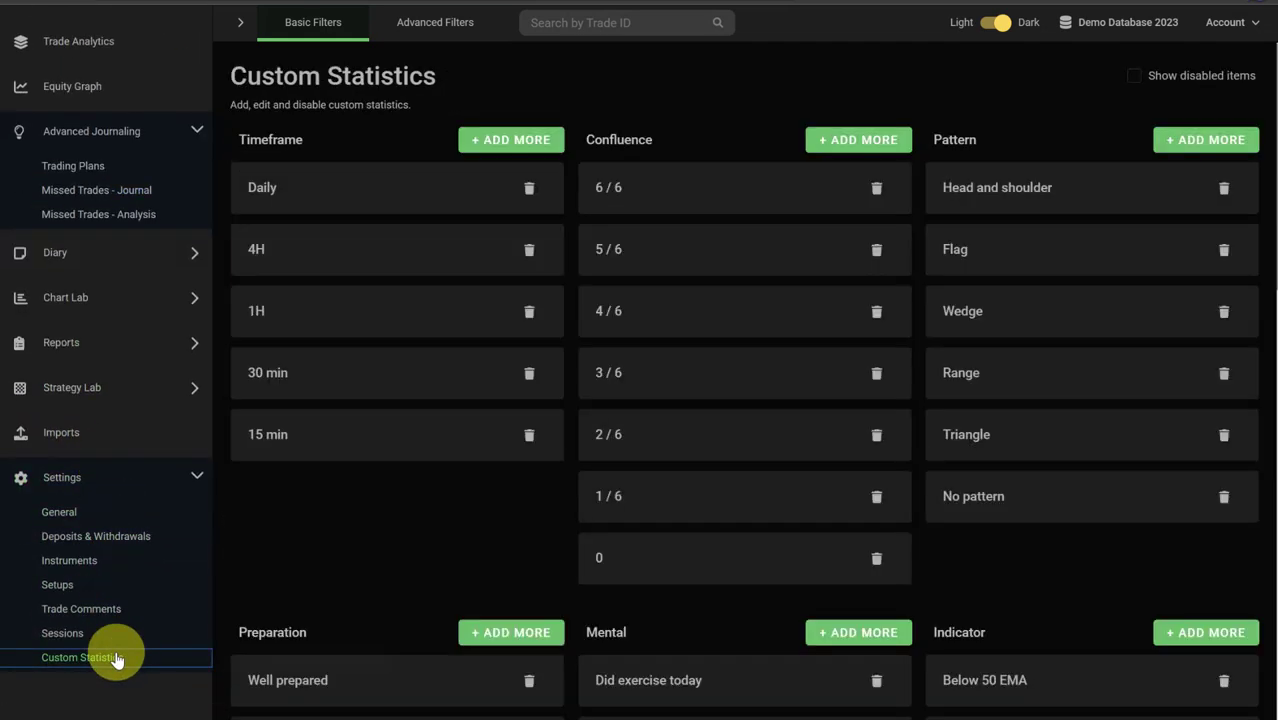
{"action": "scroll", "scroll_direction": "down", "scroll_amount": 3}
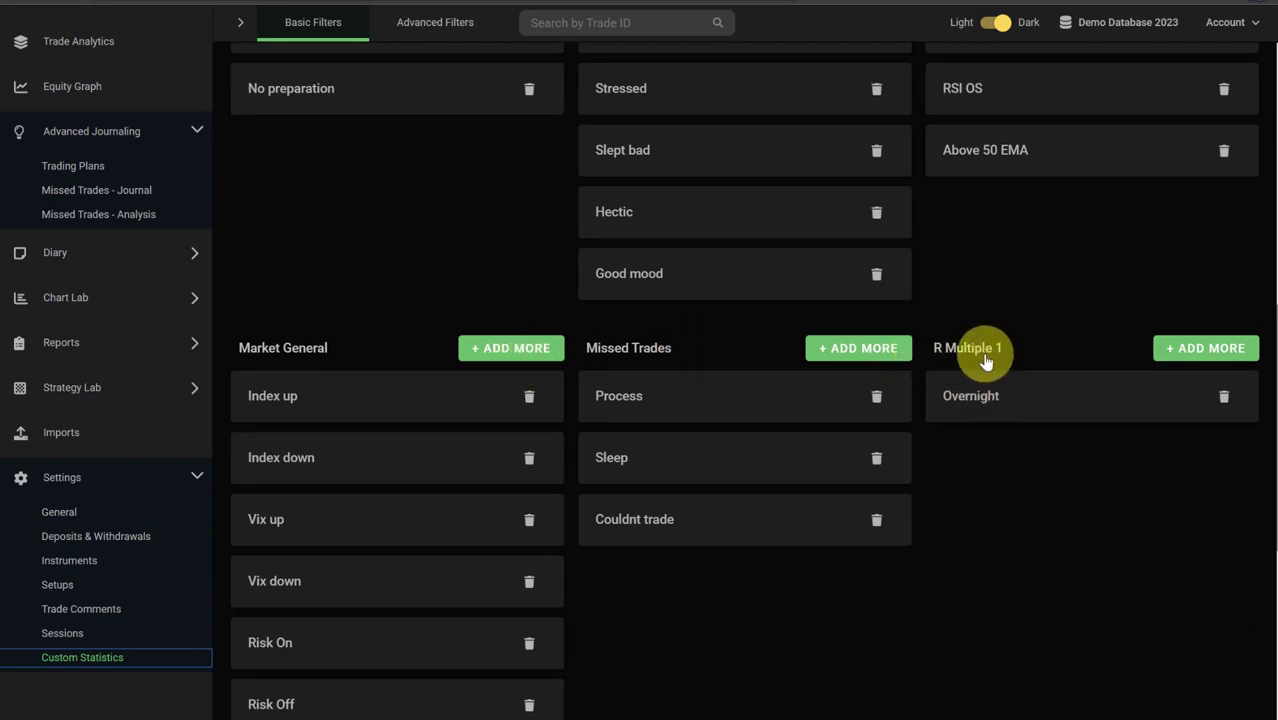
{"action": "left_click", "coordinate": [968, 347]}
{"action": "type", "text": "Missed Trades"}
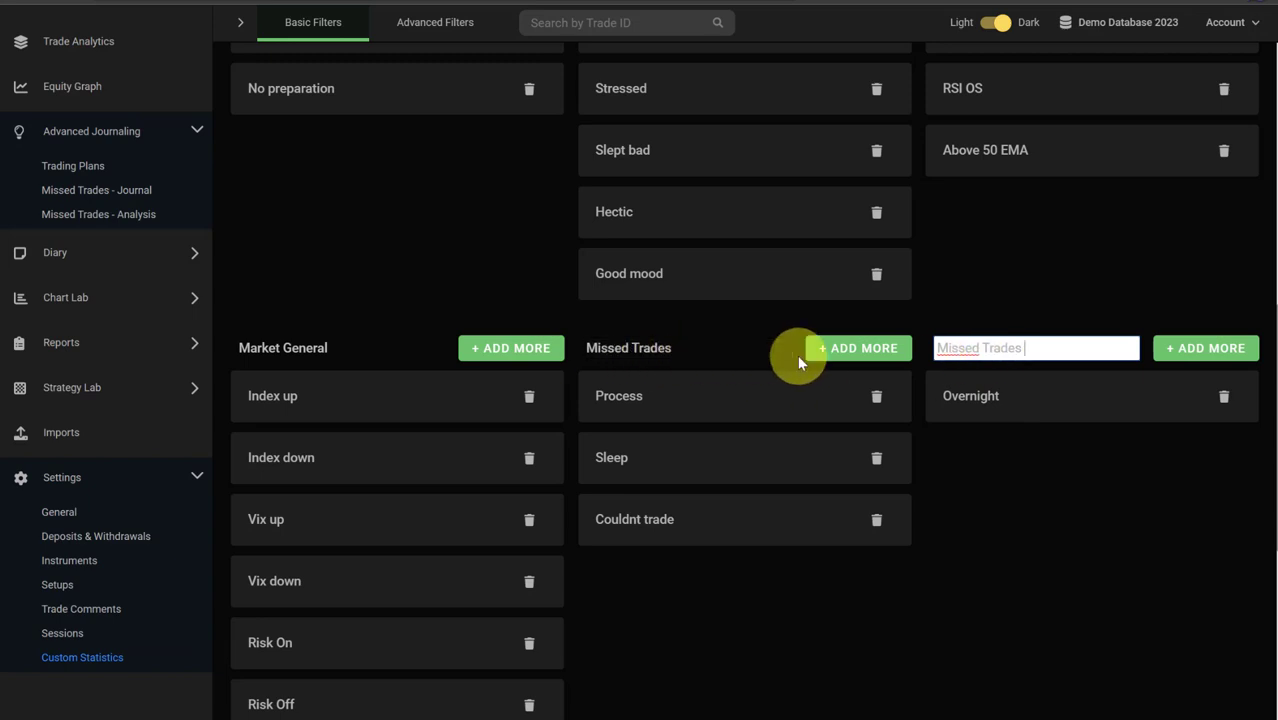
{"action": "type", "text": "(video"}
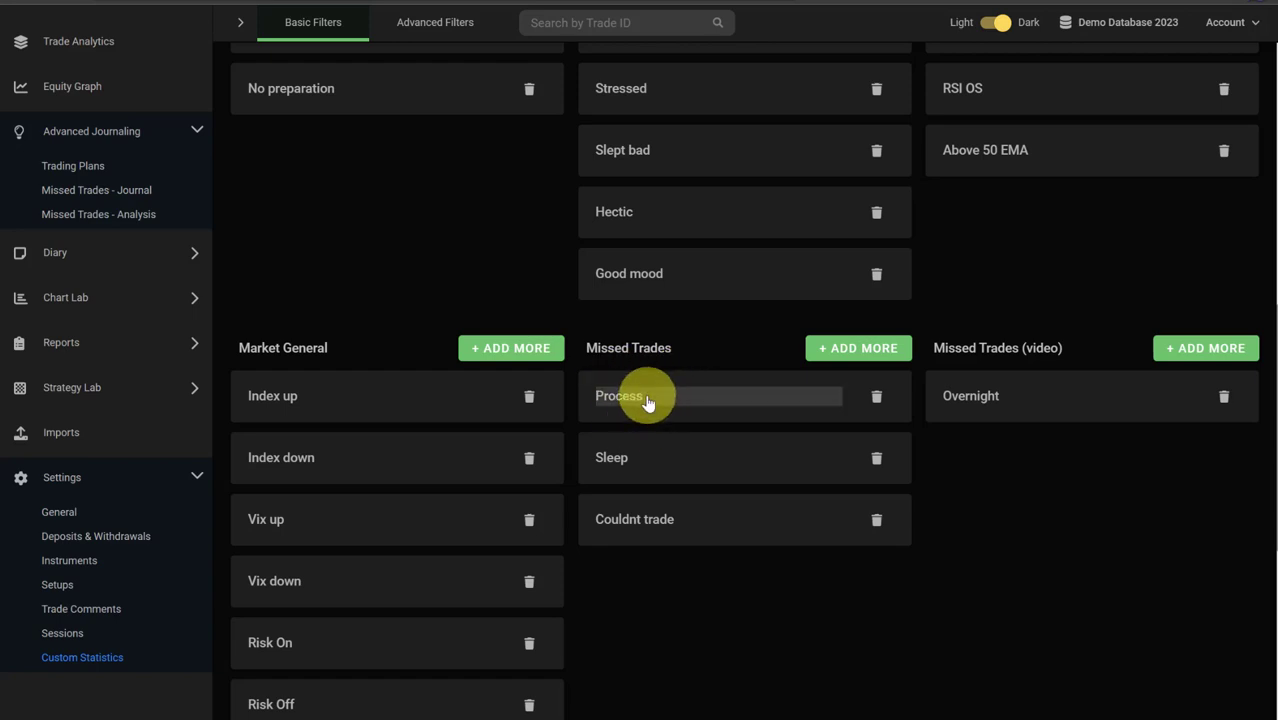
{"action": "mouse_move", "coordinate": [652, 467]}
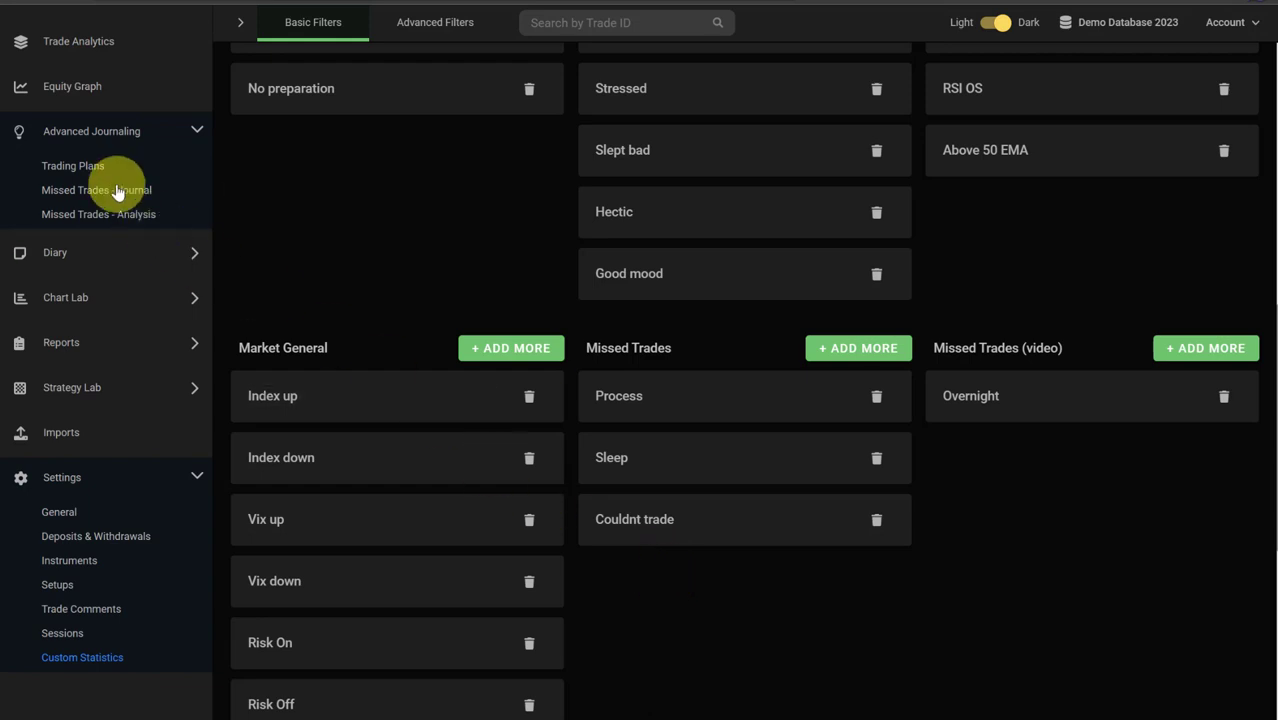
Step: Move from the Missed Trades Journal to Missed Trades Analysis and scroll through its charts
{"action": "left_click", "coordinate": [96, 190]}
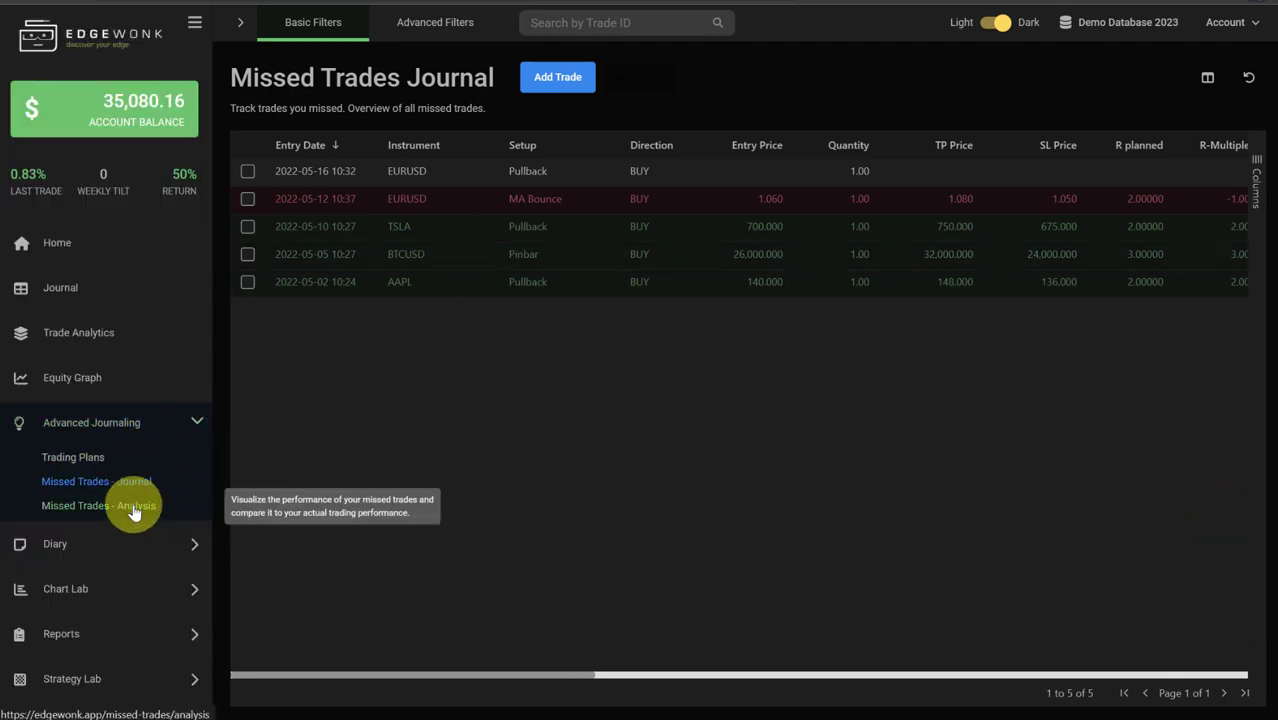
{"action": "mouse_move", "coordinate": [135, 510]}
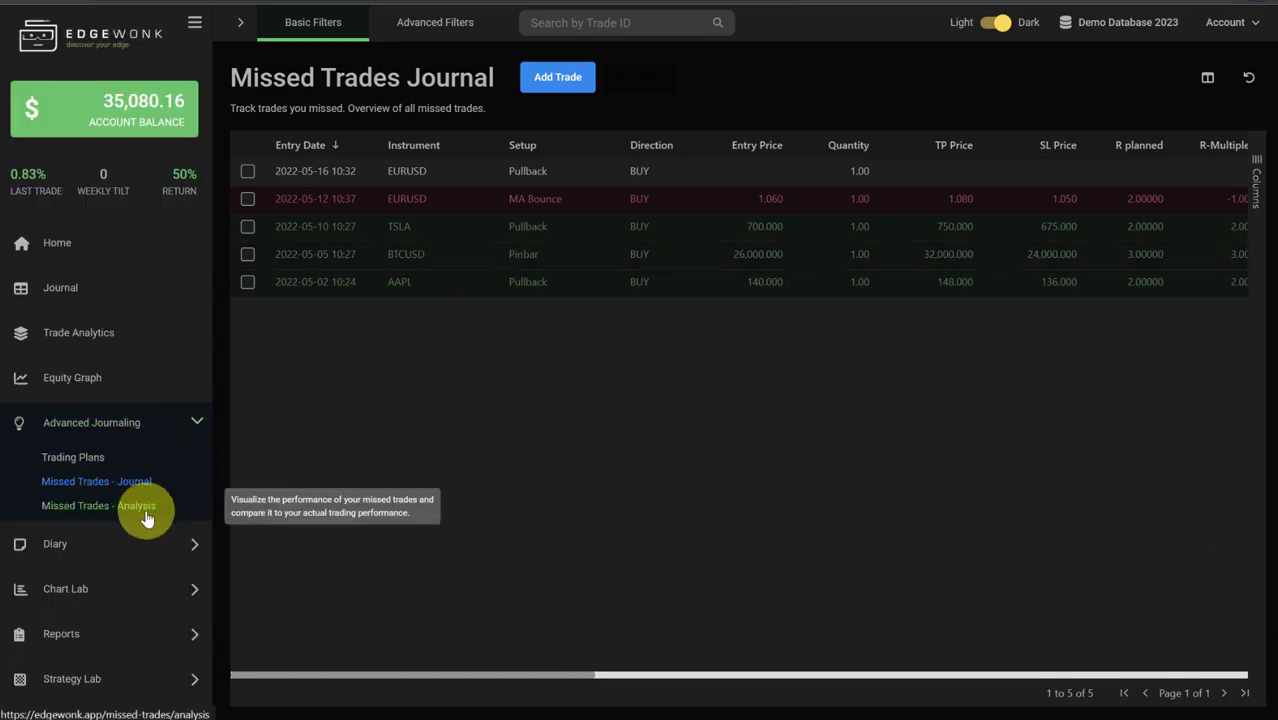
{"action": "left_click", "coordinate": [97, 505]}
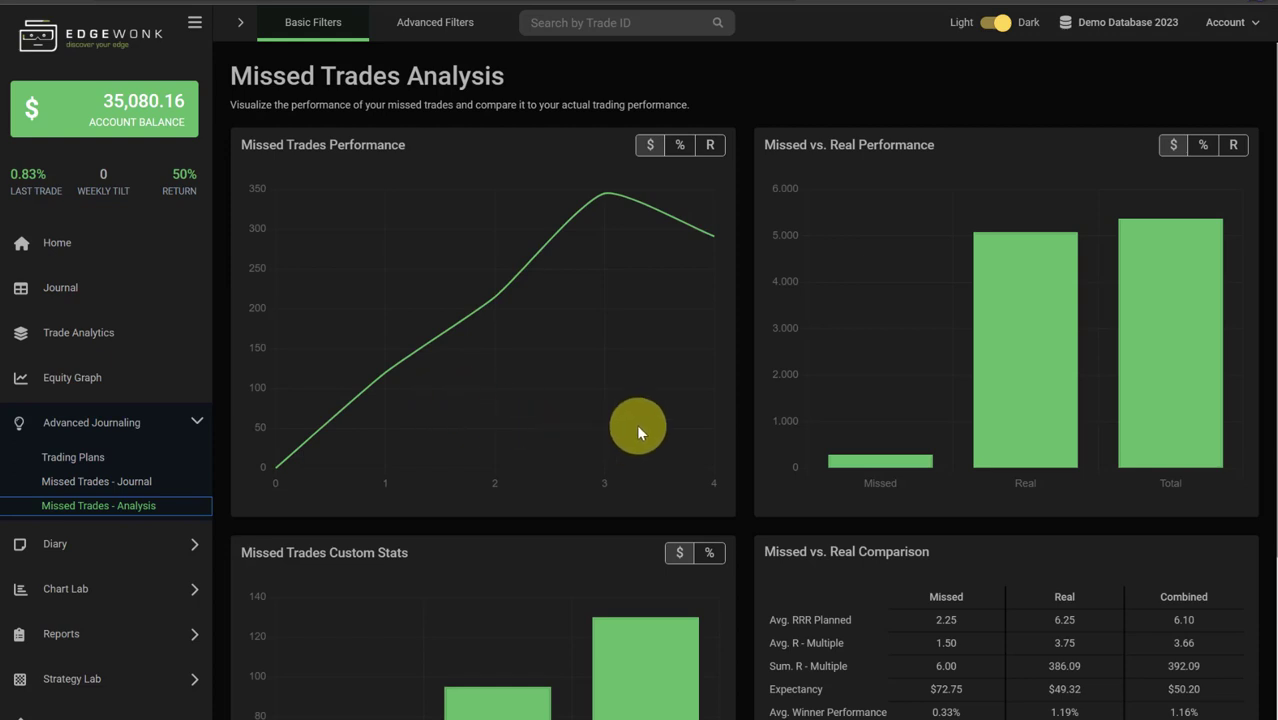
{"action": "mouse_move", "coordinate": [750, 472]}
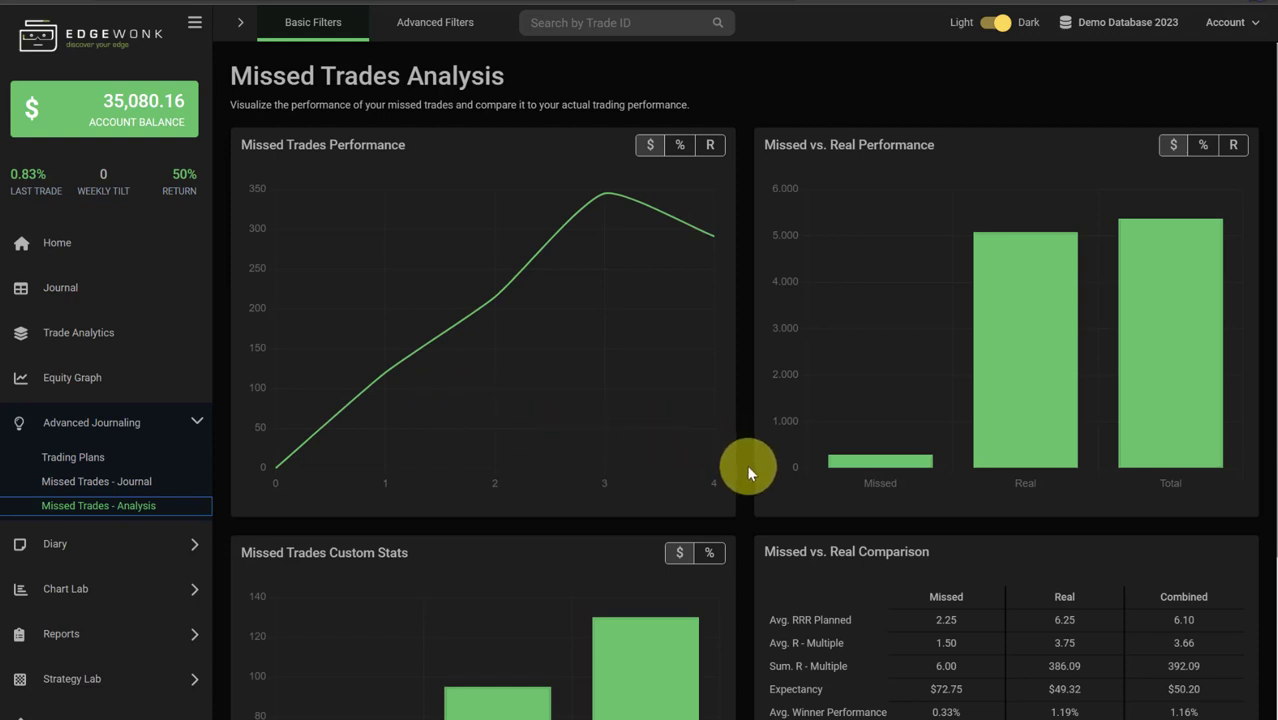
{"action": "scroll", "scroll_direction": "down", "scroll_amount": 3}
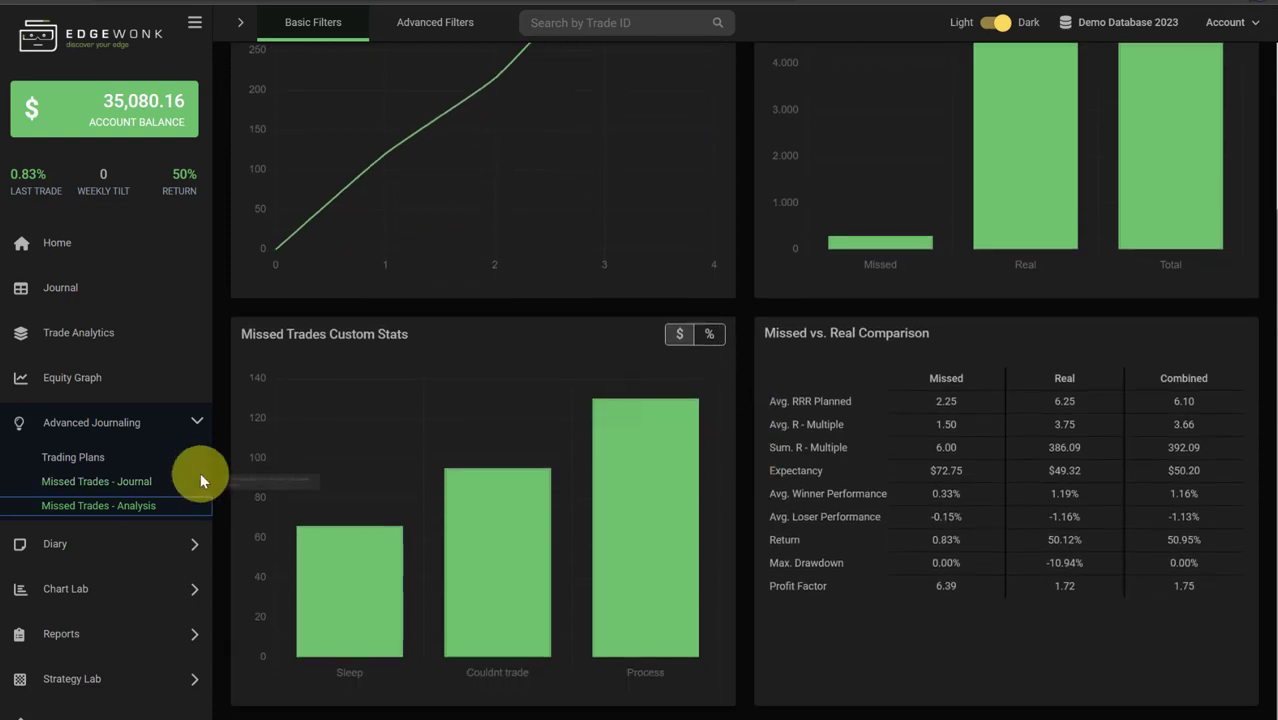
{"action": "scroll", "scroll_direction": "up", "scroll_amount": 3}
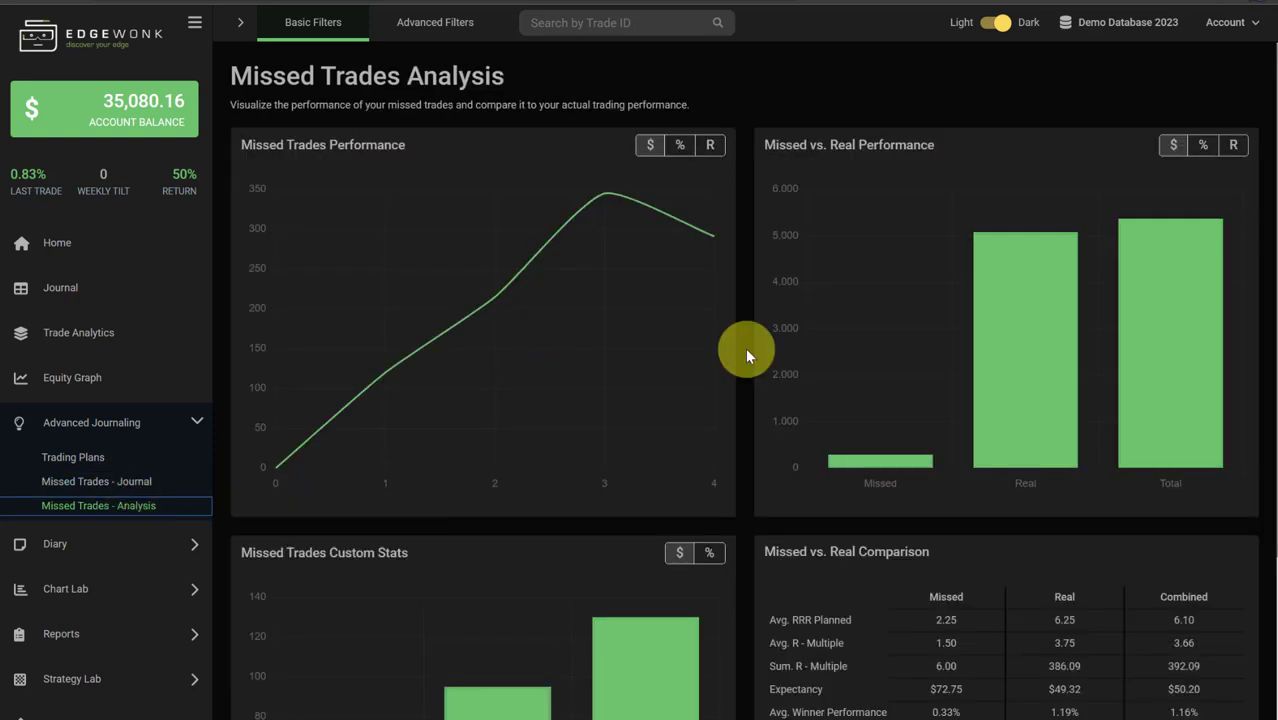
{"action": "scroll", "scroll_direction": "down", "scroll_amount": 3}
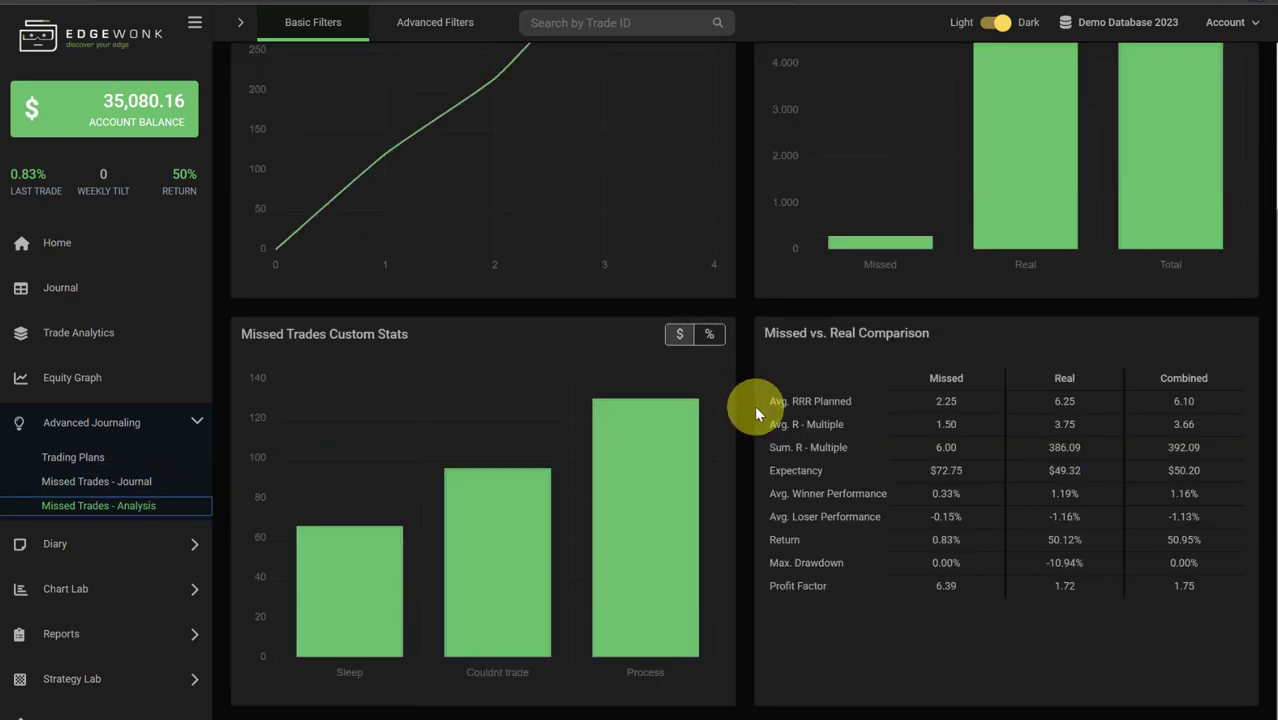
{"action": "mouse_move", "coordinate": [748, 418]}
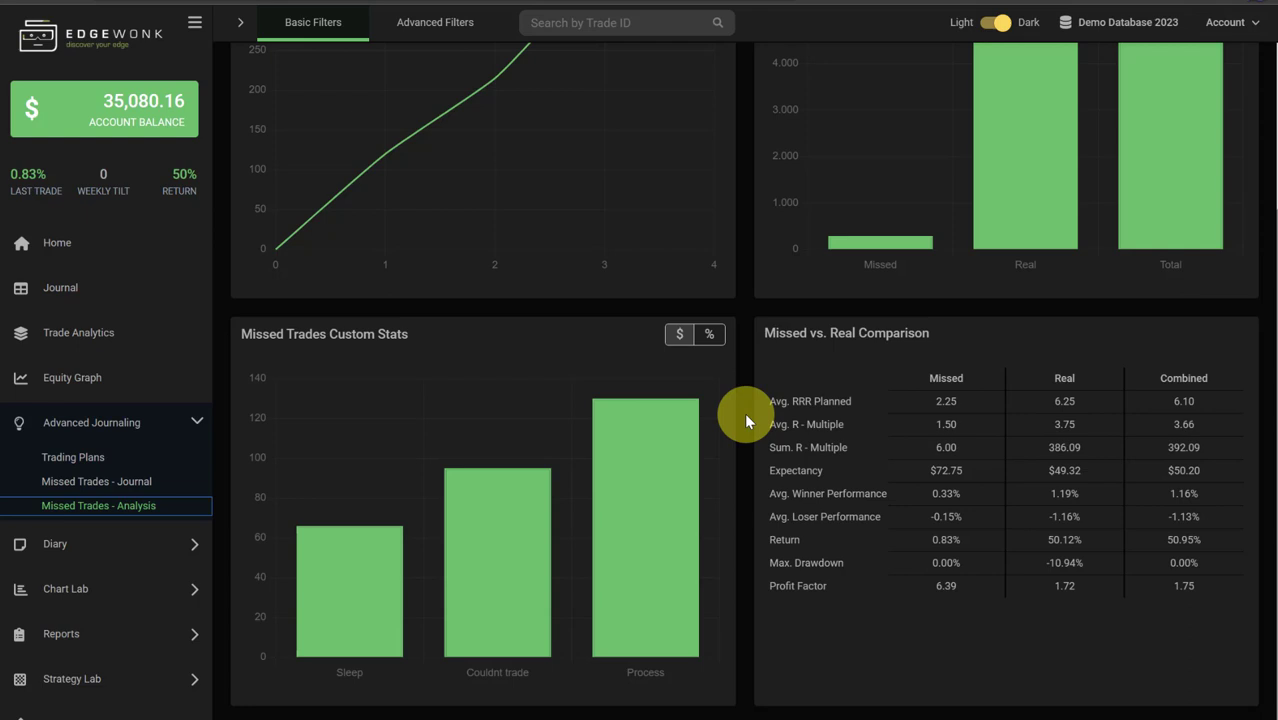
{"action": "scroll", "scroll_direction": "up", "scroll_amount": 3}
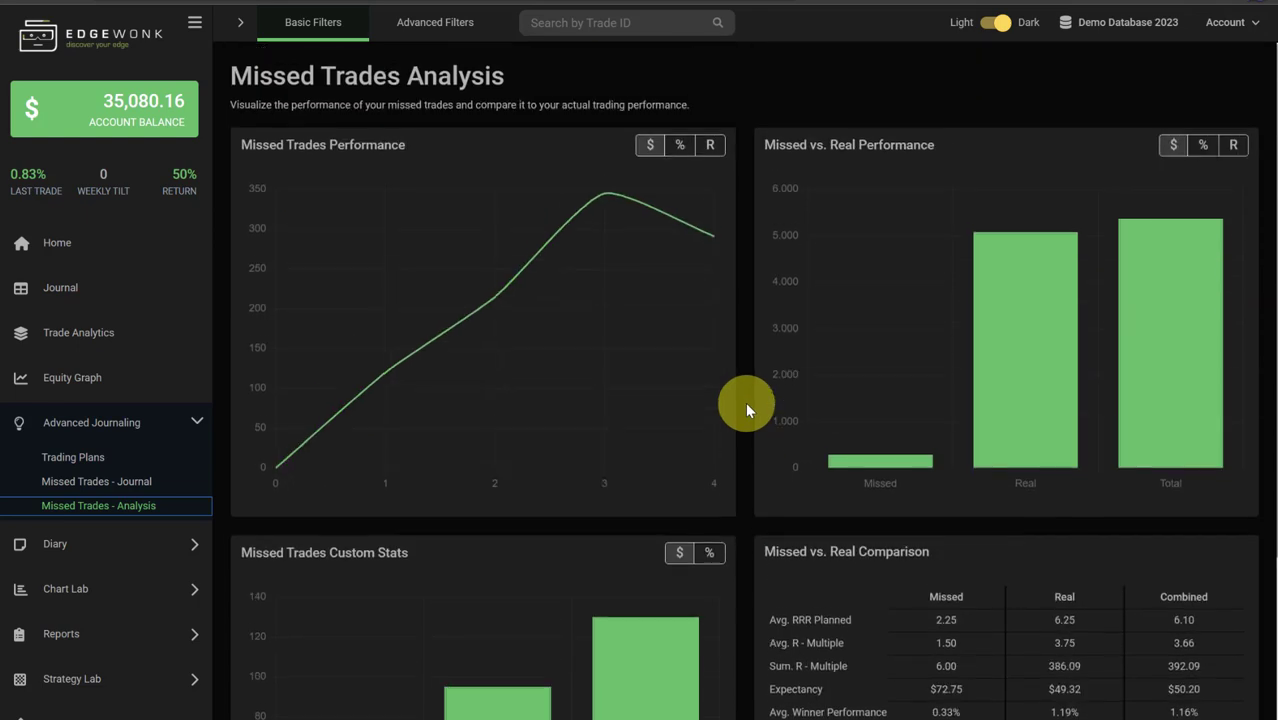